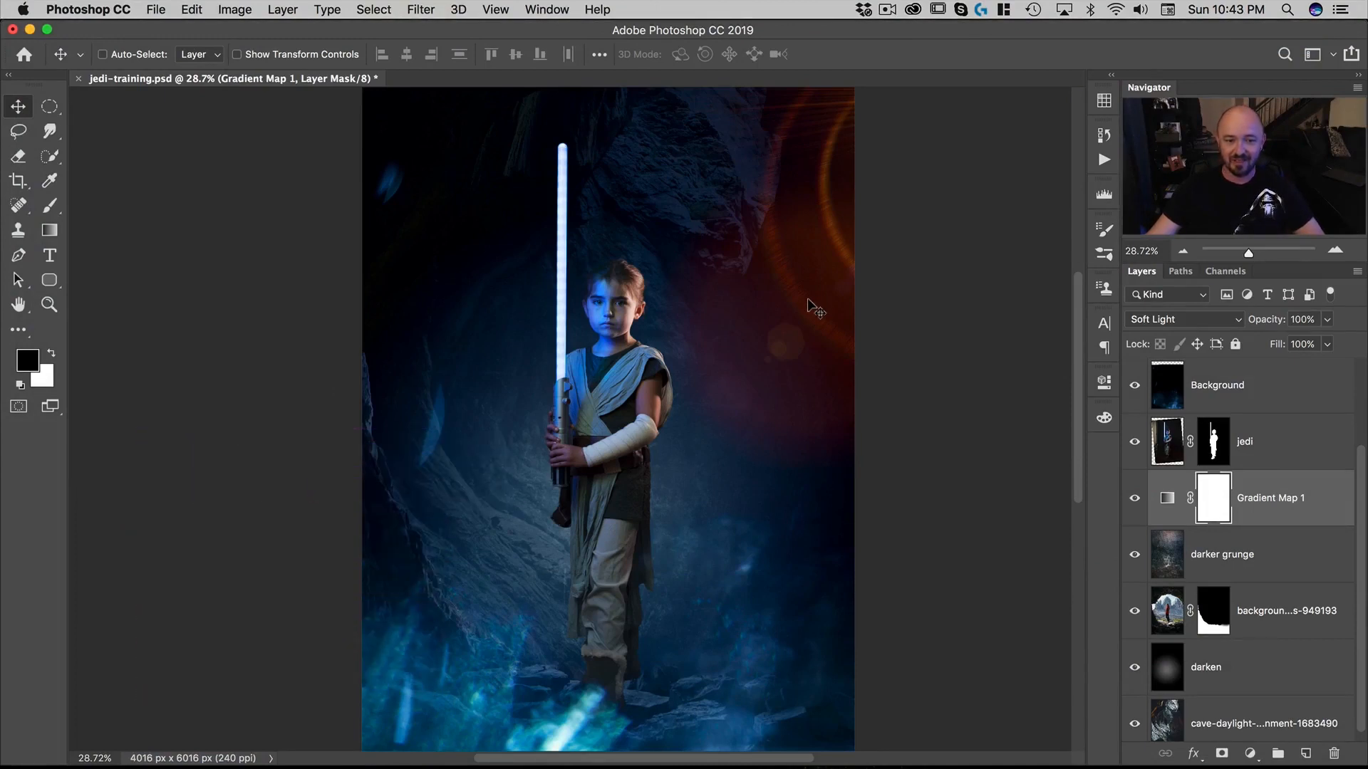
pyautogui.moveTo(563, 190)
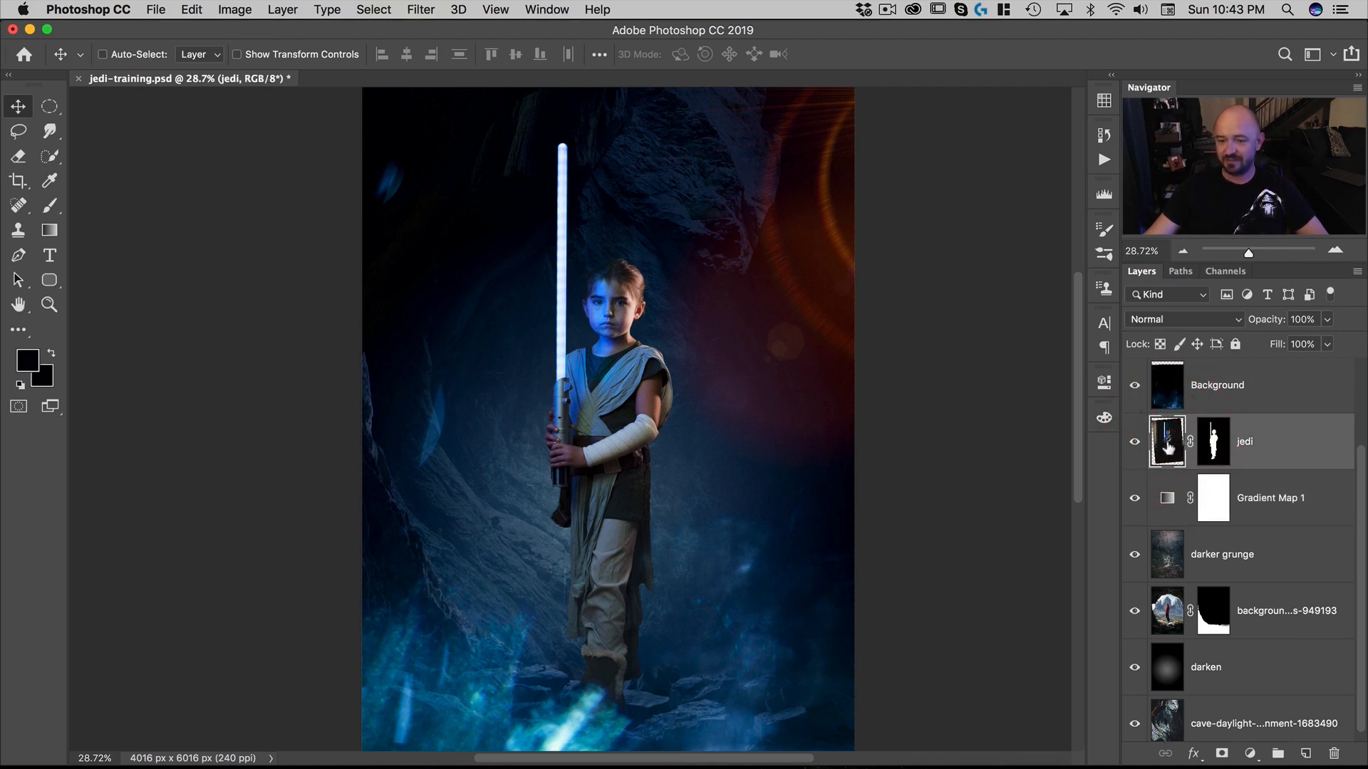
# Step: Select the jedi photo layer and turn its mask back on after inspecting it
pyautogui.click(1134, 446)
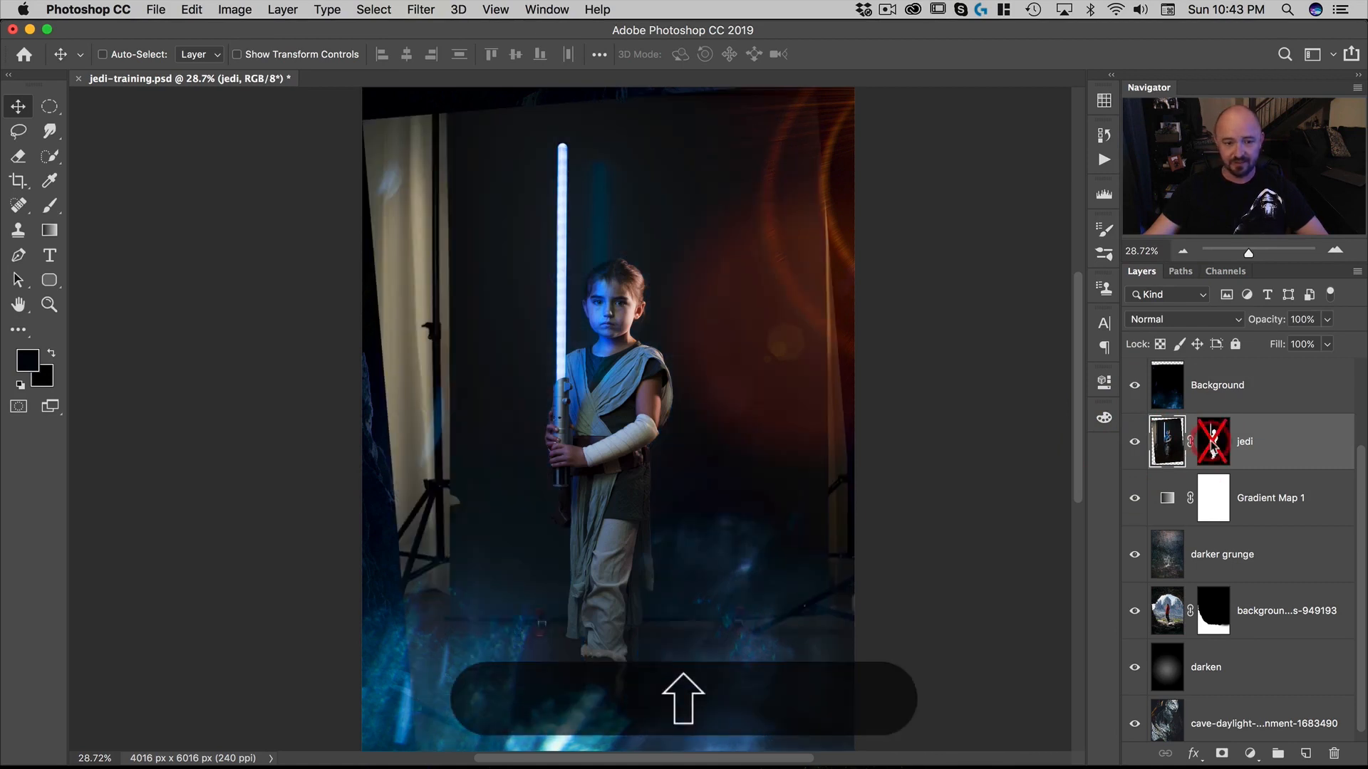
pyautogui.moveTo(1213, 441)
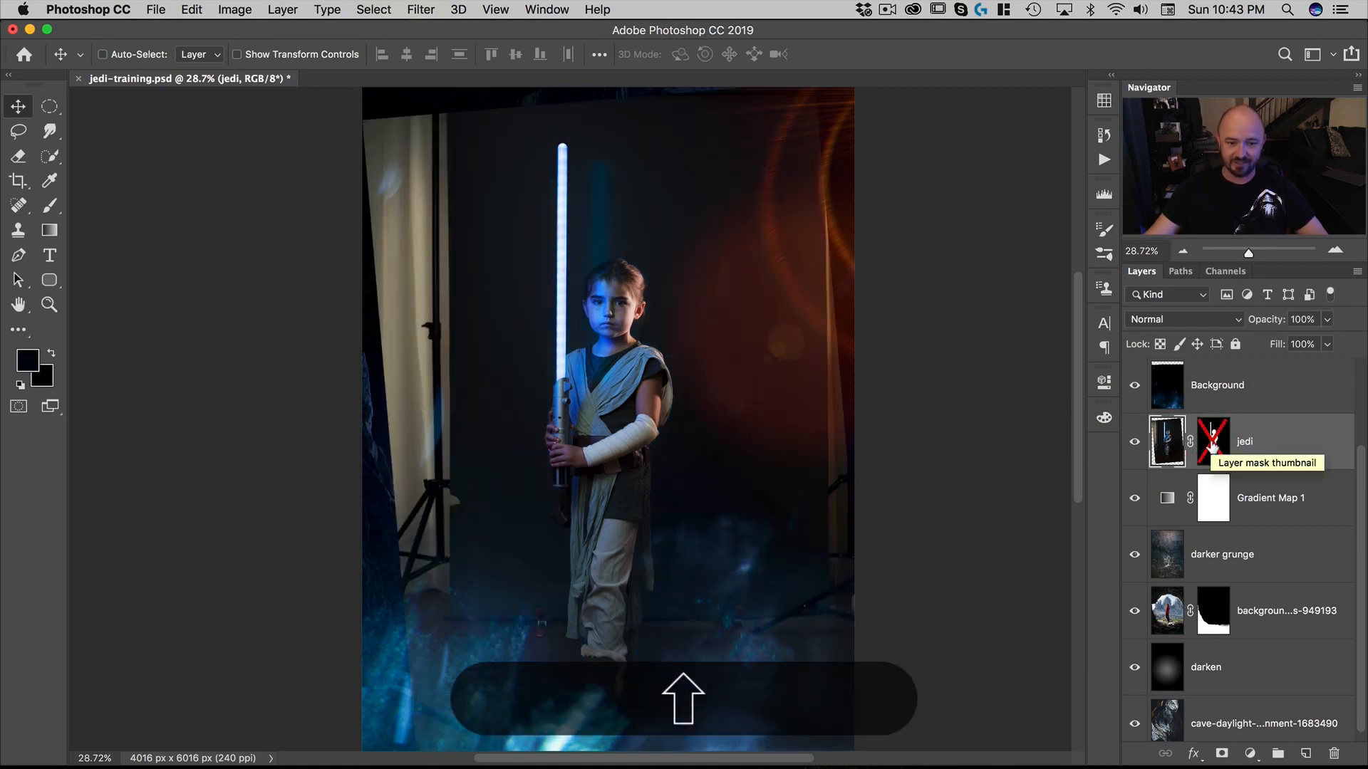
pyautogui.click(1212, 441)
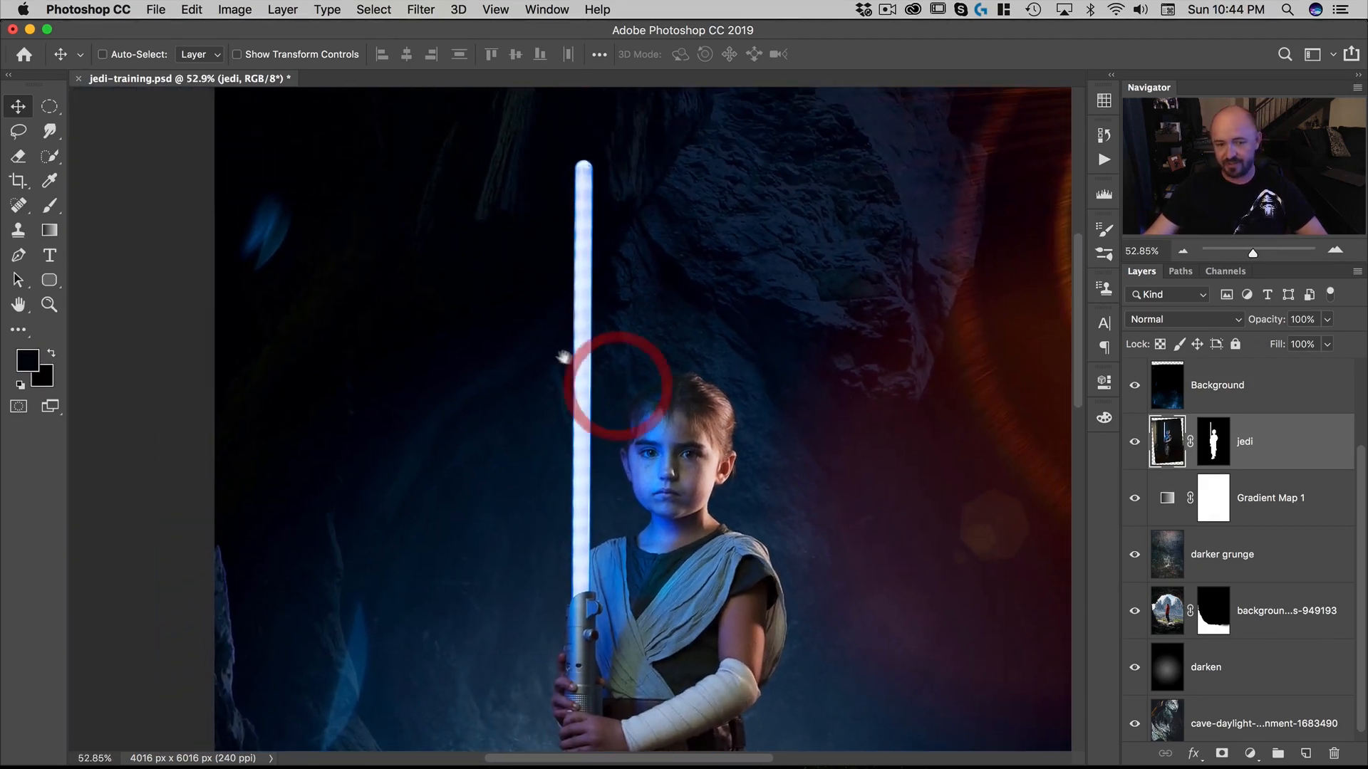
pyautogui.moveTo(702, 361)
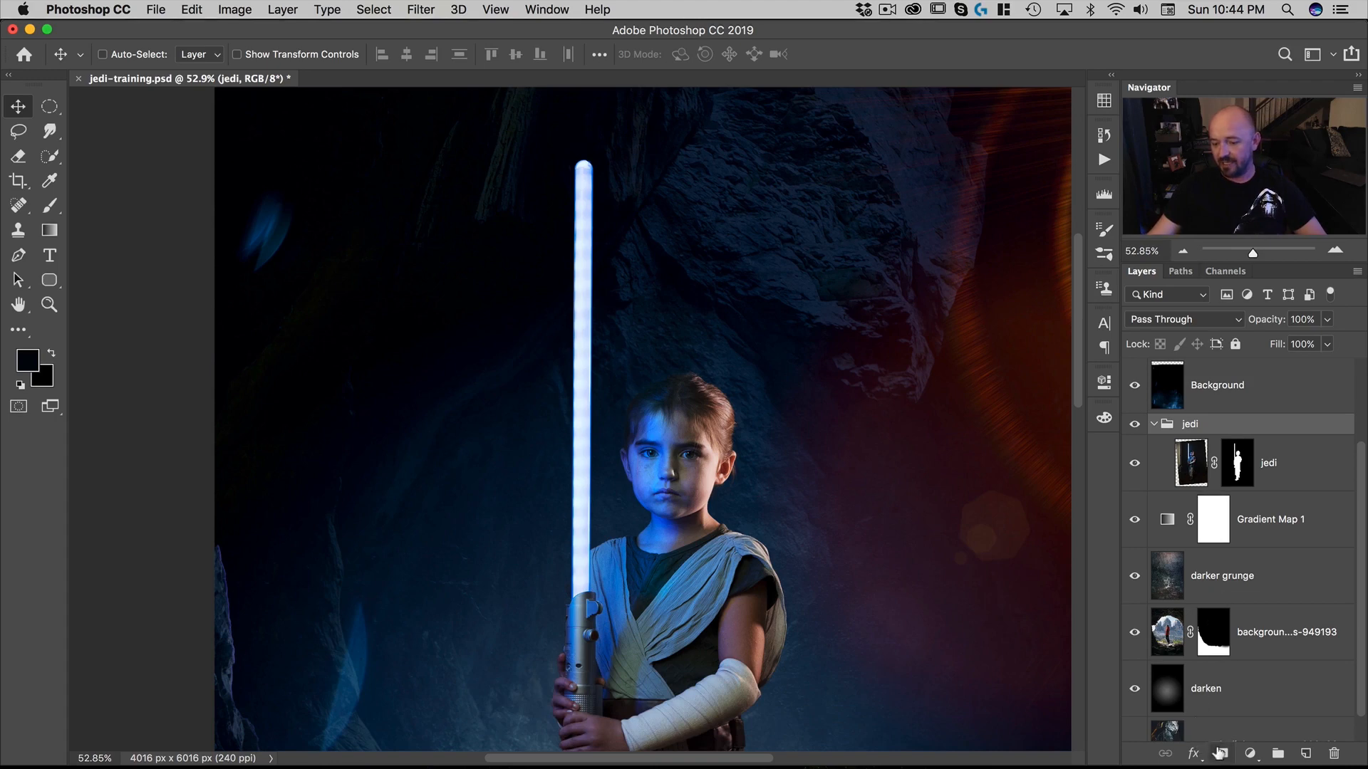
pyautogui.click(1221, 753)
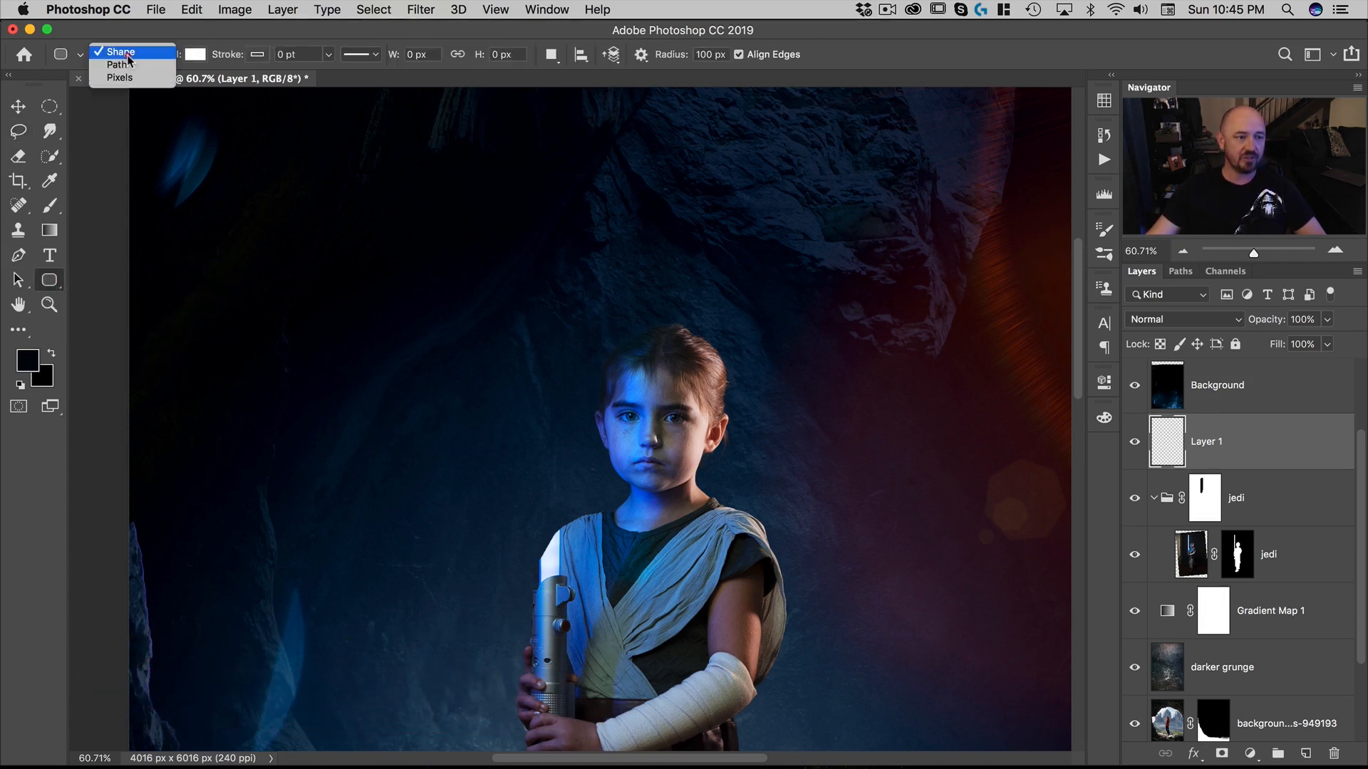
# Step: Draw a white rounded-rectangle shape blade from the hilt up above the child's head
pyautogui.click(119, 52)
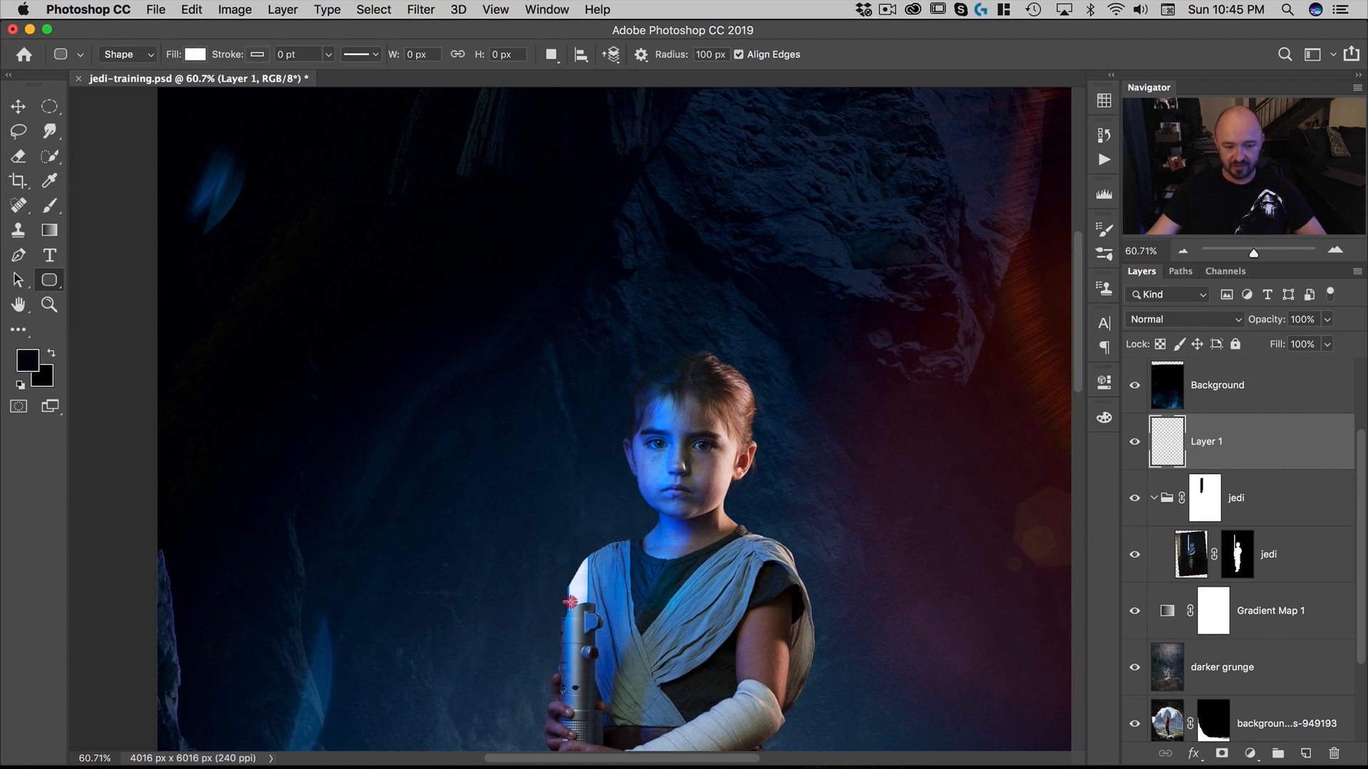
pyautogui.moveTo(570, 602); pyautogui.dragTo(587, 142)
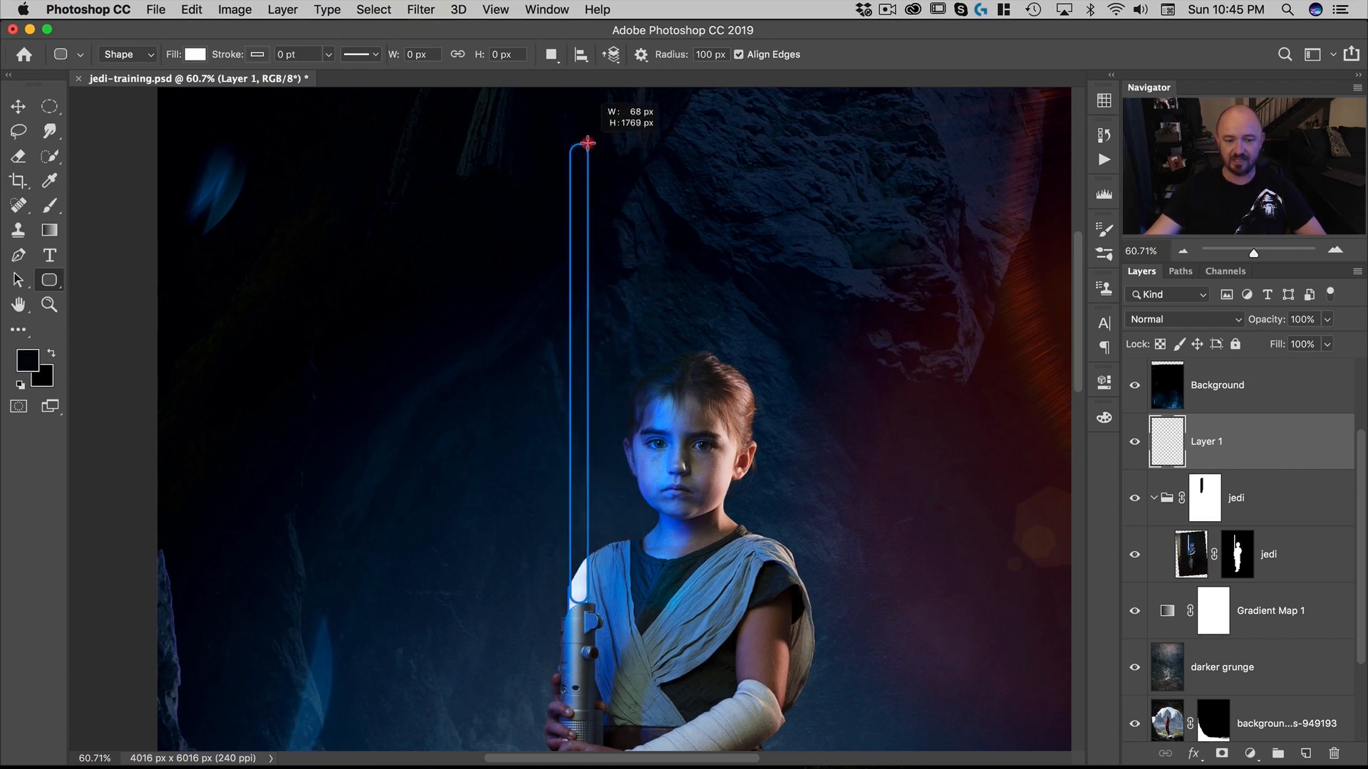
pyautogui.moveTo(586, 143); pyautogui.dragTo(583, 129)
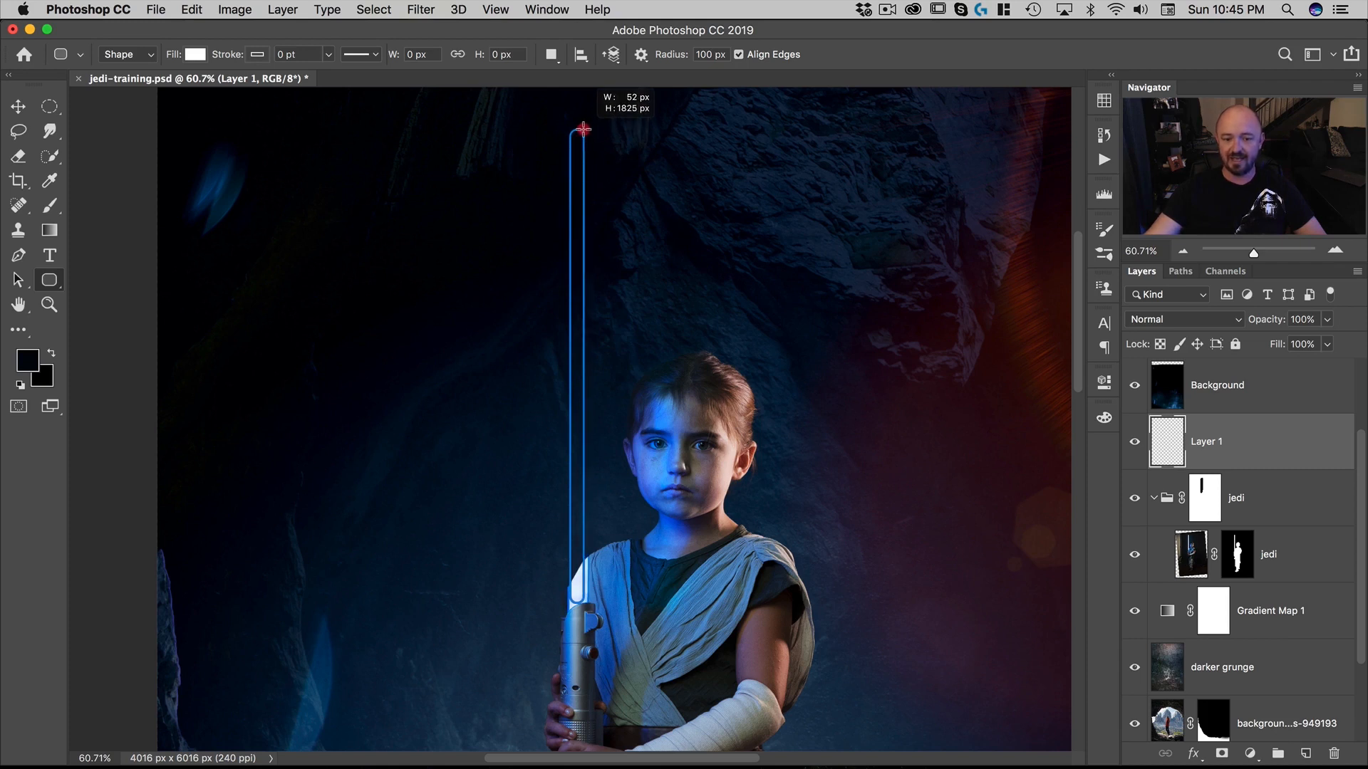
pyautogui.moveTo(583, 131); pyautogui.dragTo(584, 111)
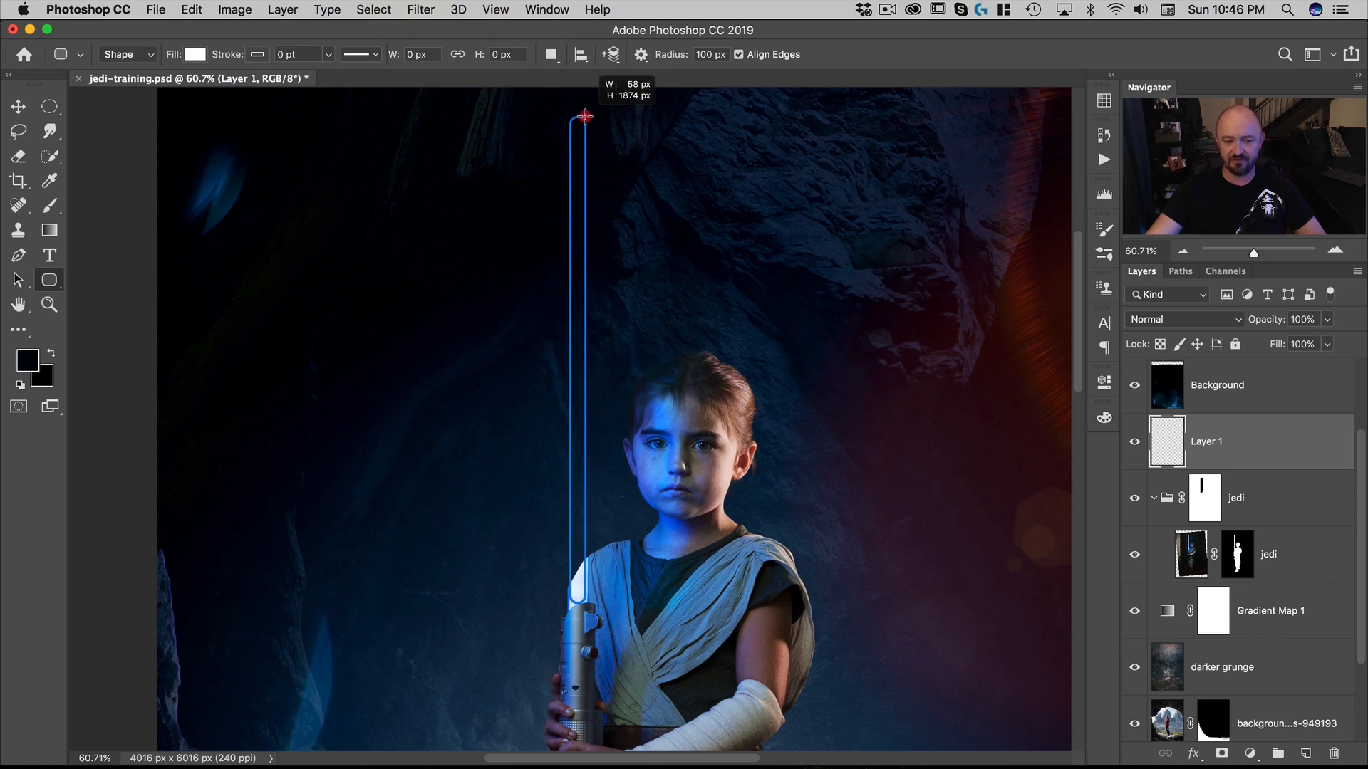
pyautogui.moveTo(585, 117); pyautogui.dragTo(584, 114)
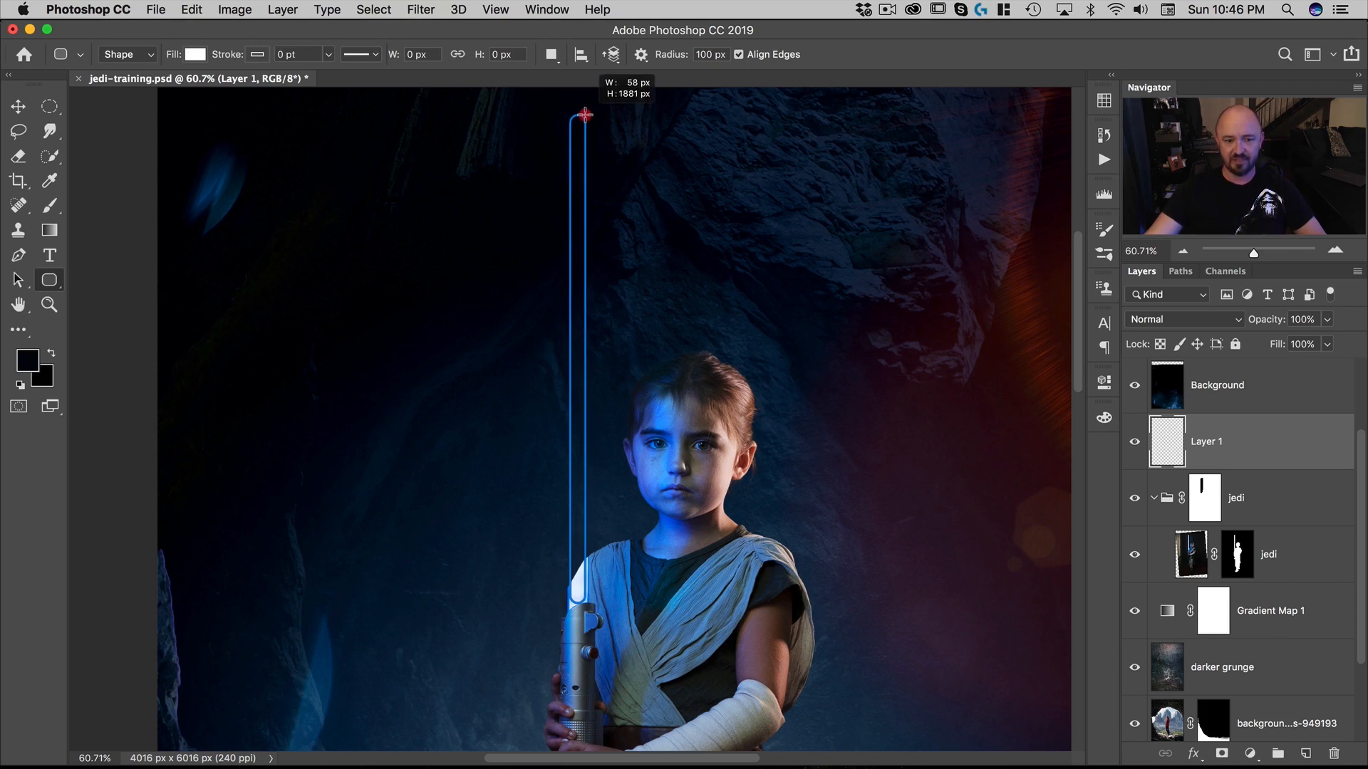
pyautogui.moveTo(585, 114); pyautogui.dragTo(585, 106)
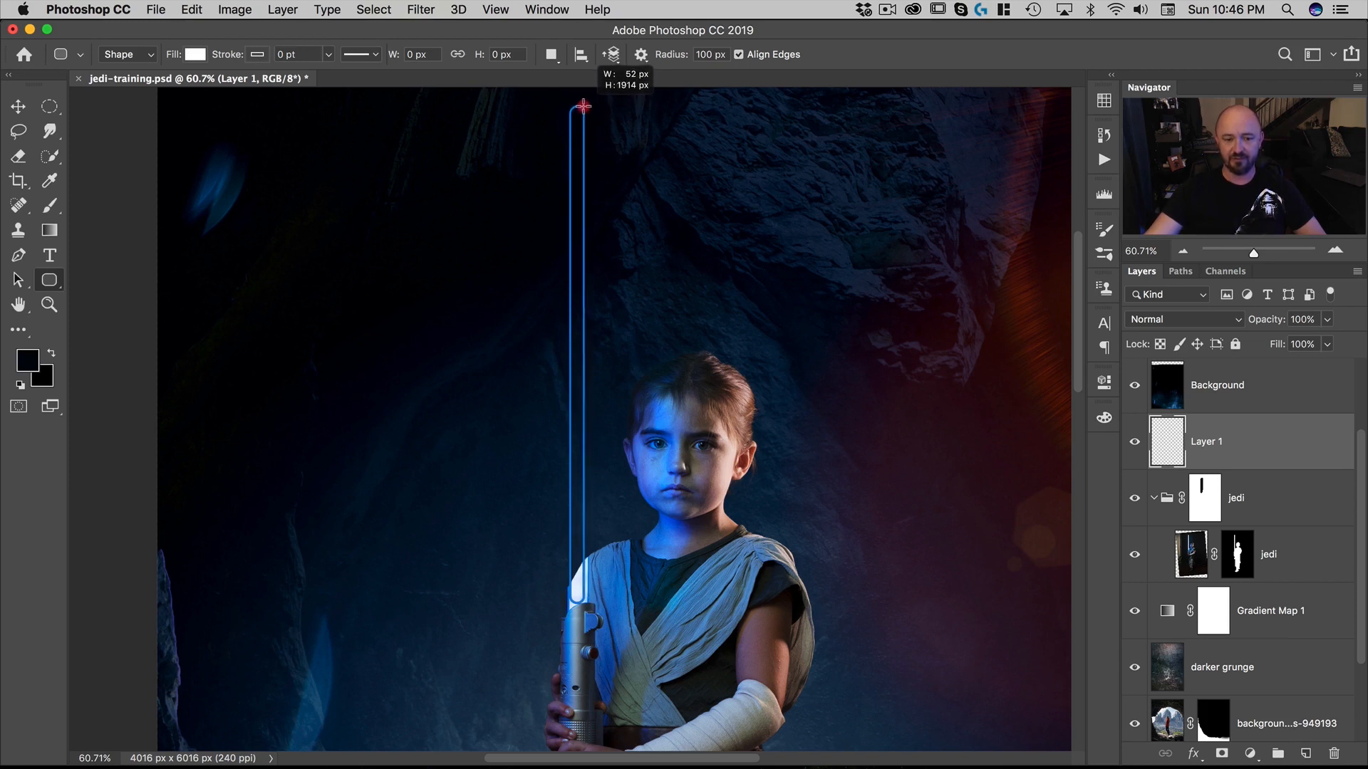
pyautogui.moveTo(584, 106); pyautogui.dragTo(582, 113)
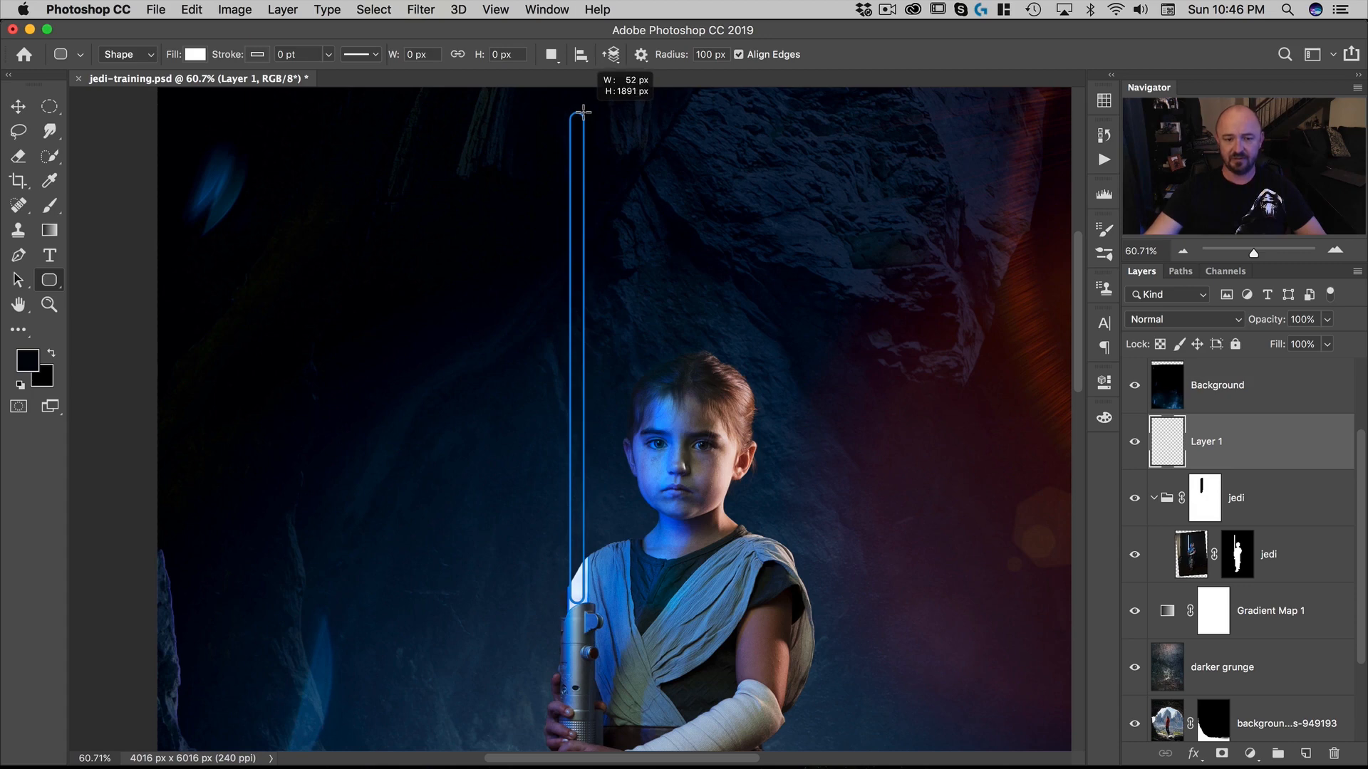
pyautogui.moveTo(577, 113); pyautogui.dragTo(577, 595)
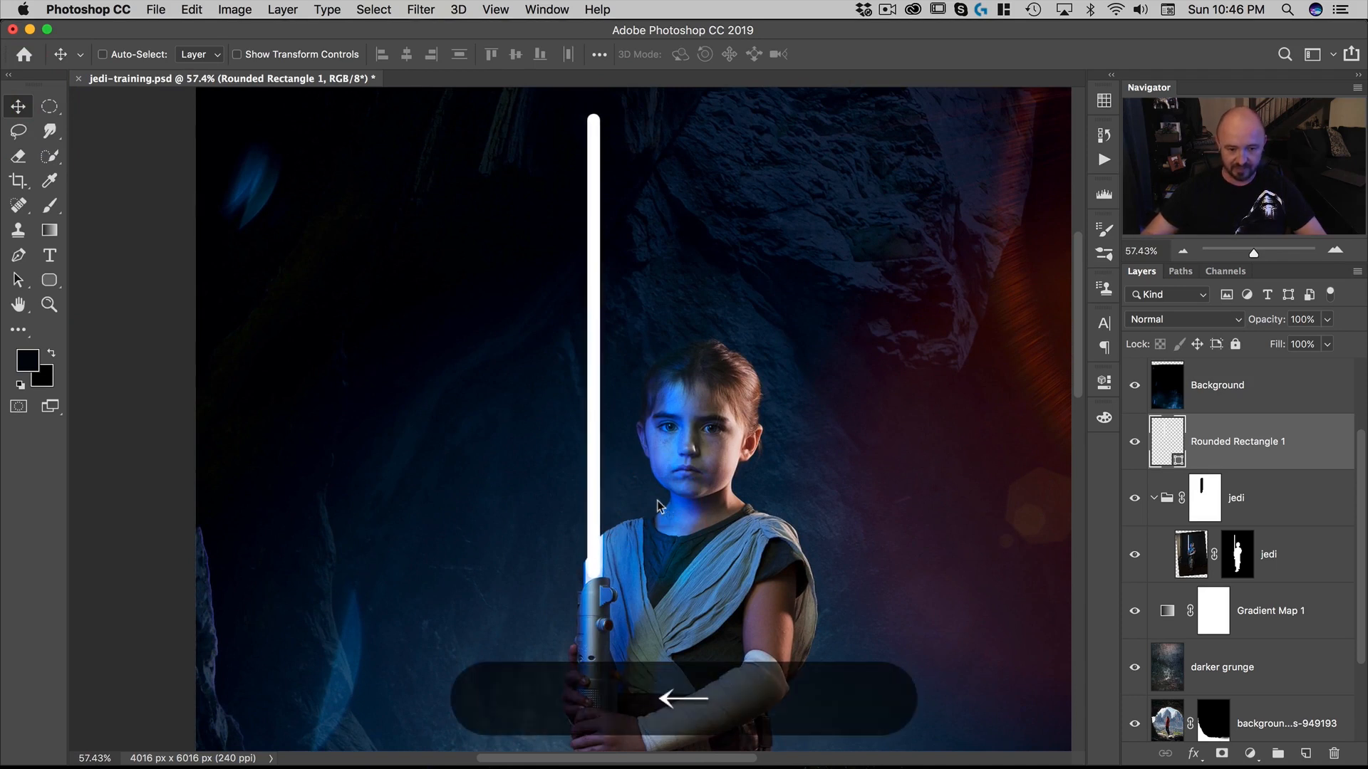
pyautogui.moveTo(658, 502)
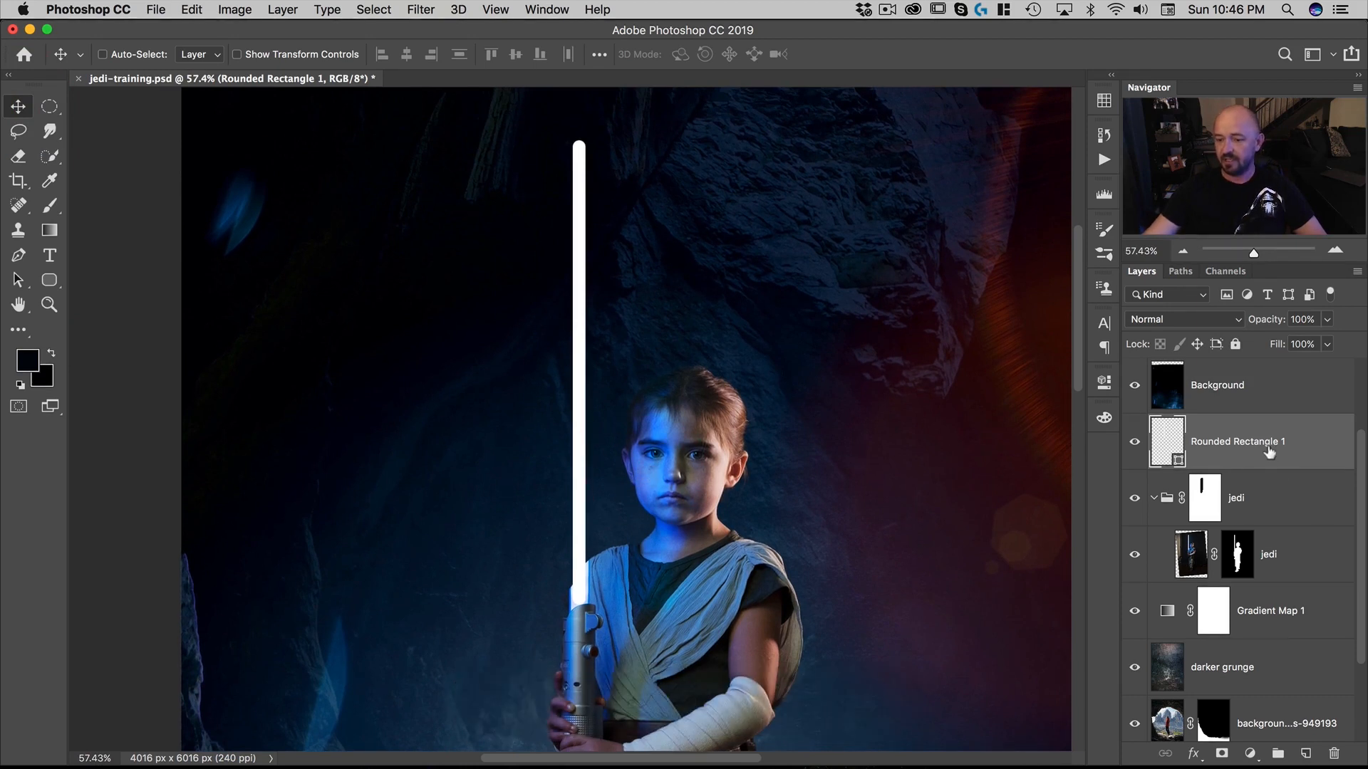
pyautogui.moveTo(576, 419)
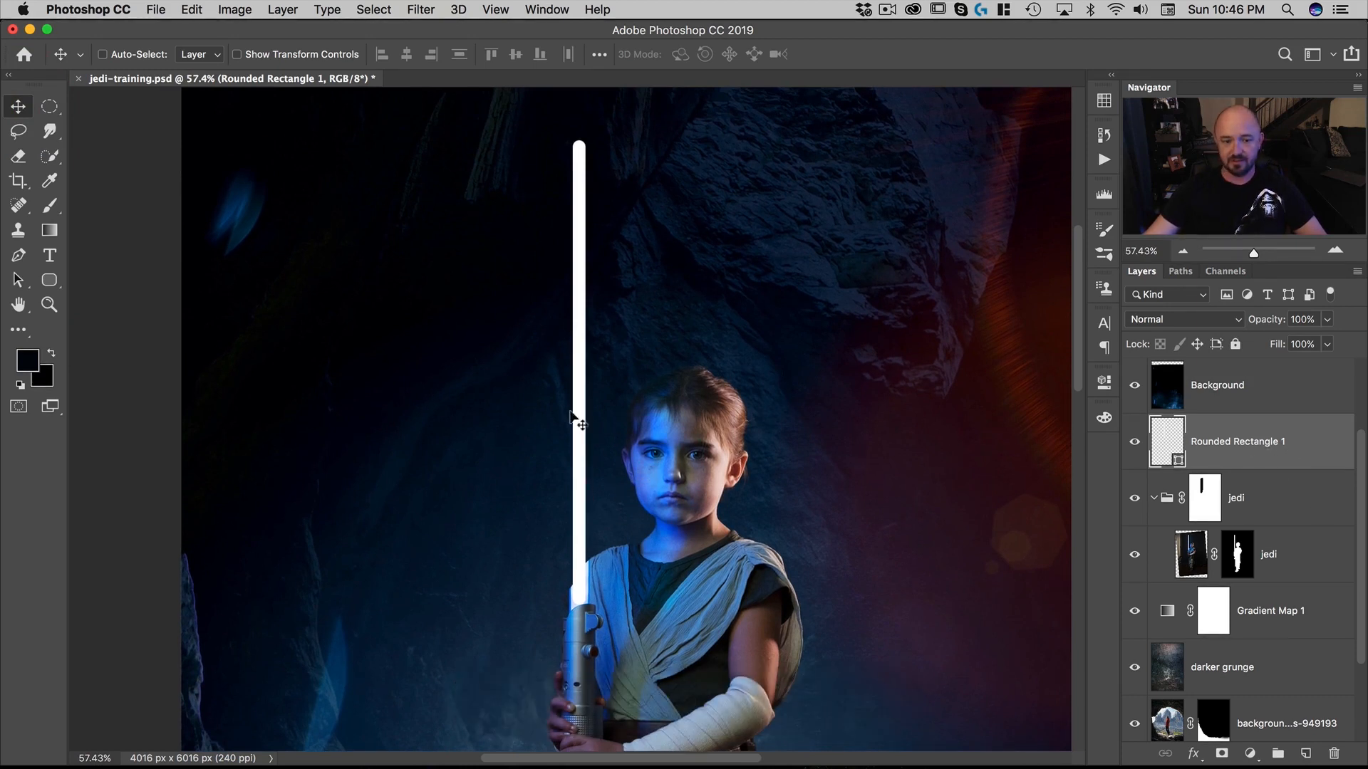
# Step: Rasterize the blade shape into the 'light saber' layer and duplicate it
pyautogui.rightClick(1295, 442)
pyautogui.write('light saber')
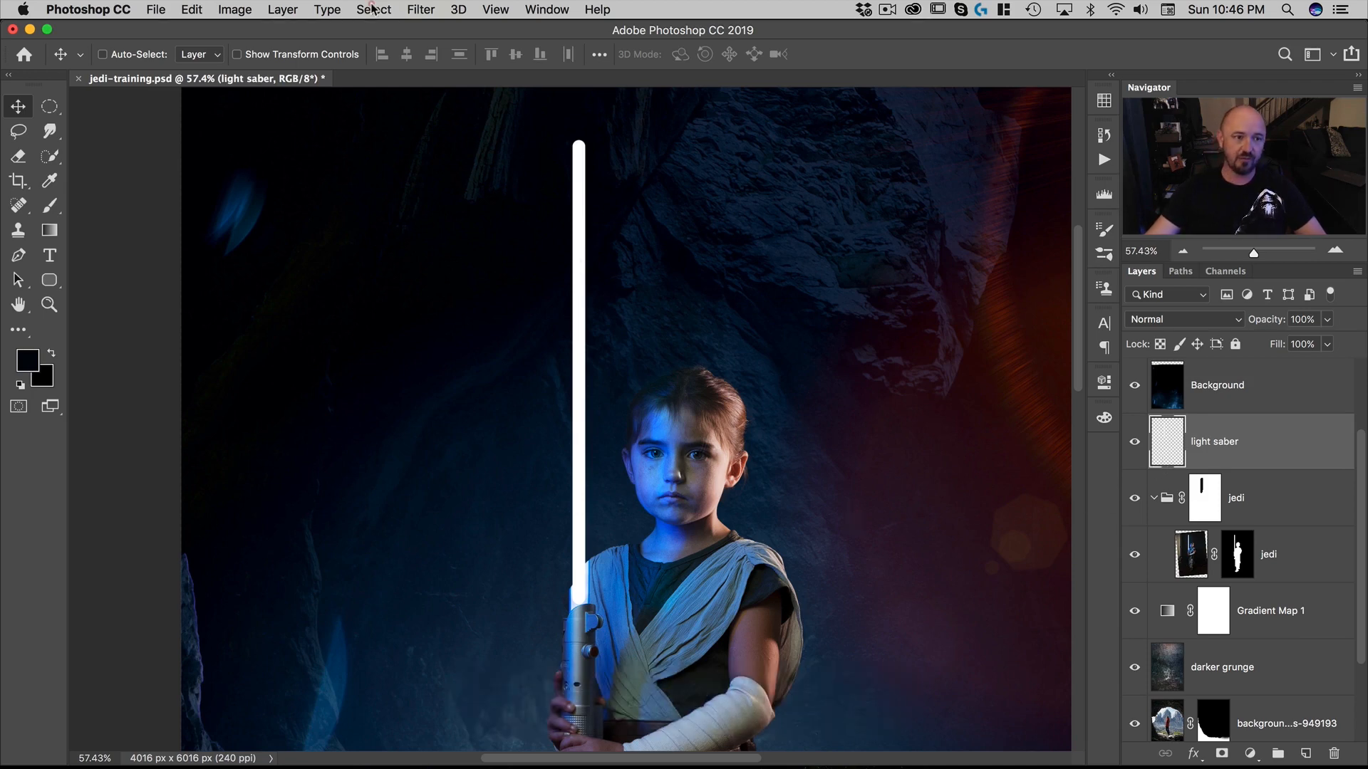
pyautogui.click(282, 9)
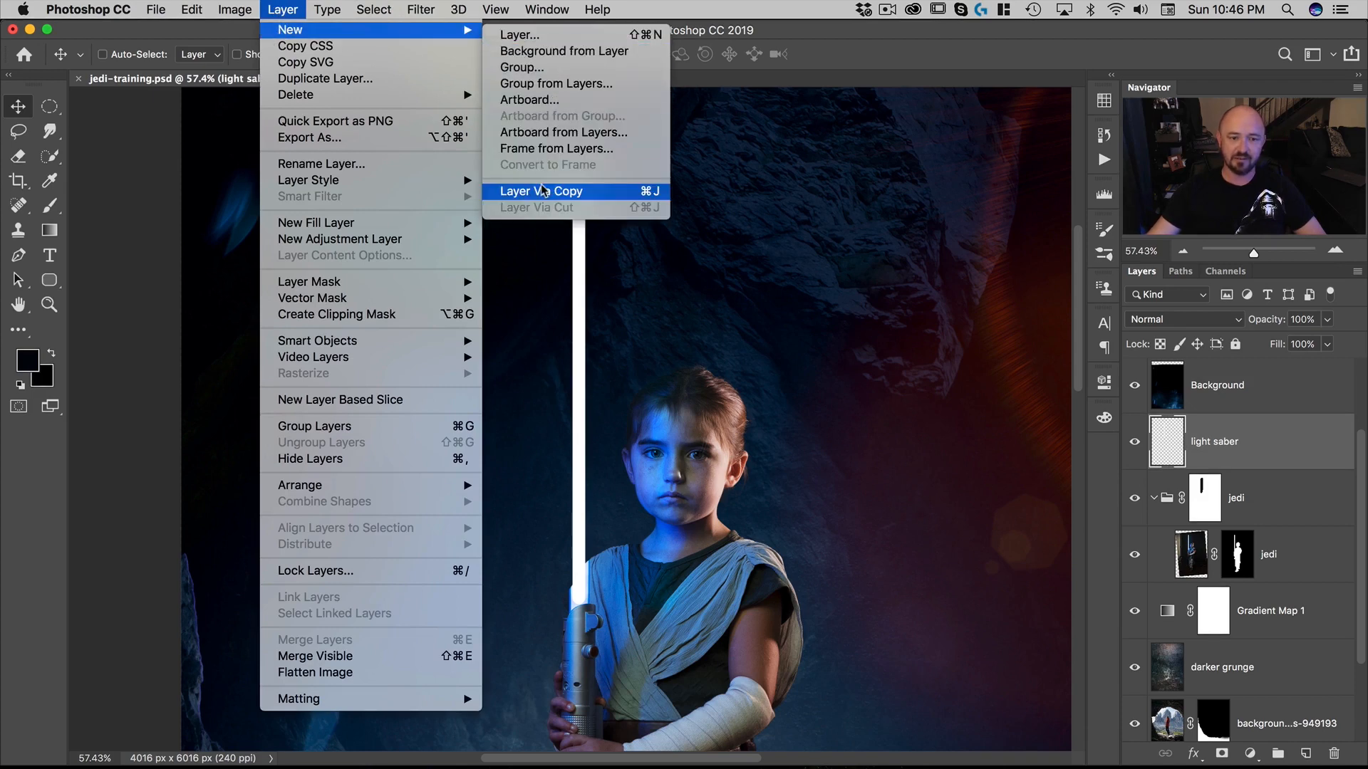
pyautogui.moveTo(650, 197)
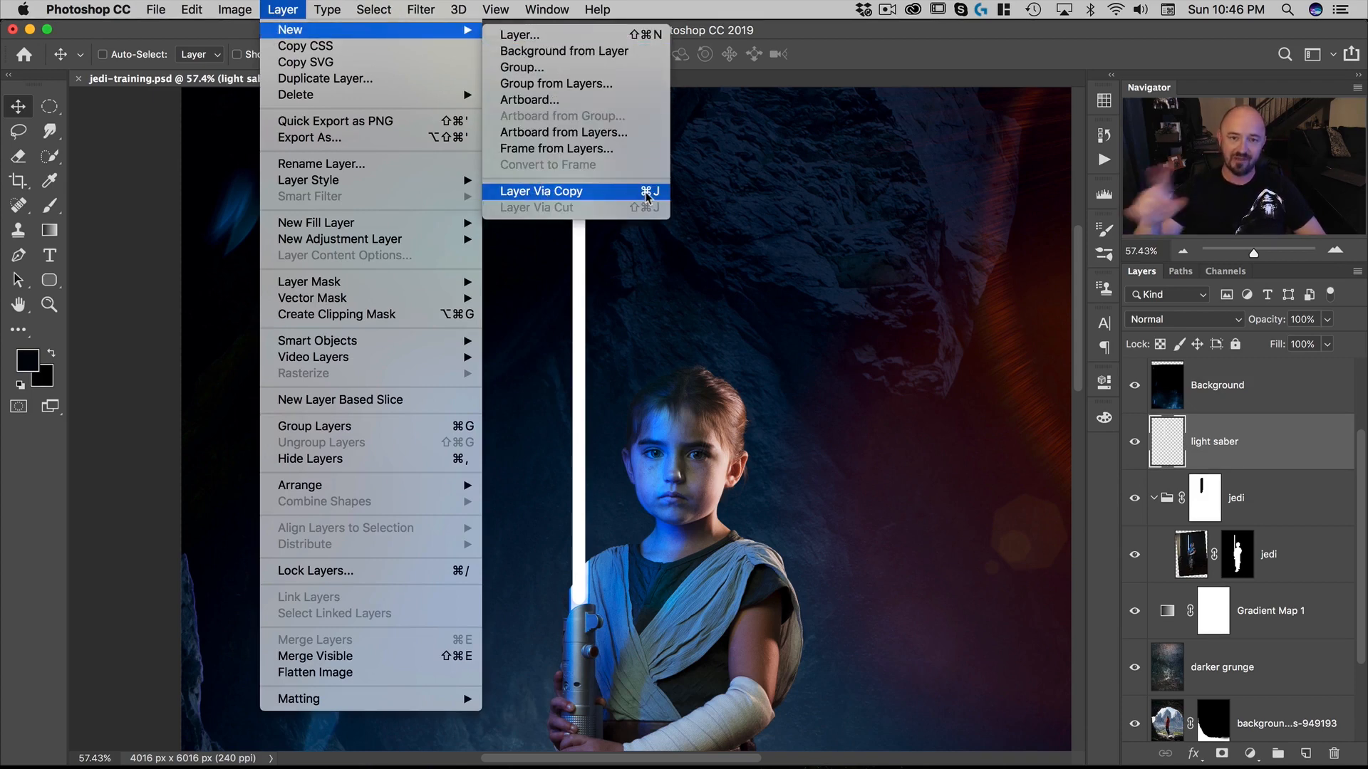
pyautogui.click(327, 9)
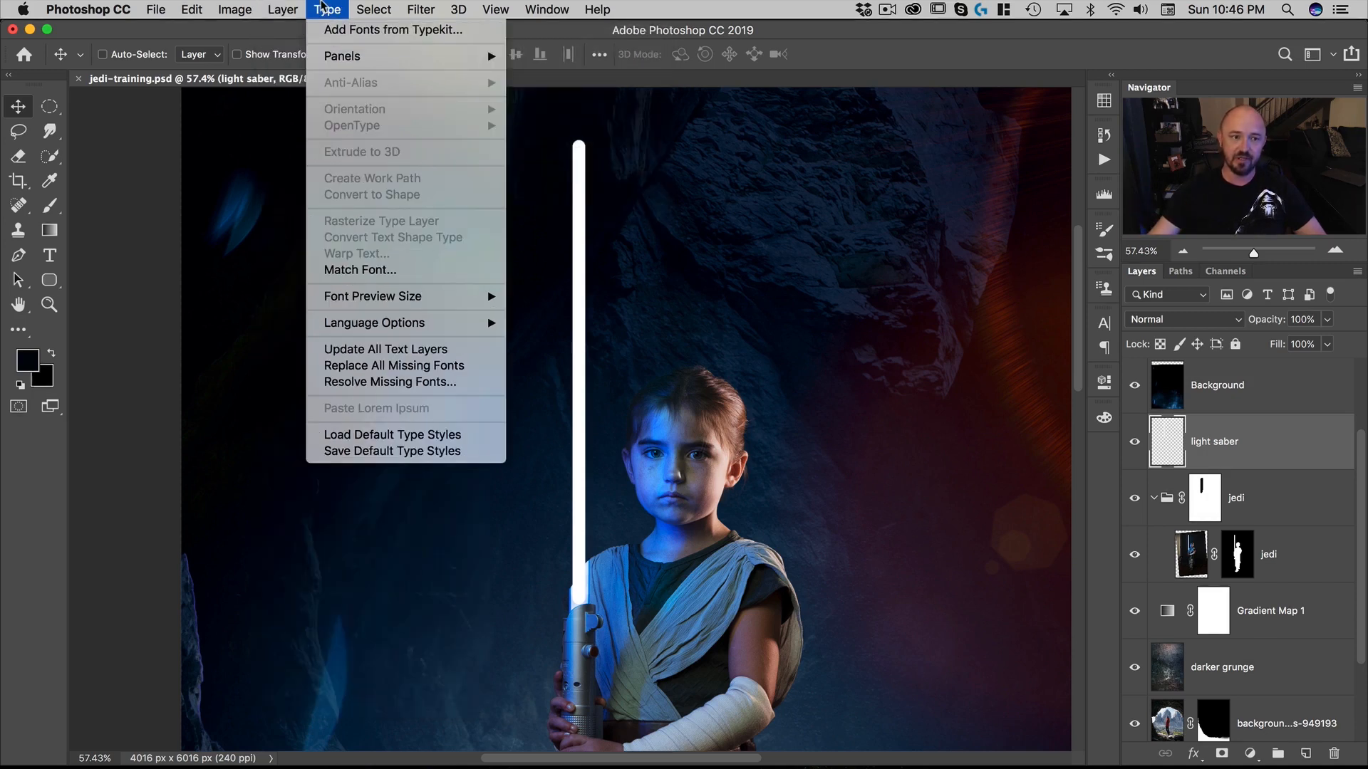
pyautogui.press('cmd+d')
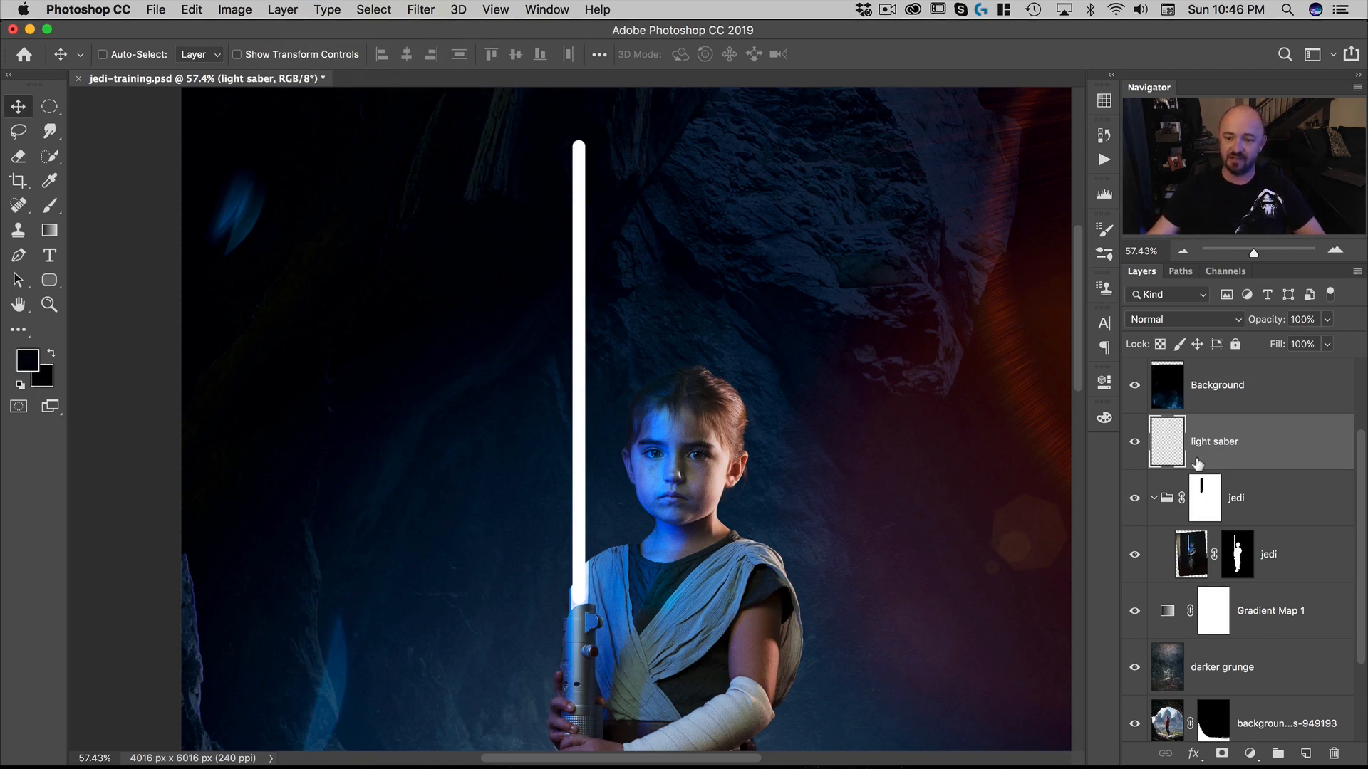
pyautogui.press('cmd+j')
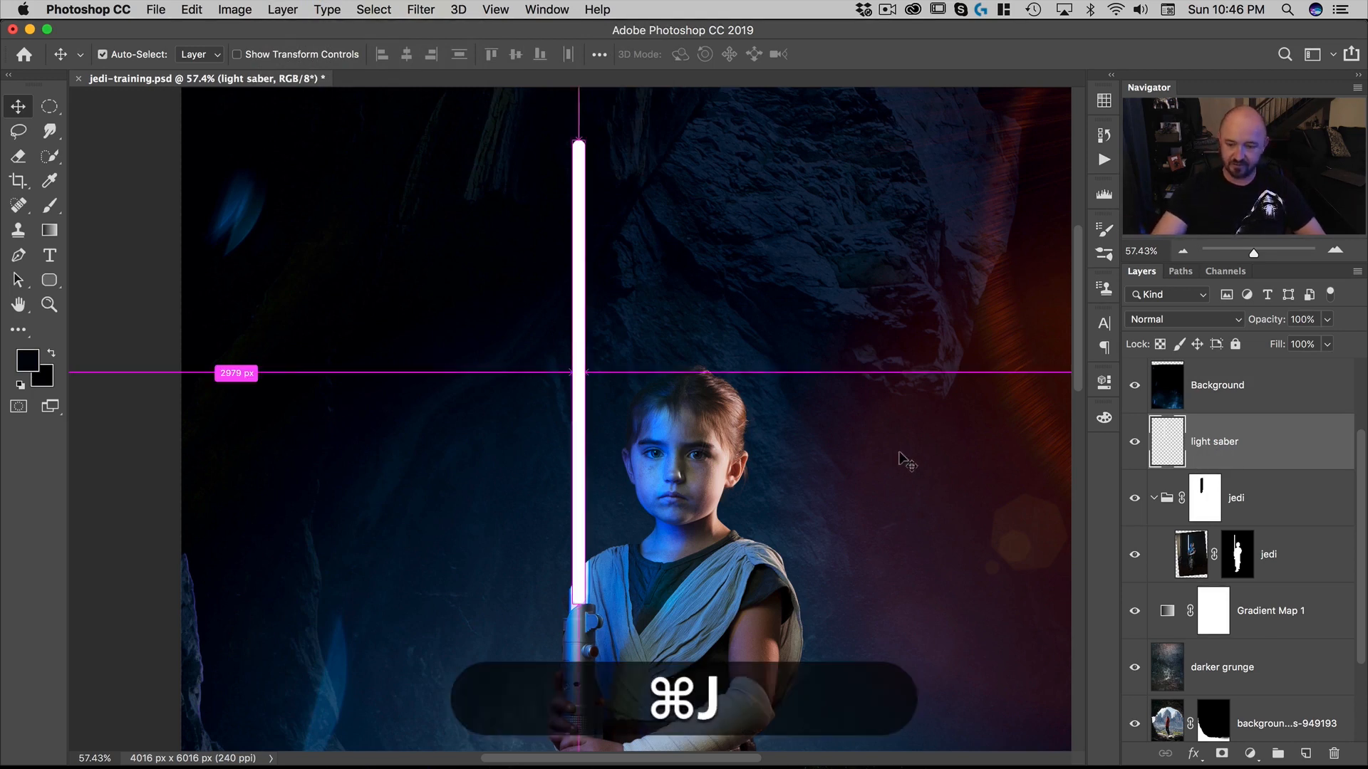
pyautogui.press('cmd+j')
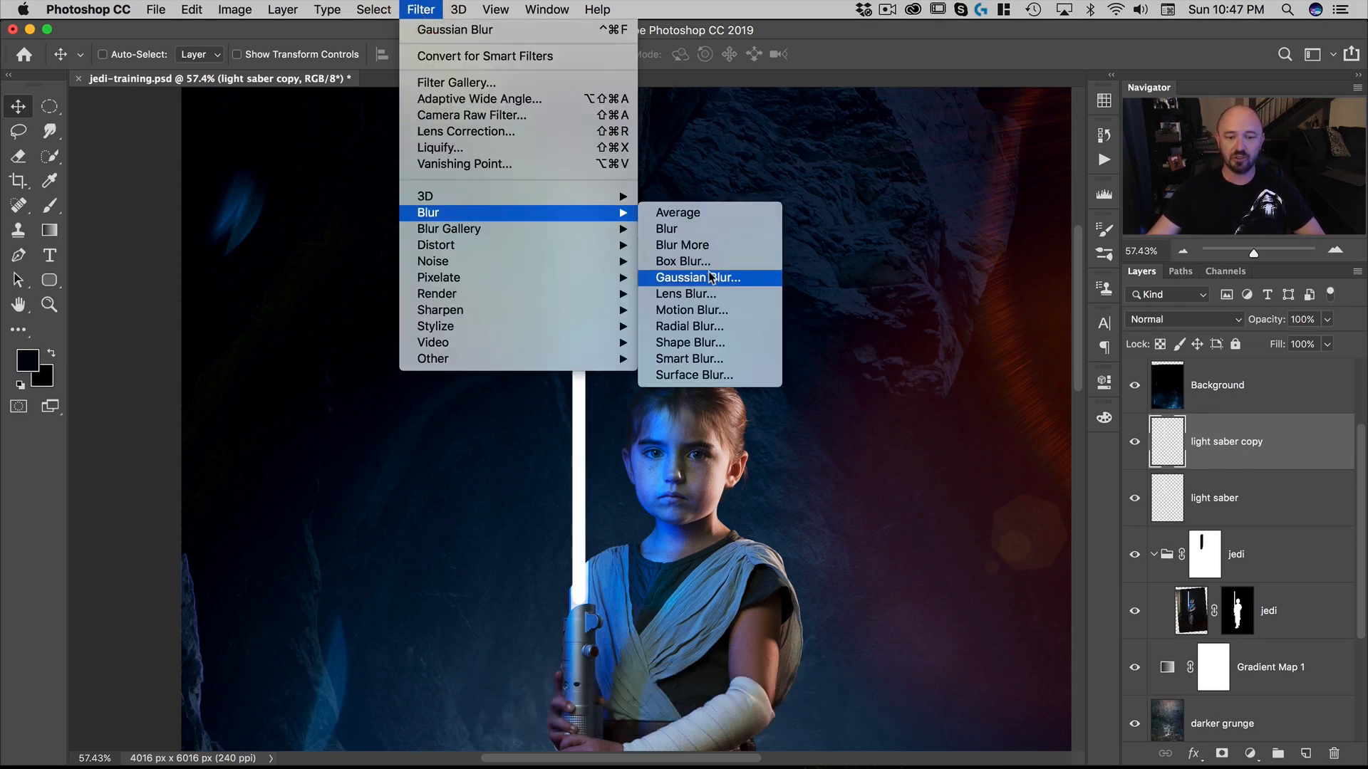
# Step: Apply a 180-pixel Gaussian Blur to the light saber copy and rename it '180'
pyautogui.click(696, 276)
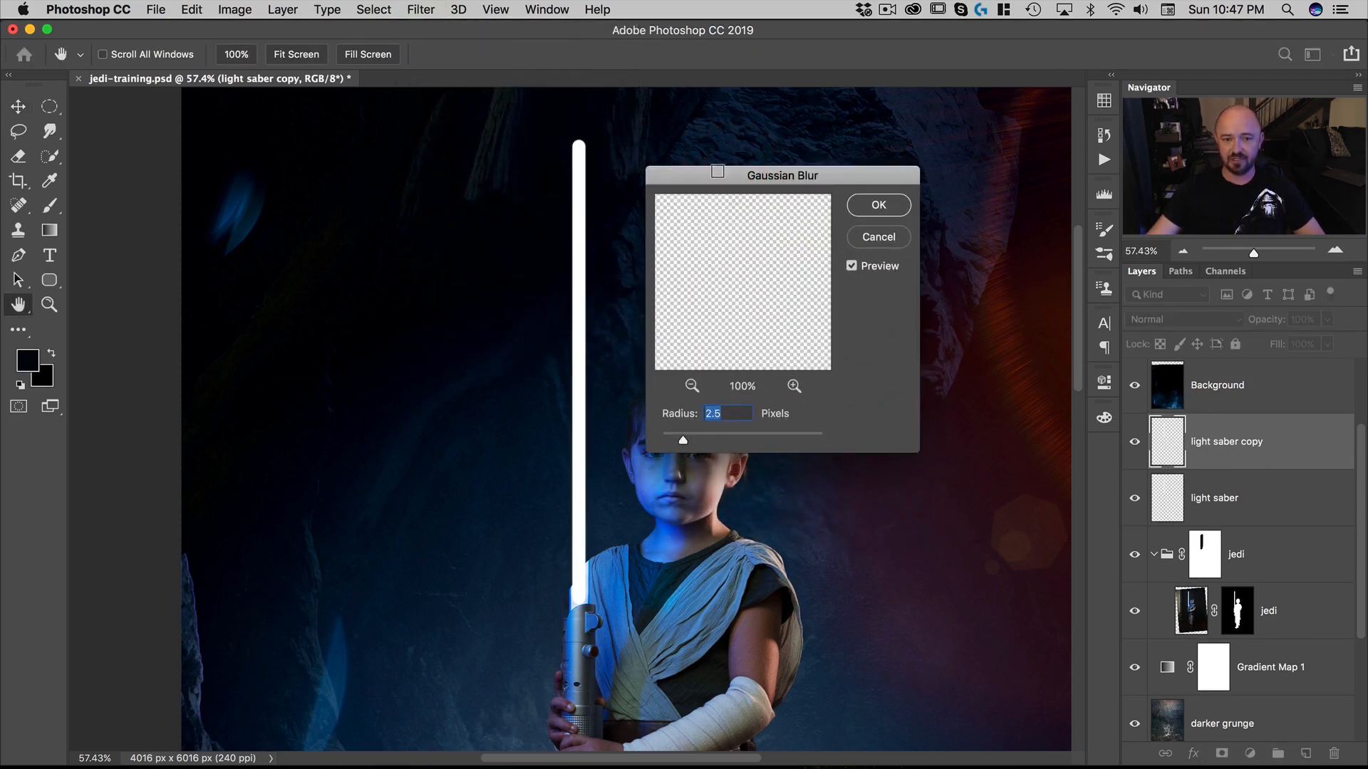
pyautogui.moveTo(782, 174); pyautogui.dragTo(856, 187)
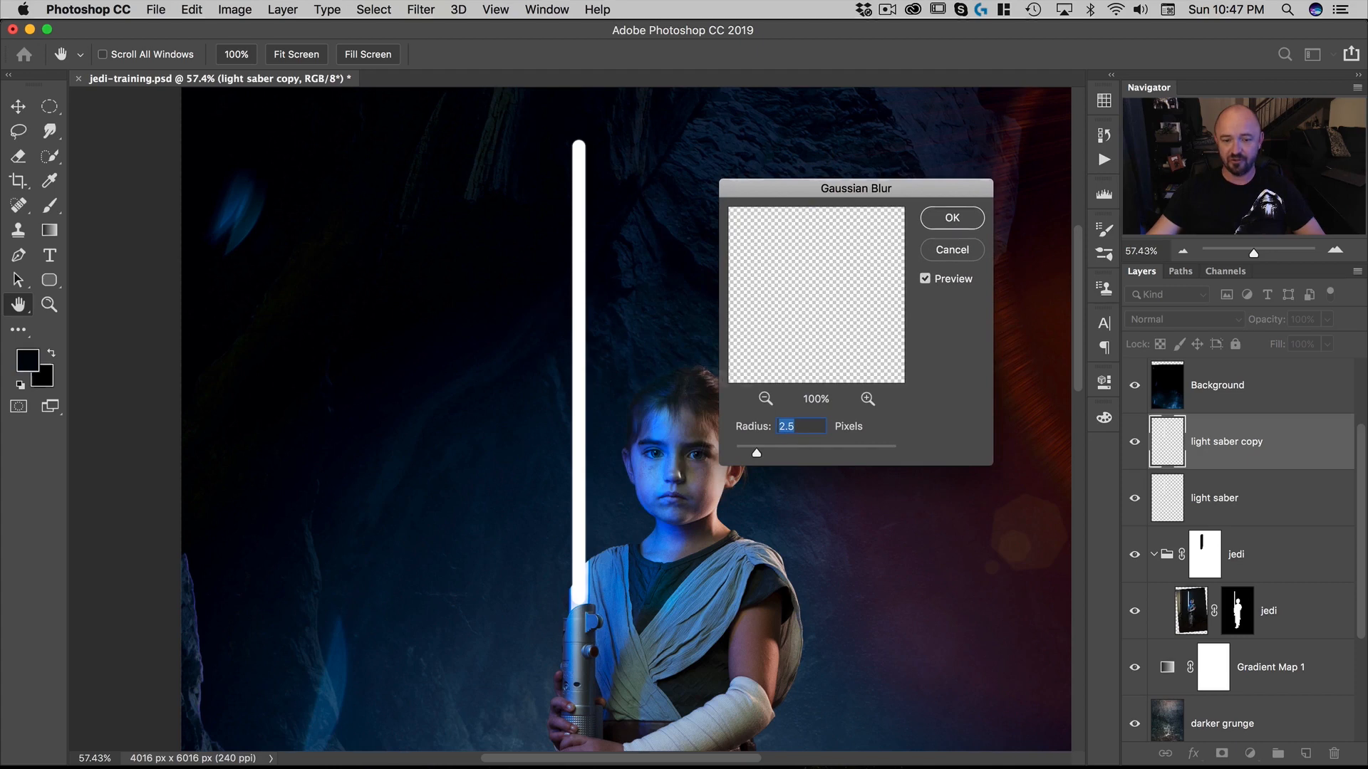
pyautogui.moveTo(755, 453); pyautogui.dragTo(820, 453)
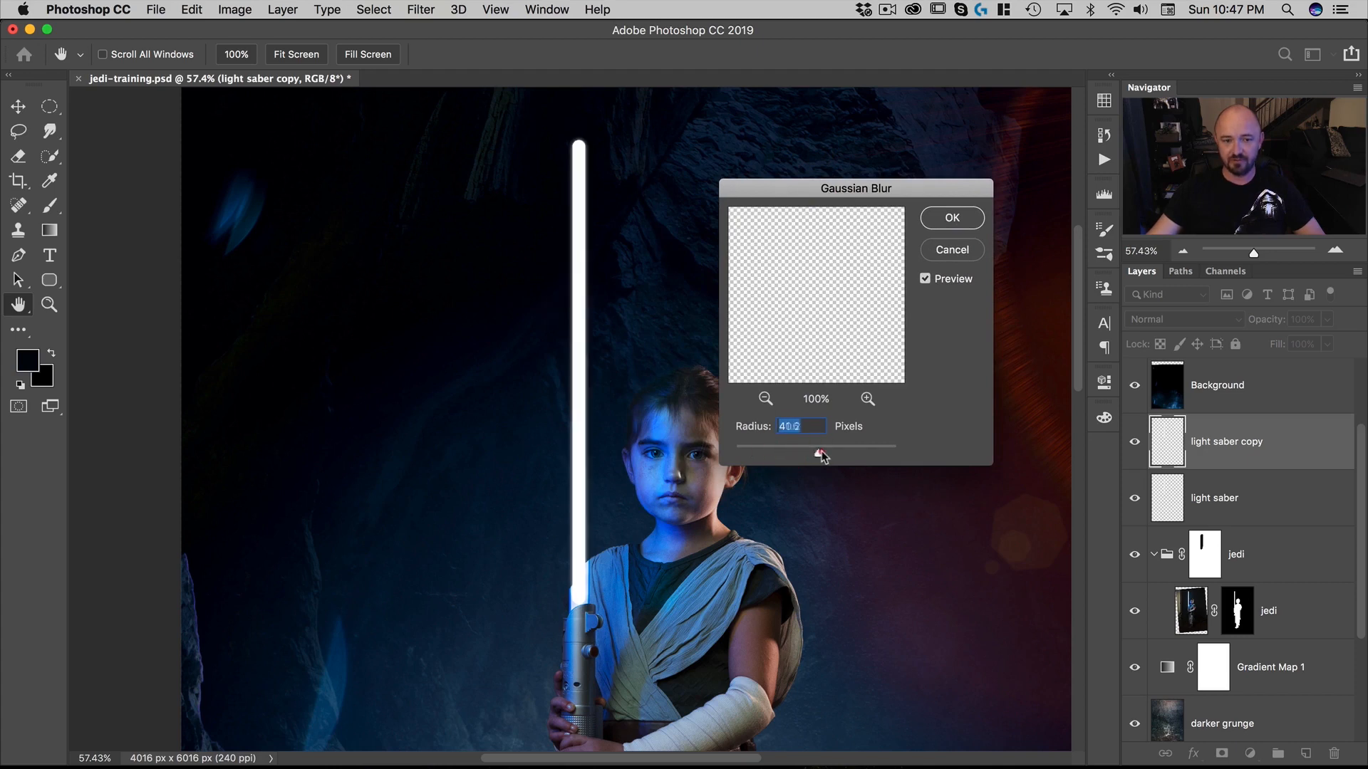
pyautogui.moveTo(820, 446); pyautogui.dragTo(840, 446)
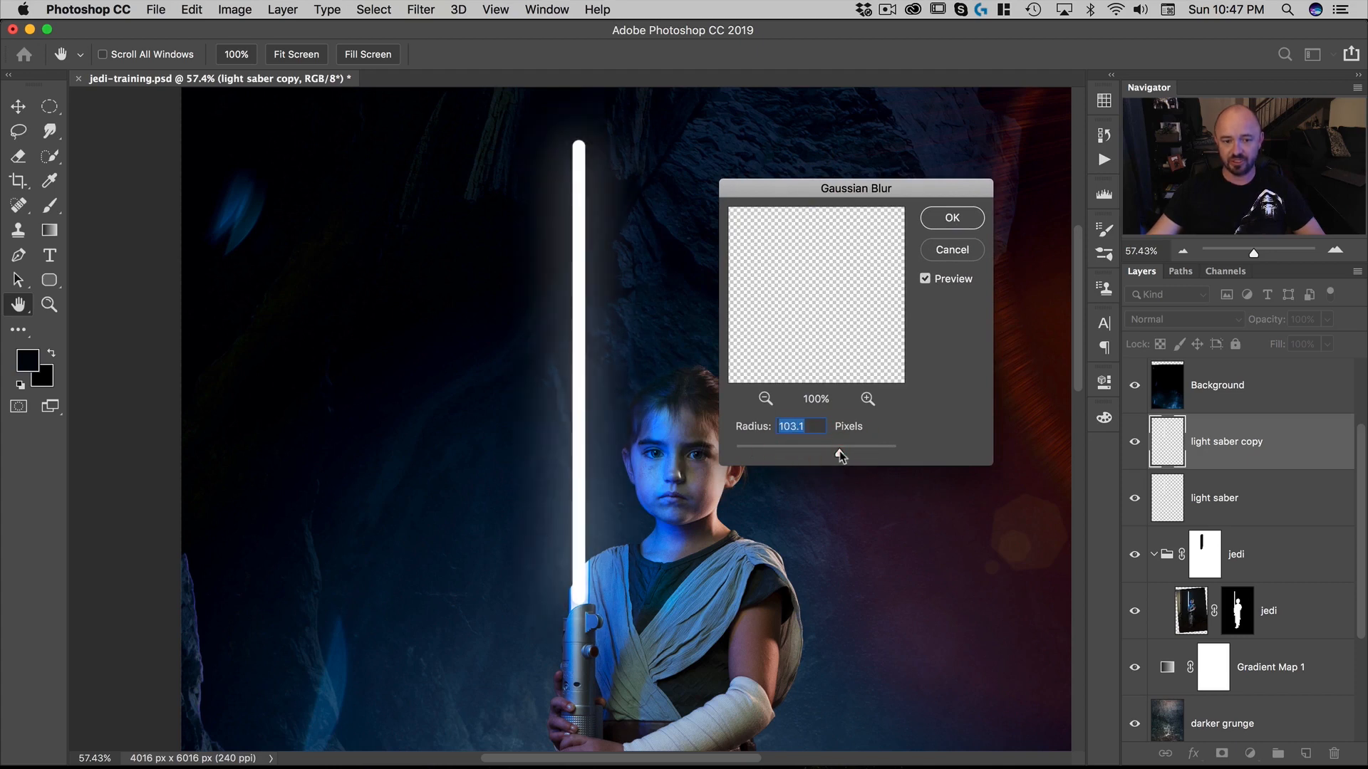
pyautogui.moveTo(836, 446); pyautogui.dragTo(859, 447)
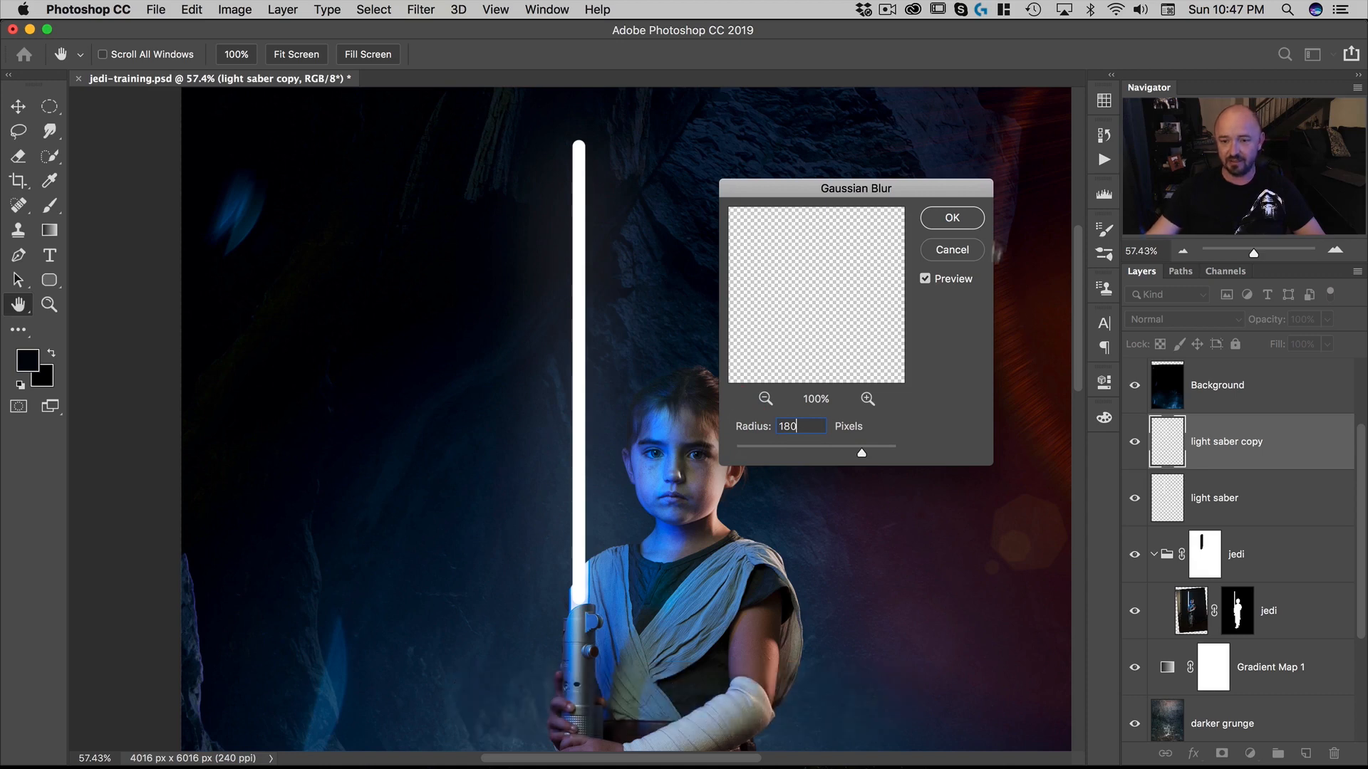
pyautogui.click(951, 218)
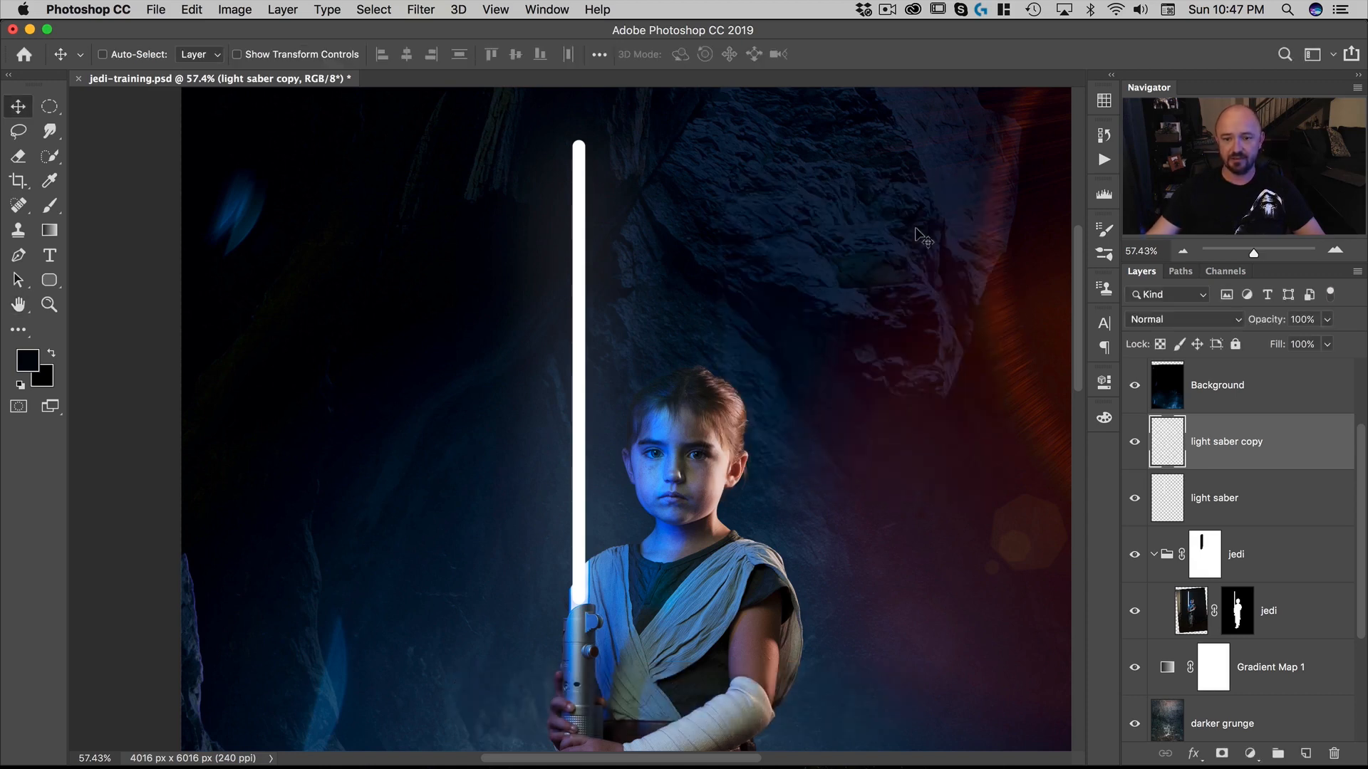
pyautogui.doubleClick(1225, 441)
pyautogui.write('180')
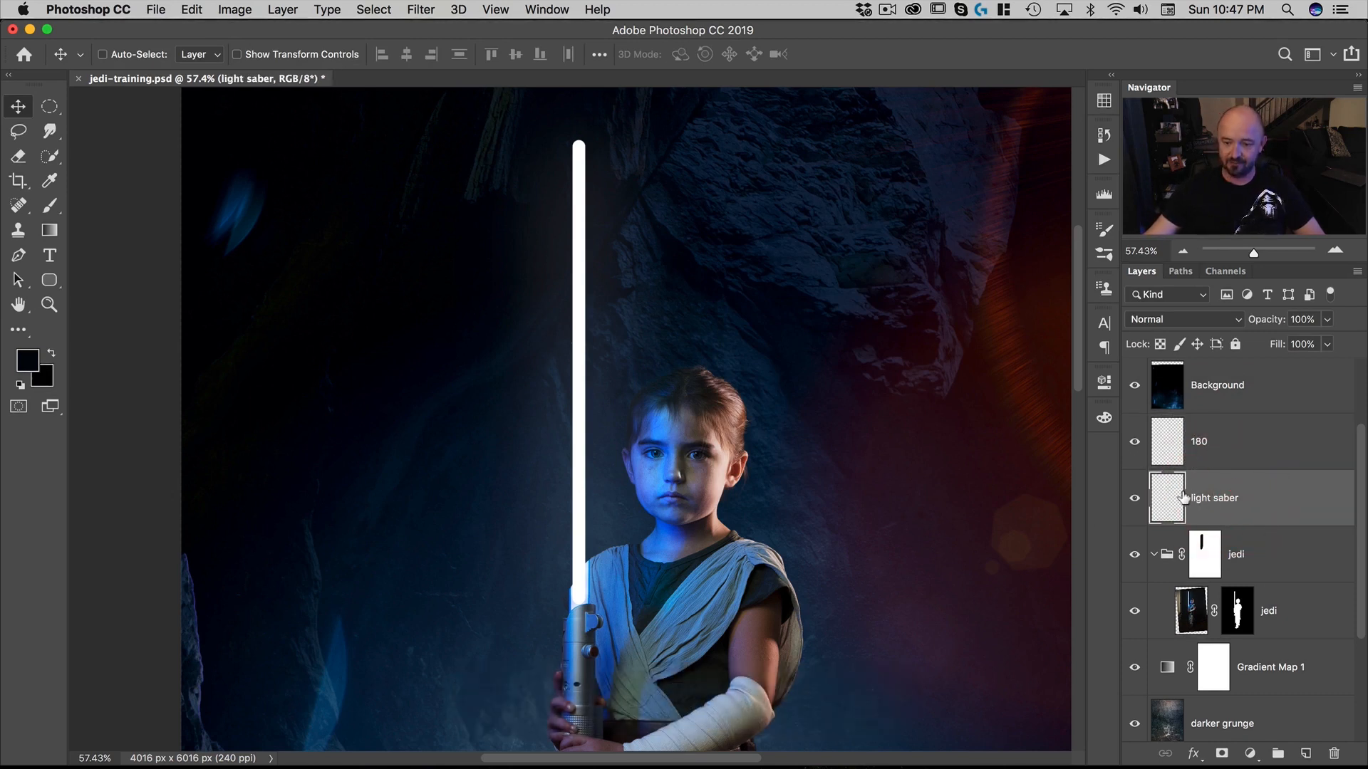
# Step: Duplicate light saber and give the copy a 90-pixel Gaussian Blur
pyautogui.press('cmd+j')
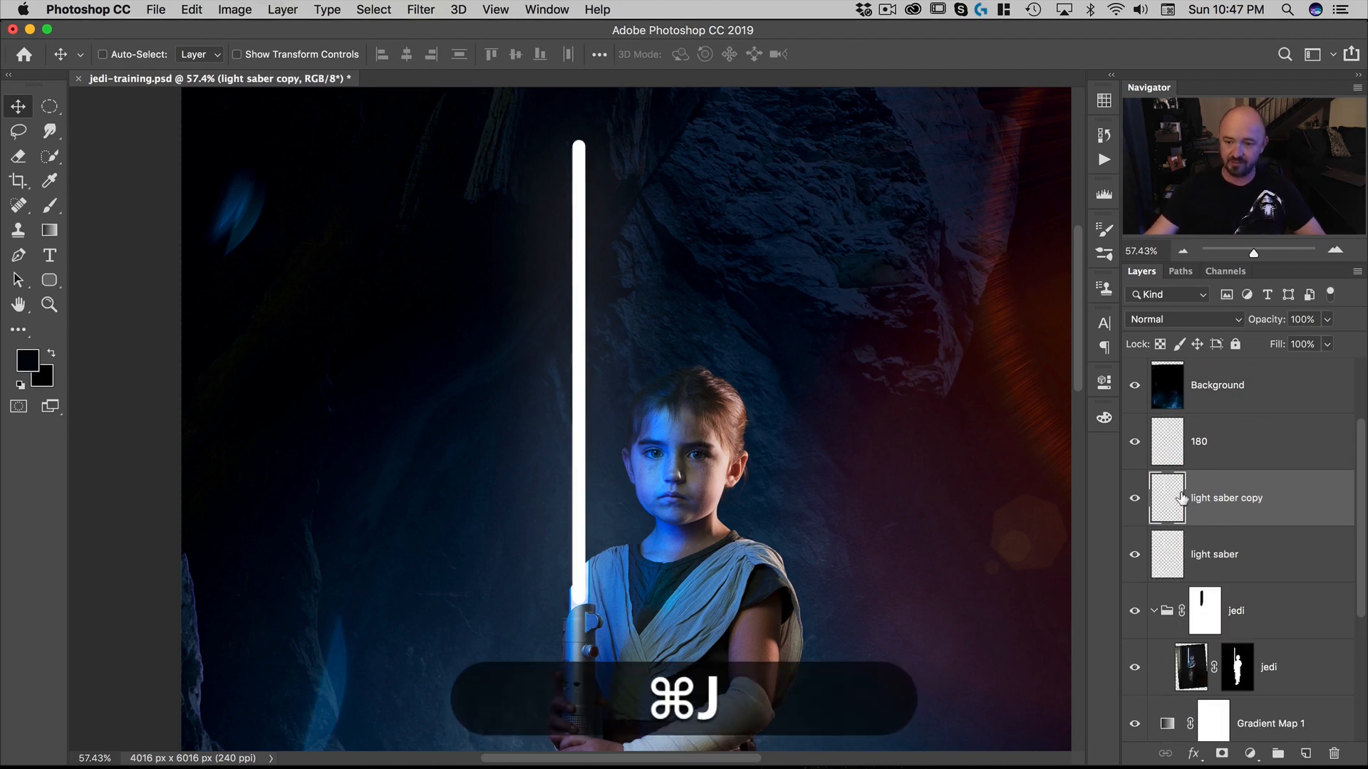
pyautogui.press('cmd+j')
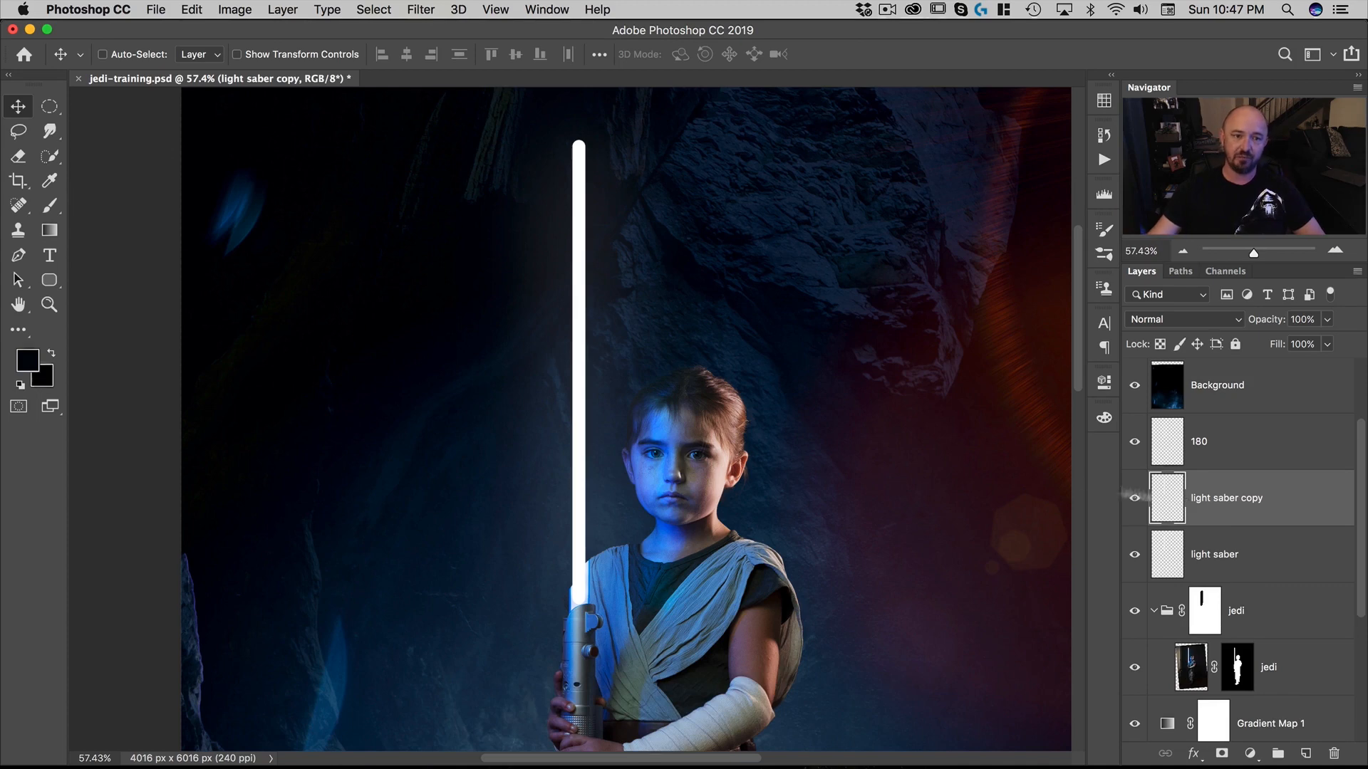
pyautogui.click(420, 9)
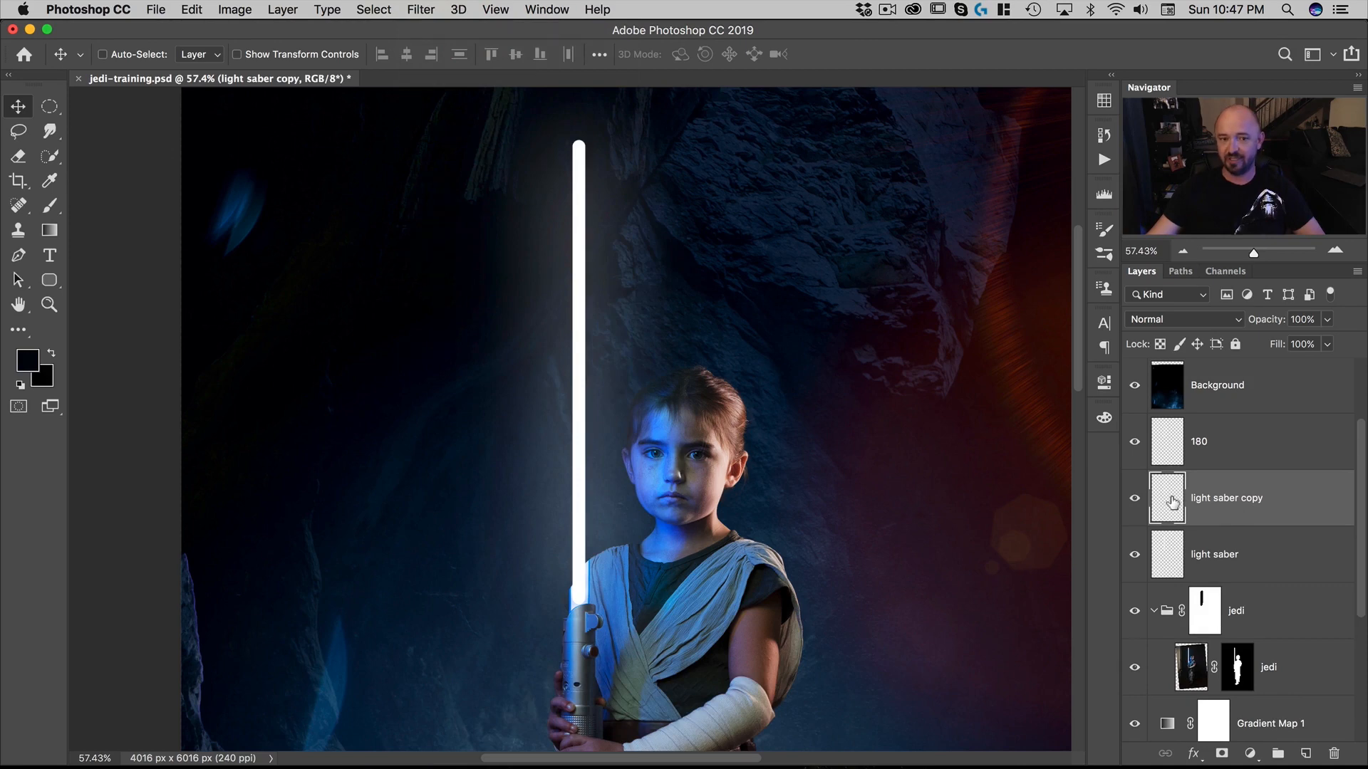
pyautogui.click(190, 9)
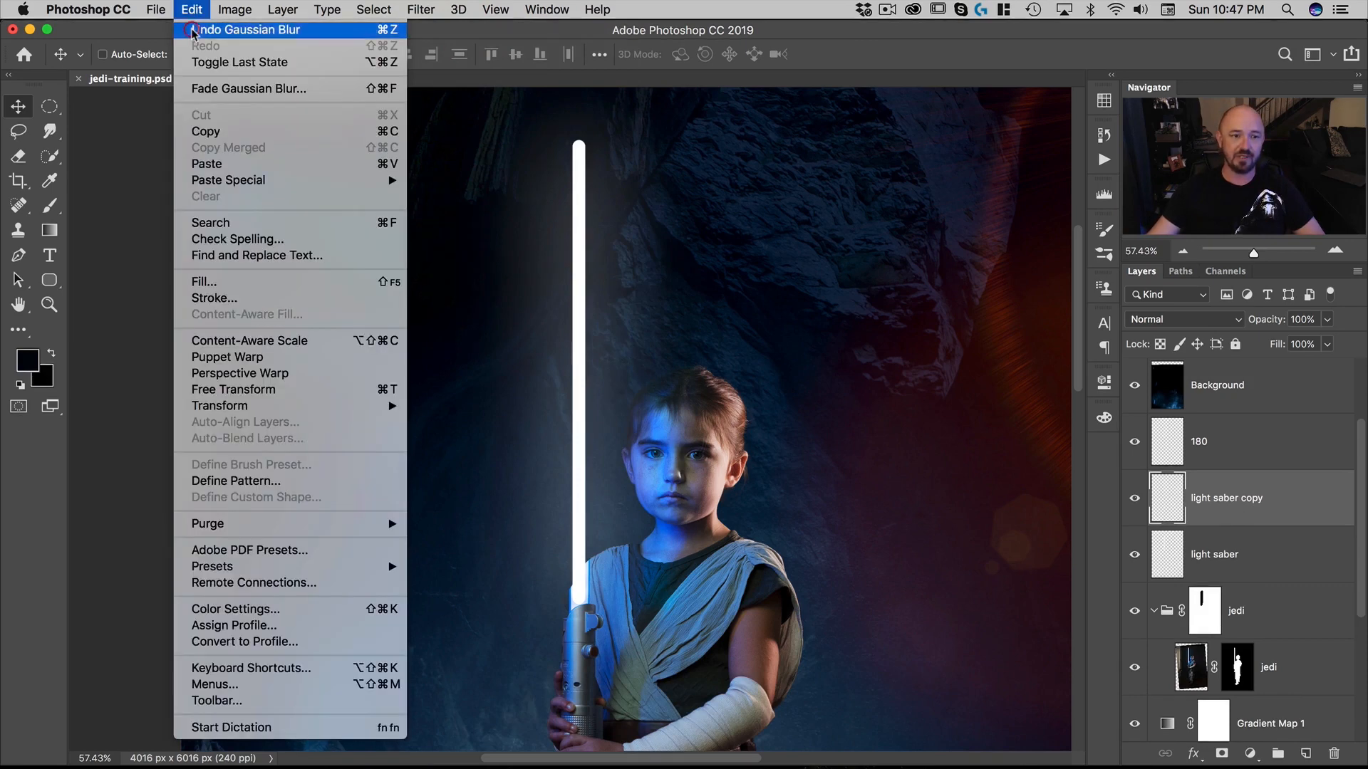
pyautogui.click(420, 10)
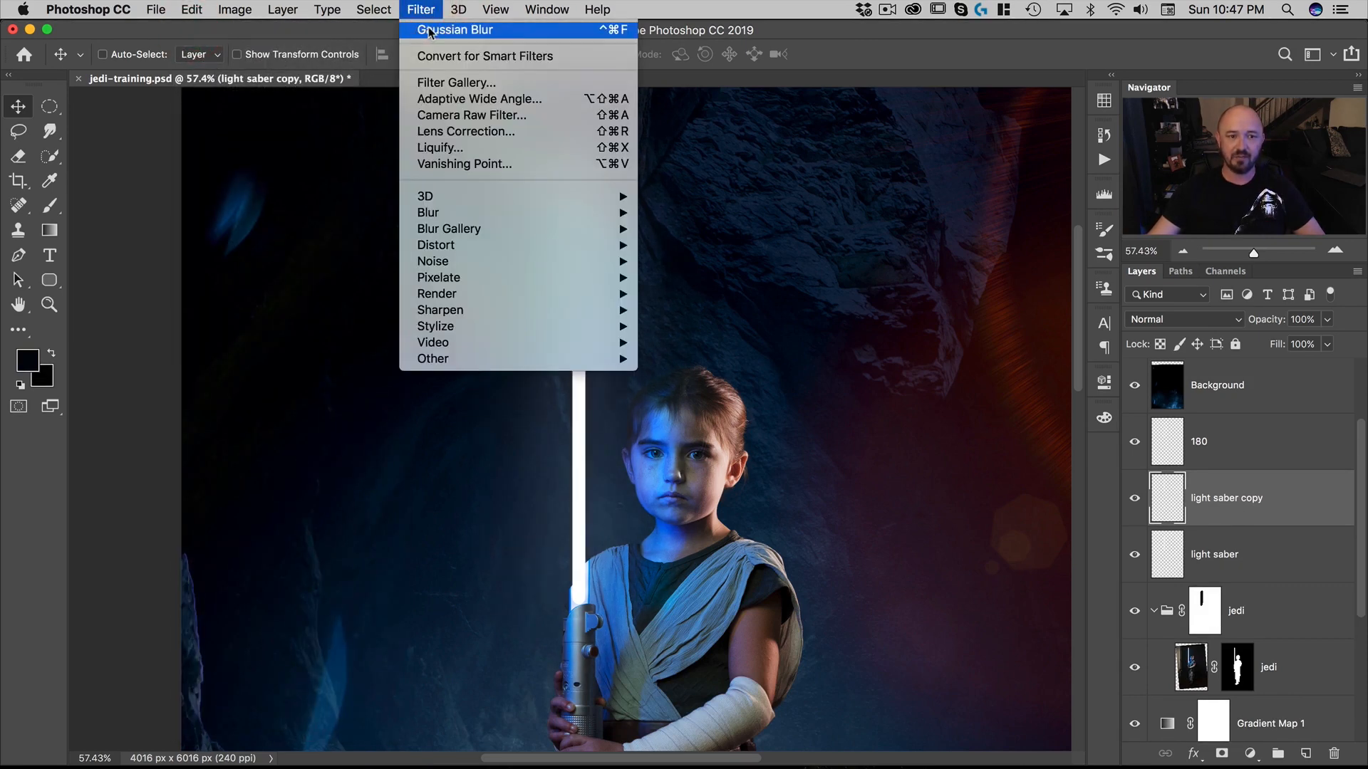
pyautogui.click(454, 28)
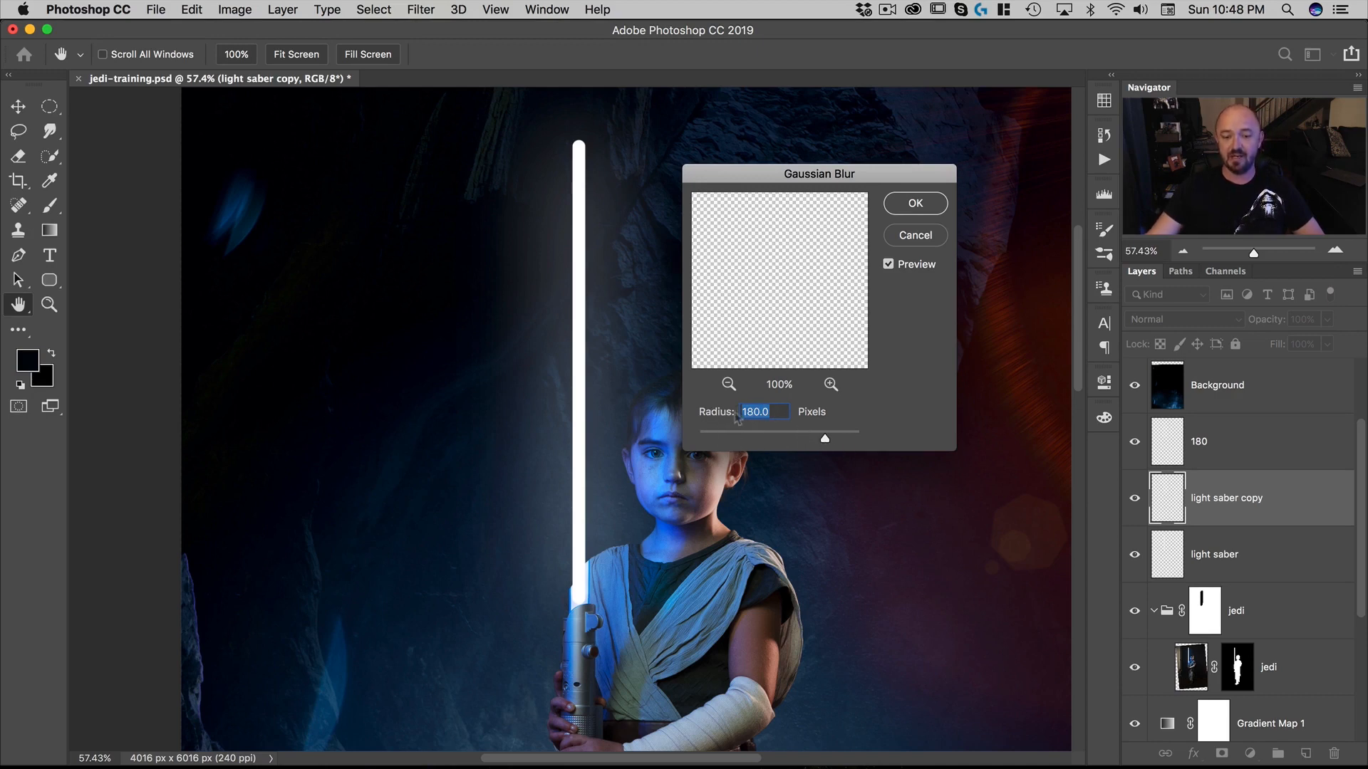
pyautogui.click(756, 411)
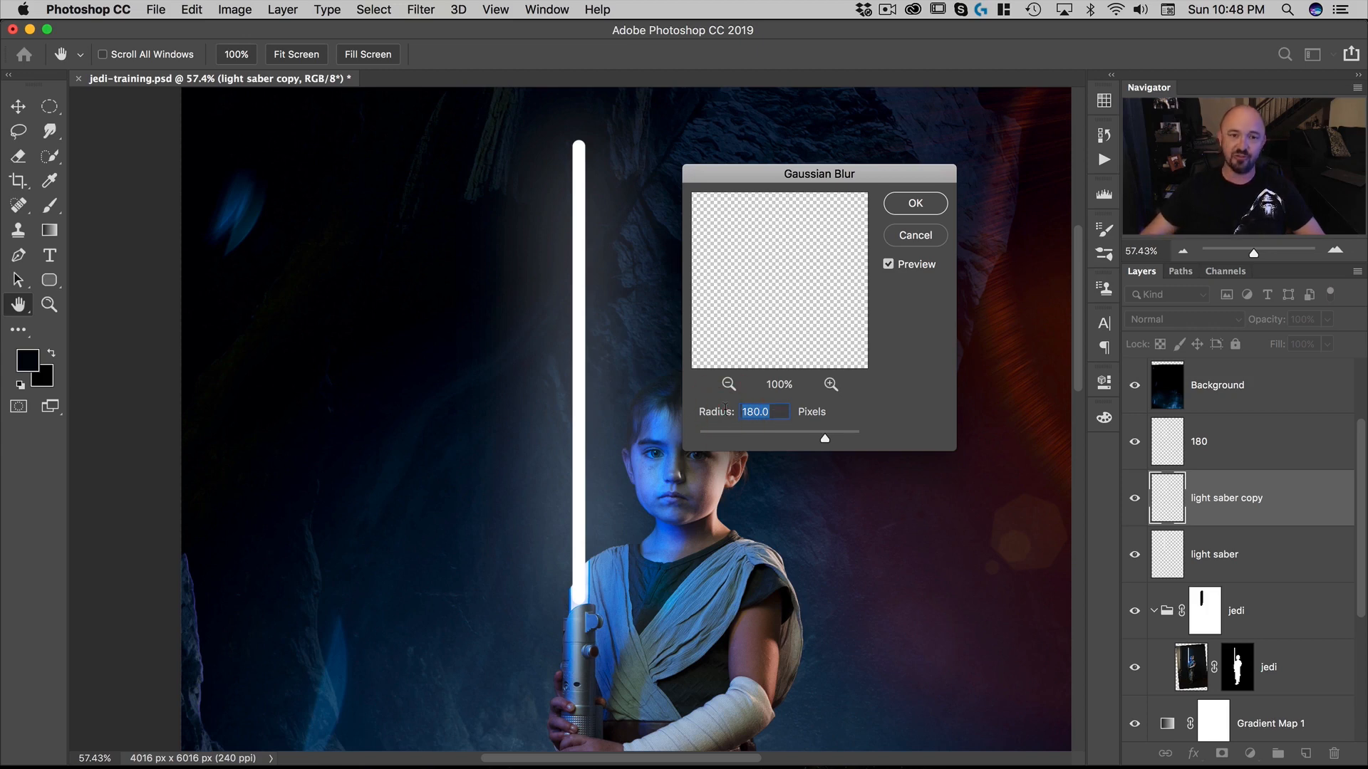
pyautogui.write('90')
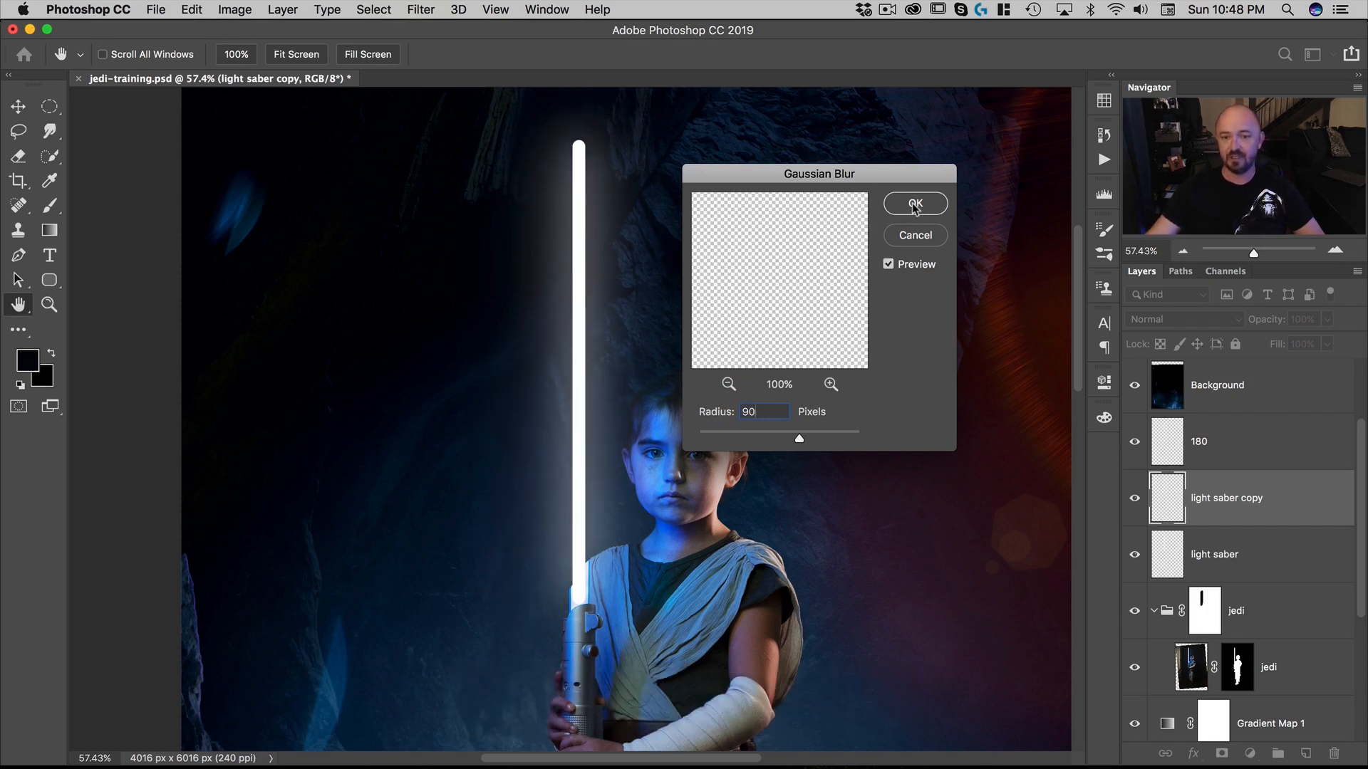
pyautogui.click(914, 203)
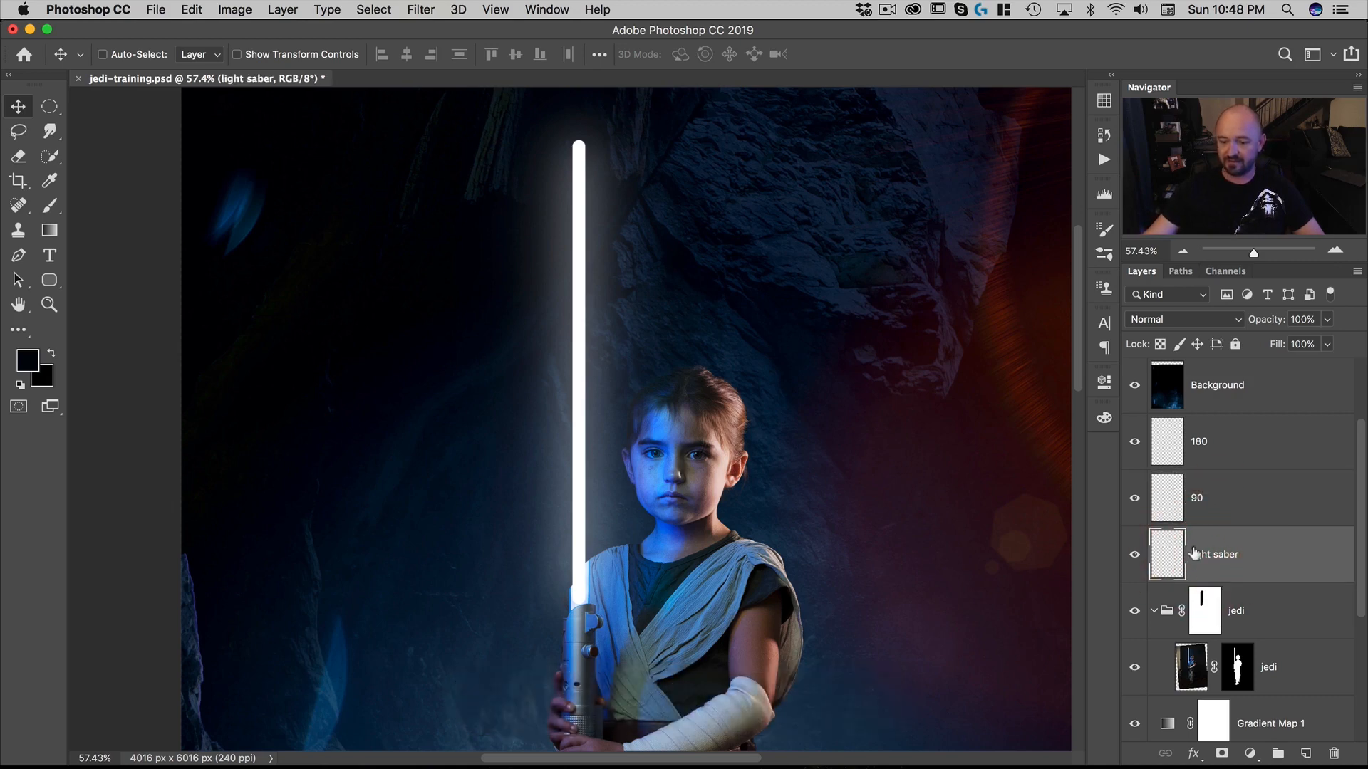
# Step: Duplicate light saber again and blur the new copy at 45 pixels
pyautogui.press('cmd+j')
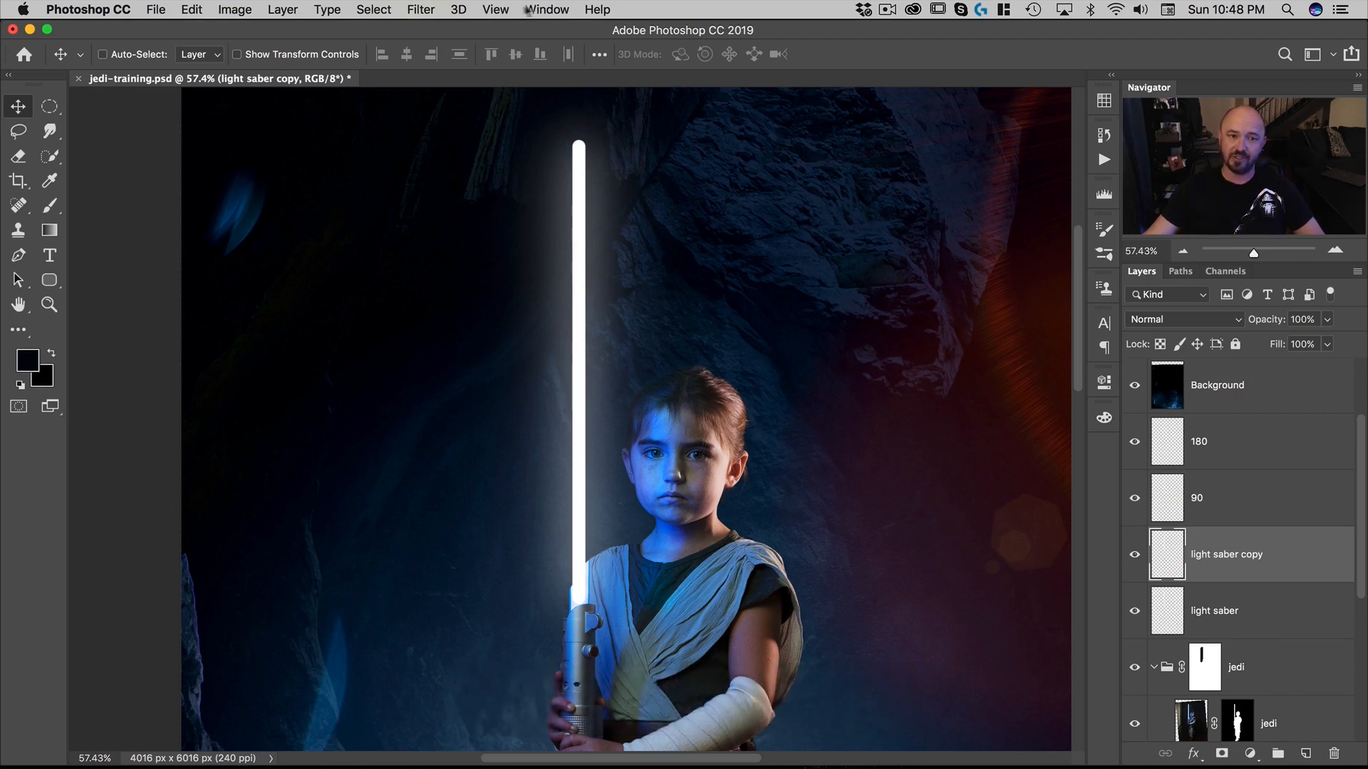
pyautogui.click(420, 9)
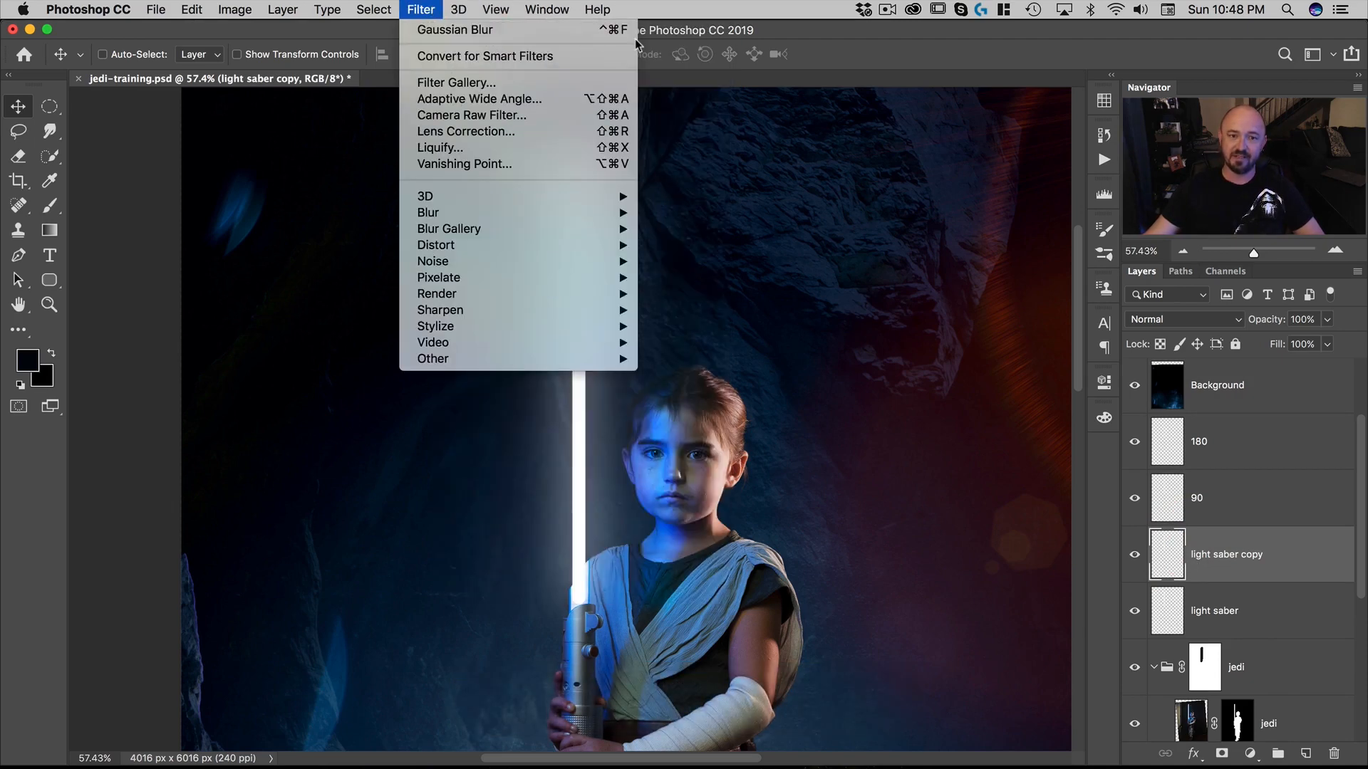
pyautogui.moveTo(454, 30)
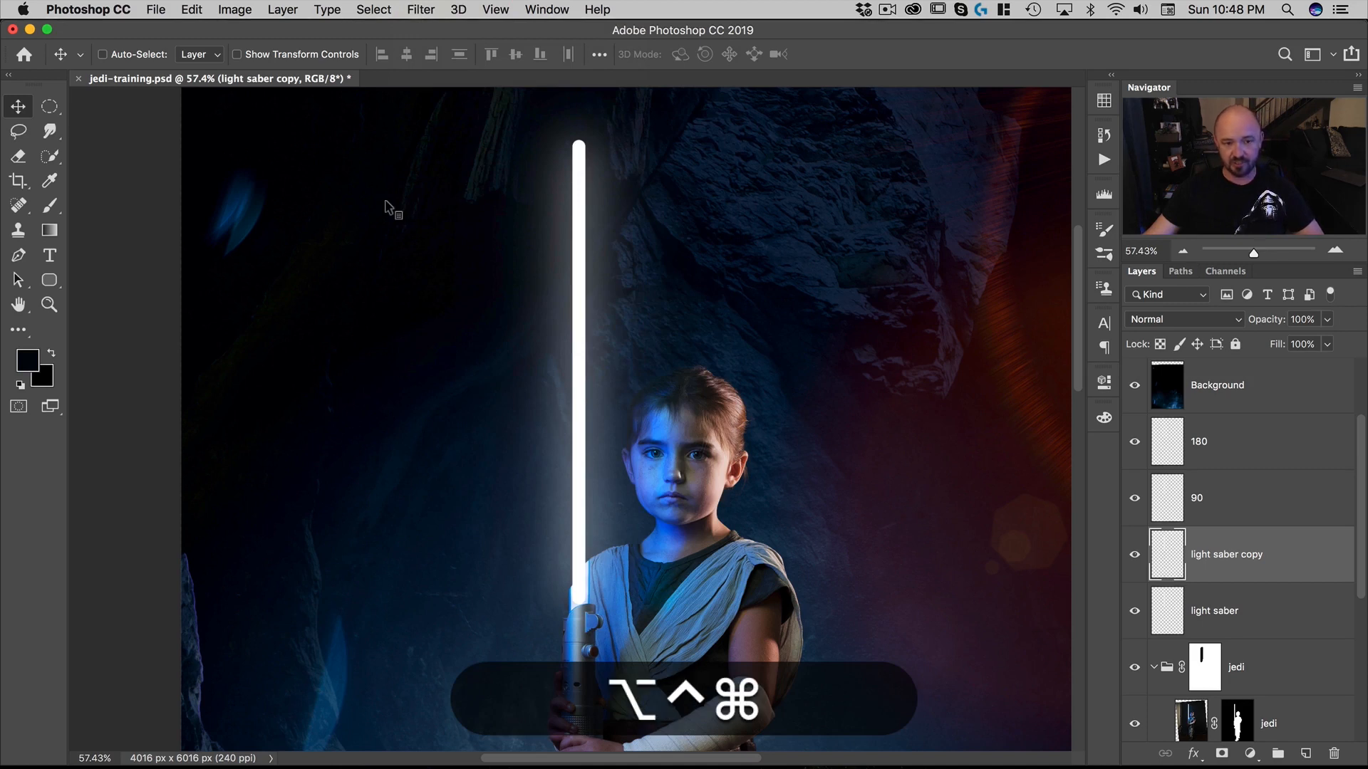
pyautogui.press('cmd+f')
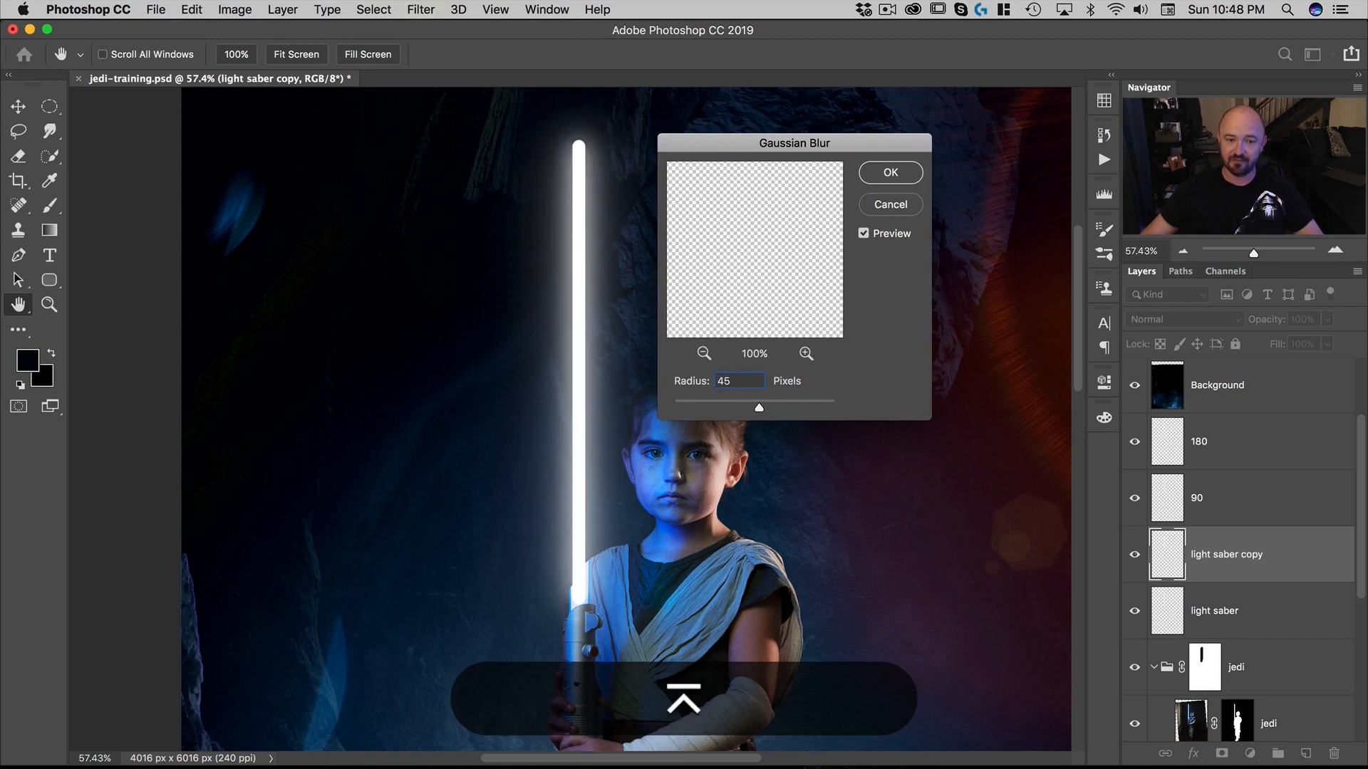
pyautogui.click(889, 172)
pyautogui.write('45')
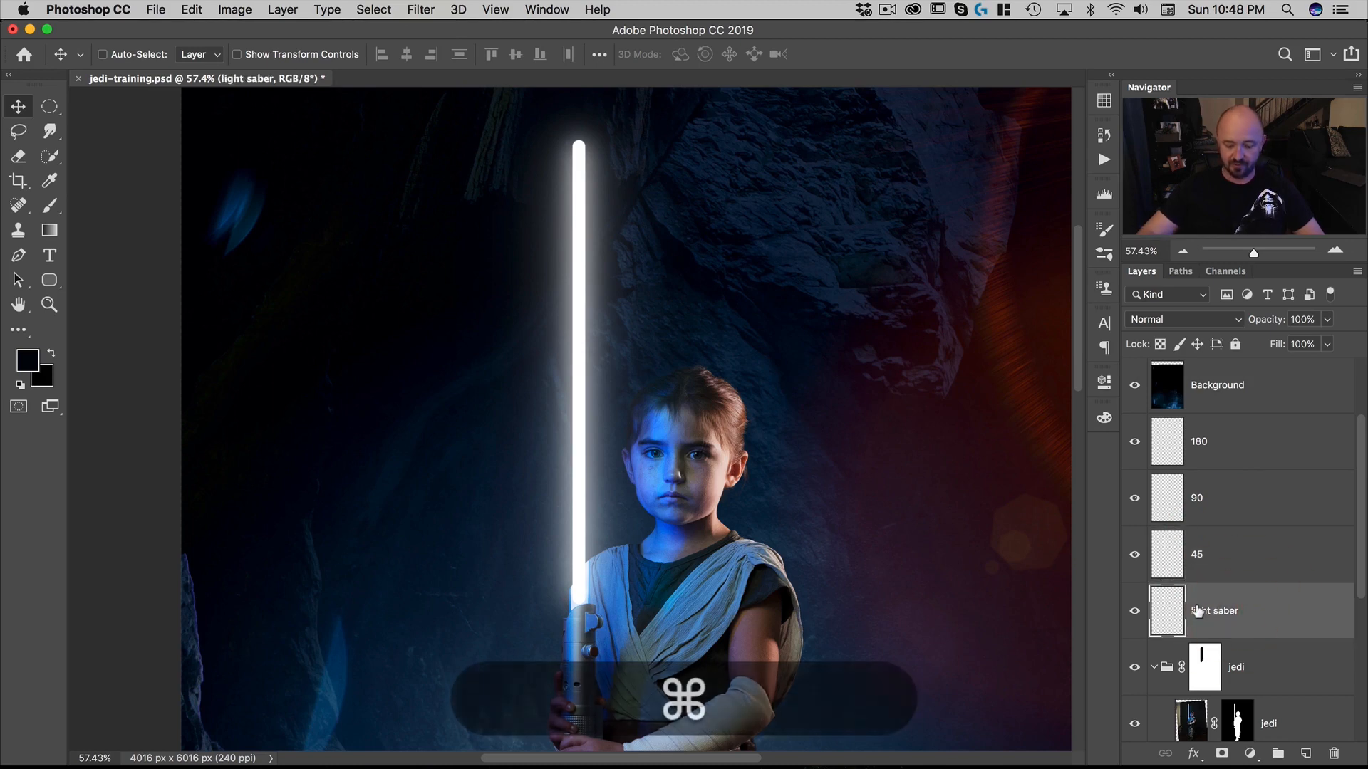
# Step: Add blurred blade copies named 20, 10, 5 and 2.5 above light saber
pyautogui.press('cmd+j')
pyautogui.write('20')
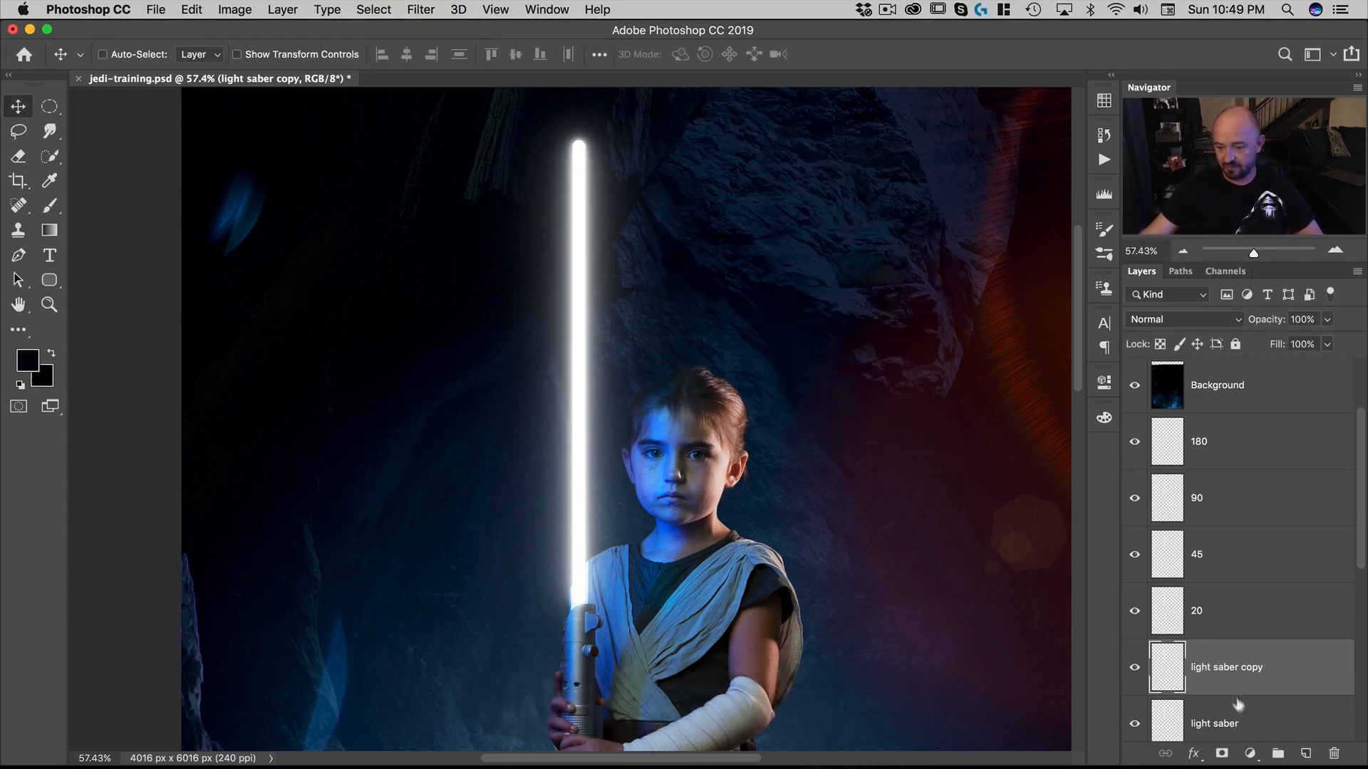
pyautogui.doubleClick(1225, 667)
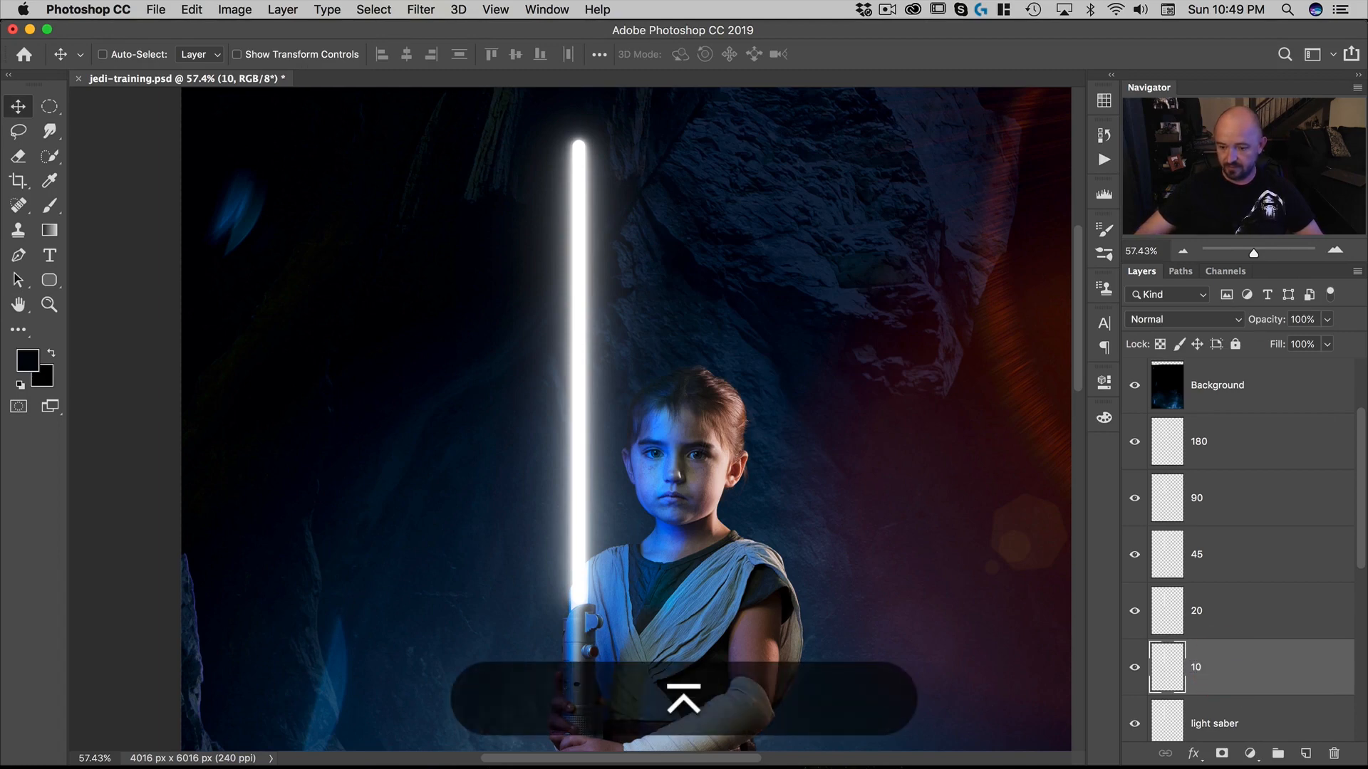
pyautogui.press('cmd+j')
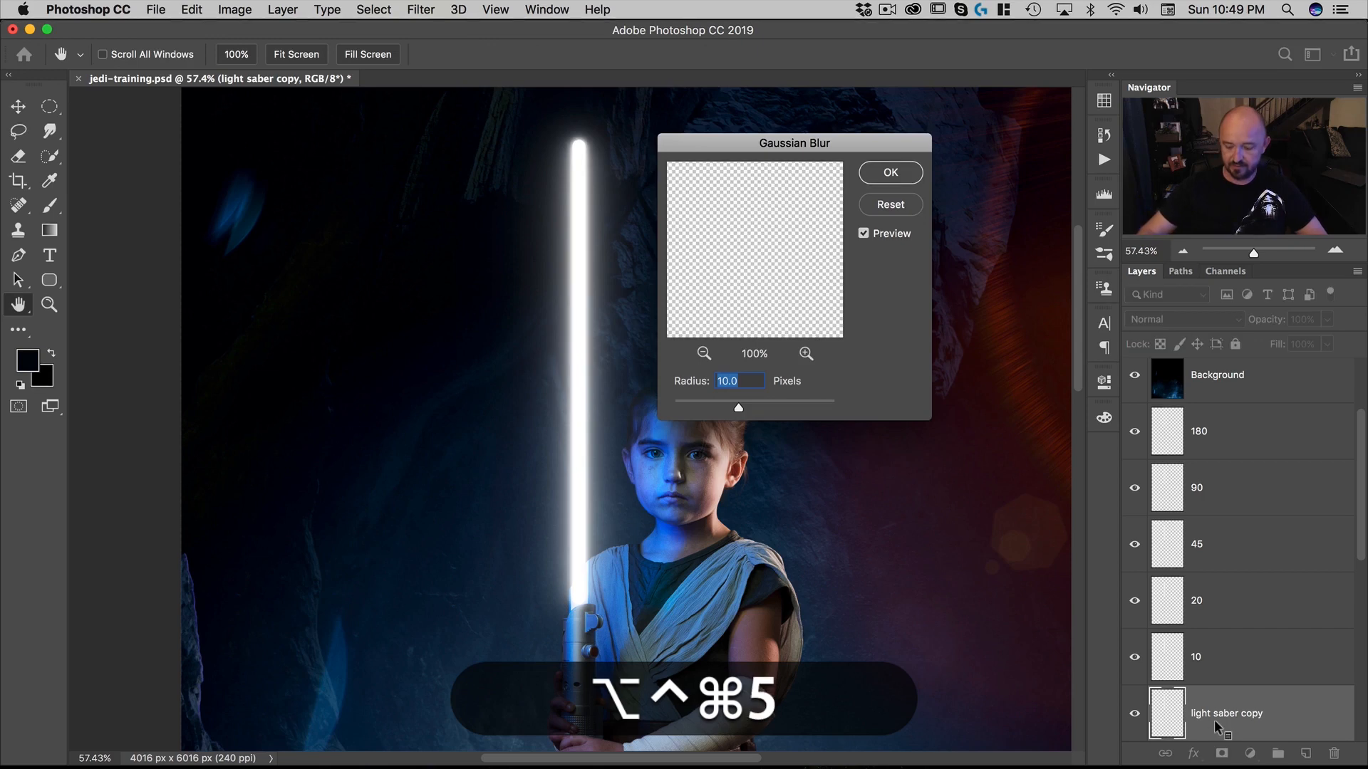
pyautogui.click(889, 171)
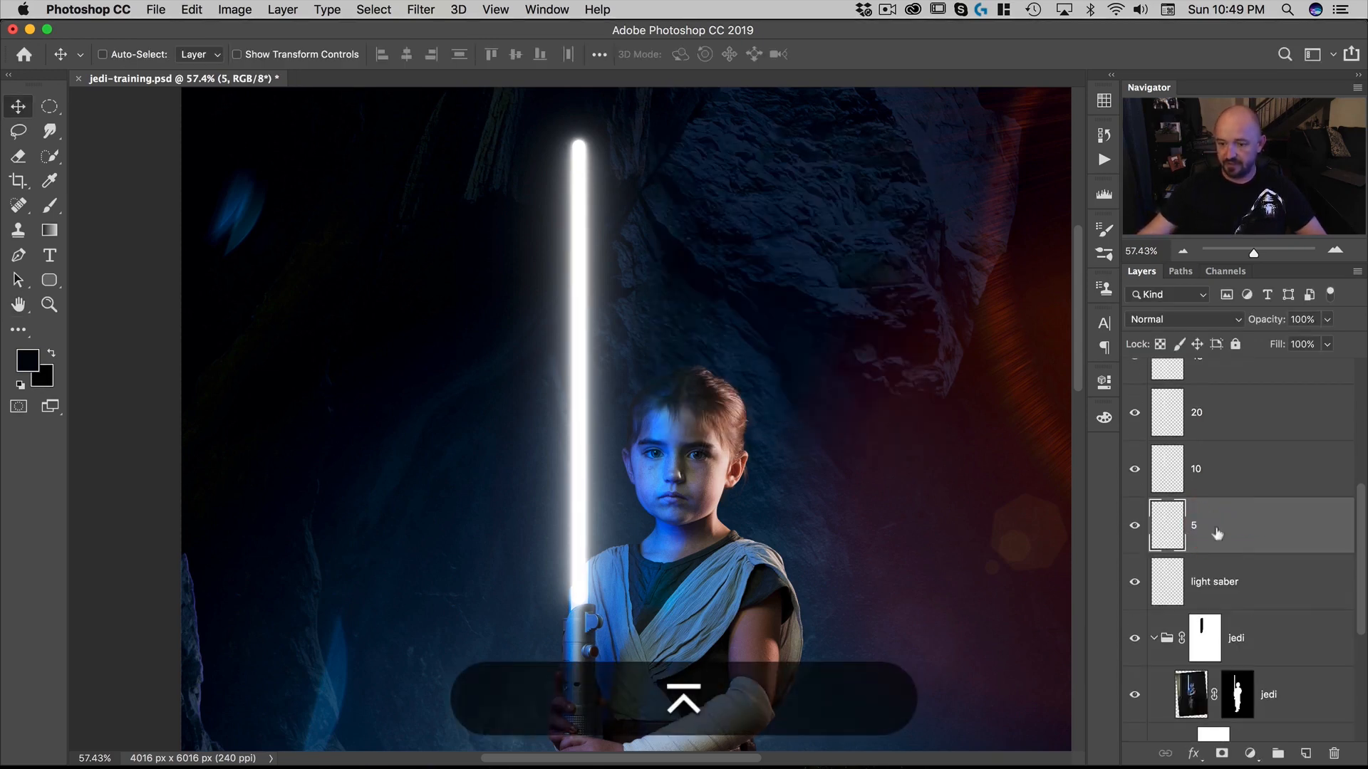
pyautogui.press('cmd+j')
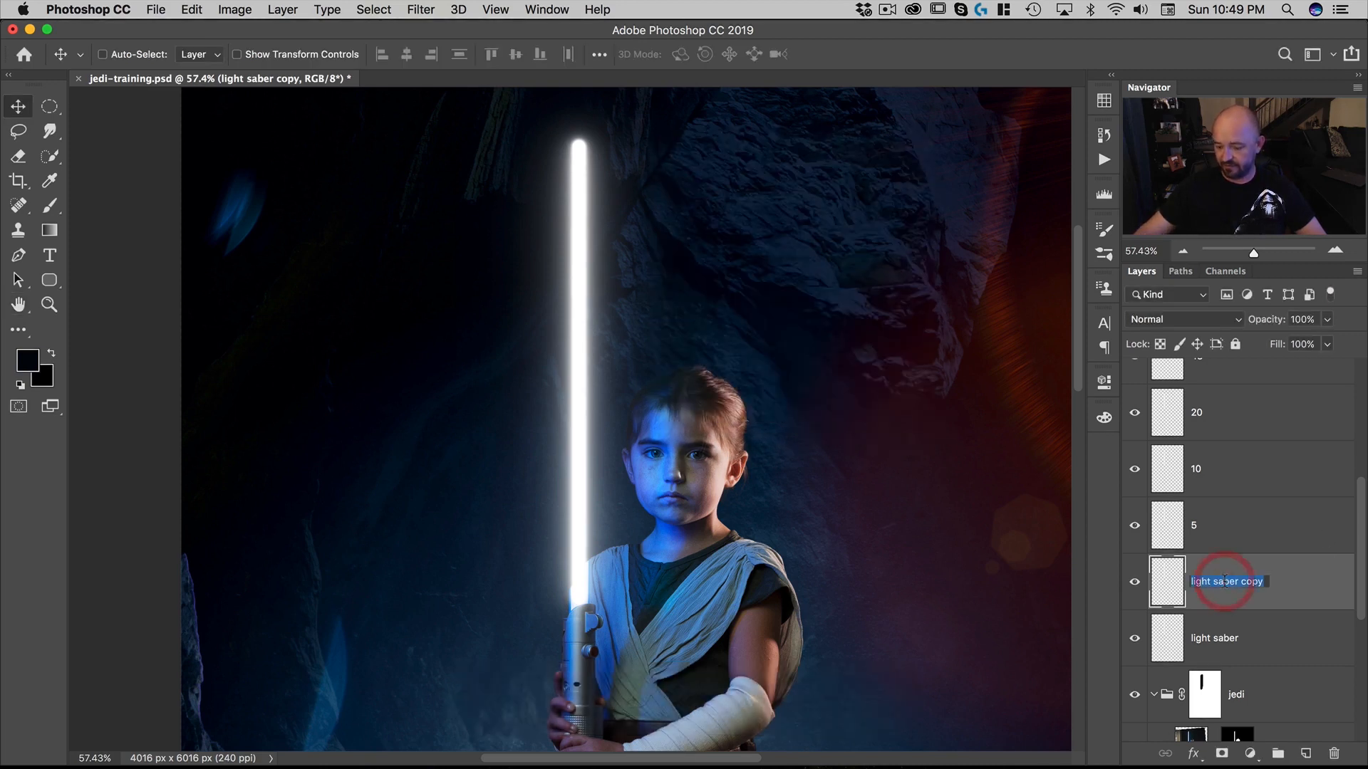
pyautogui.write('2.5')
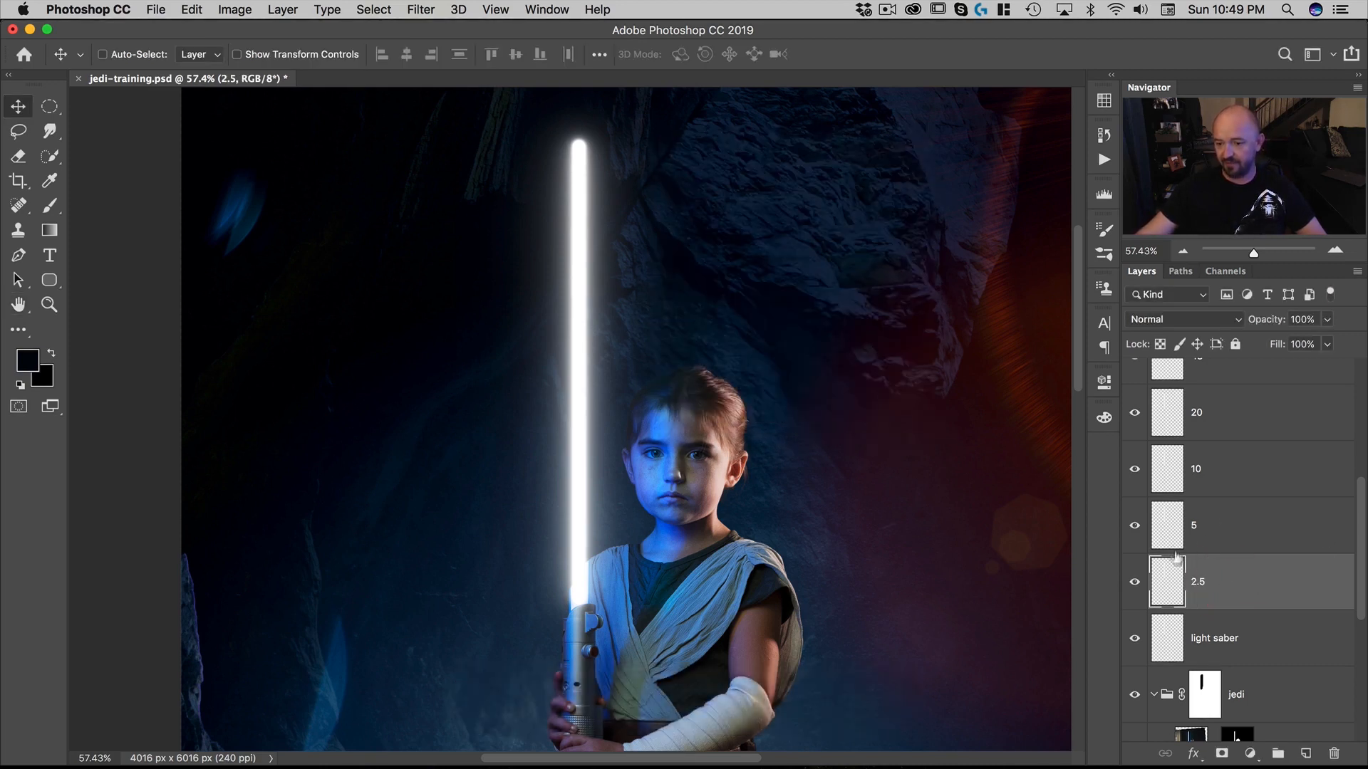
pyautogui.click(1235, 525)
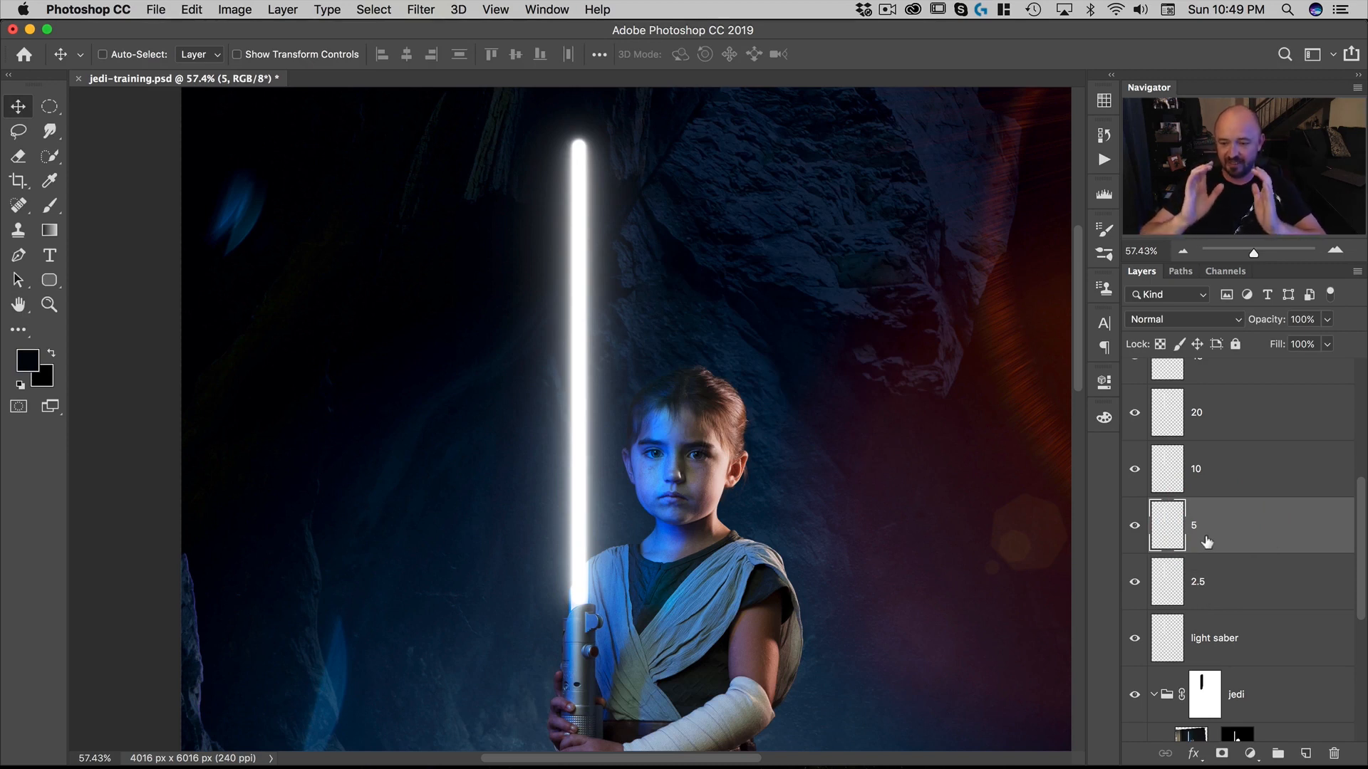
pyautogui.moveTo(1213, 583)
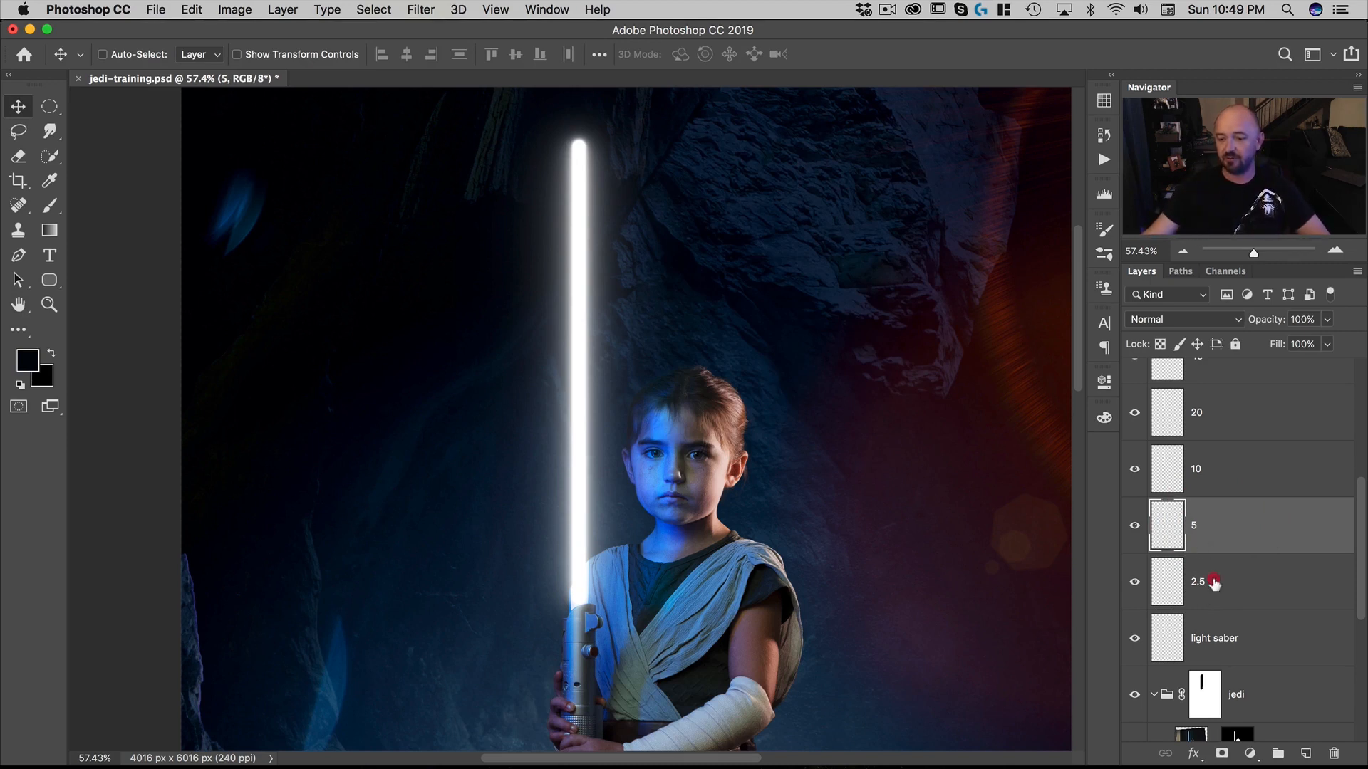
# Step: Create a 'color' blade layer above the blurred copies
pyautogui.click(1198, 582)
pyautogui.write('color')
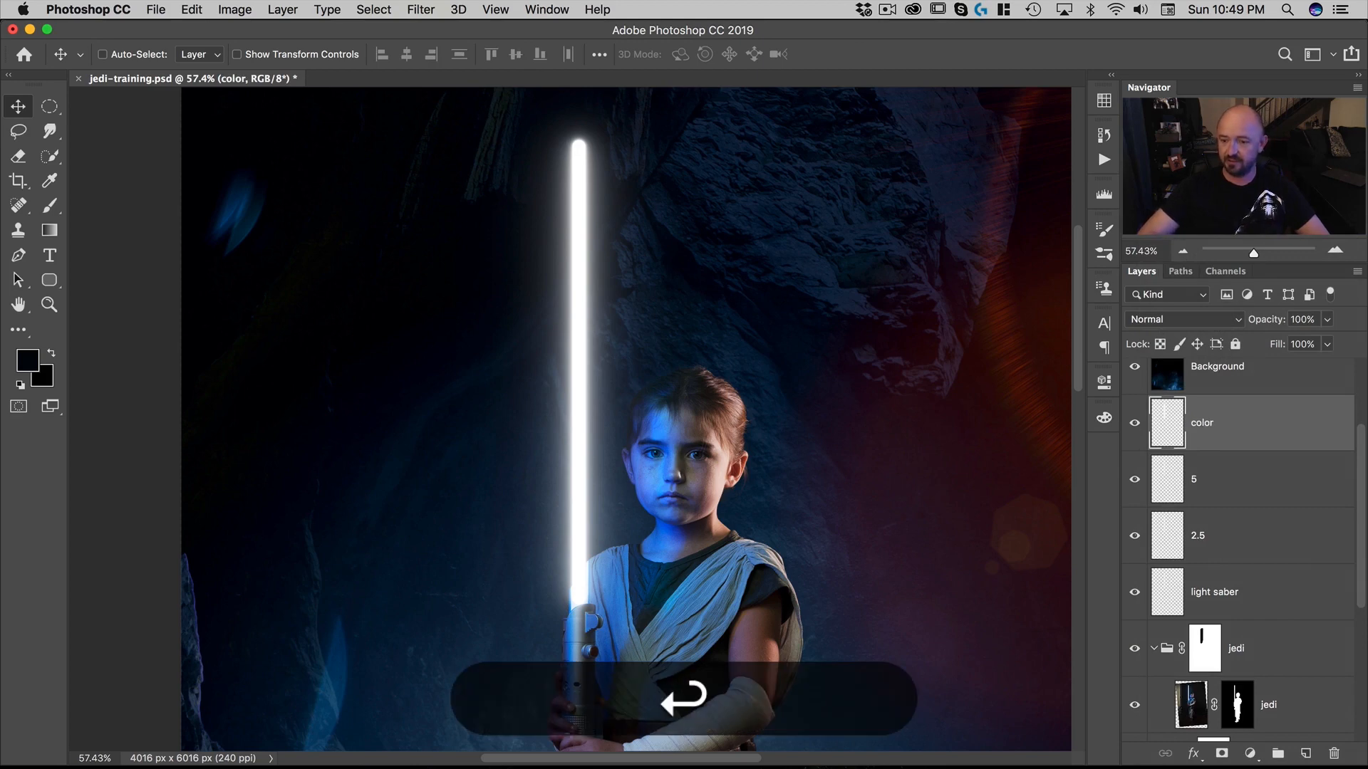
pyautogui.click(233, 9)
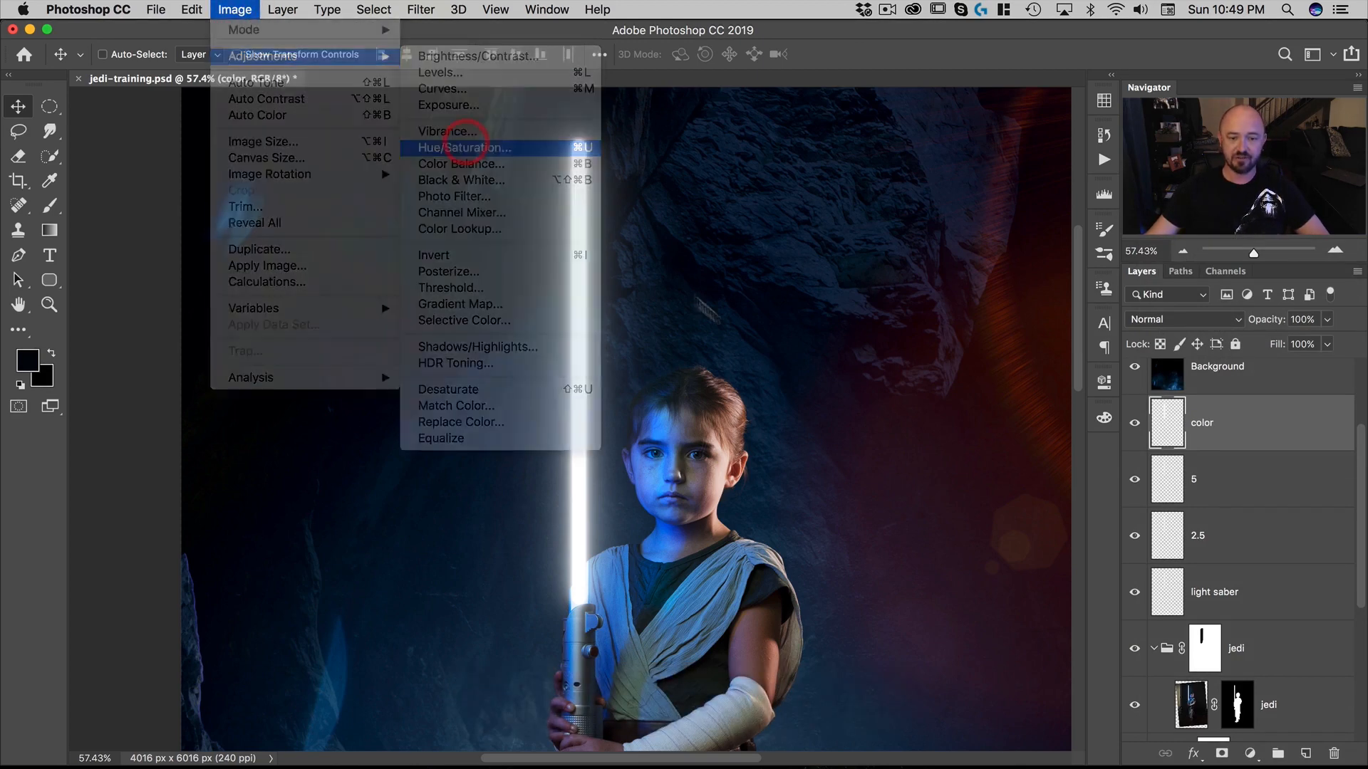
# Step: Colorize the color layer in Hue/Saturation with Saturation 100 and Lightness -35
pyautogui.click(471, 147)
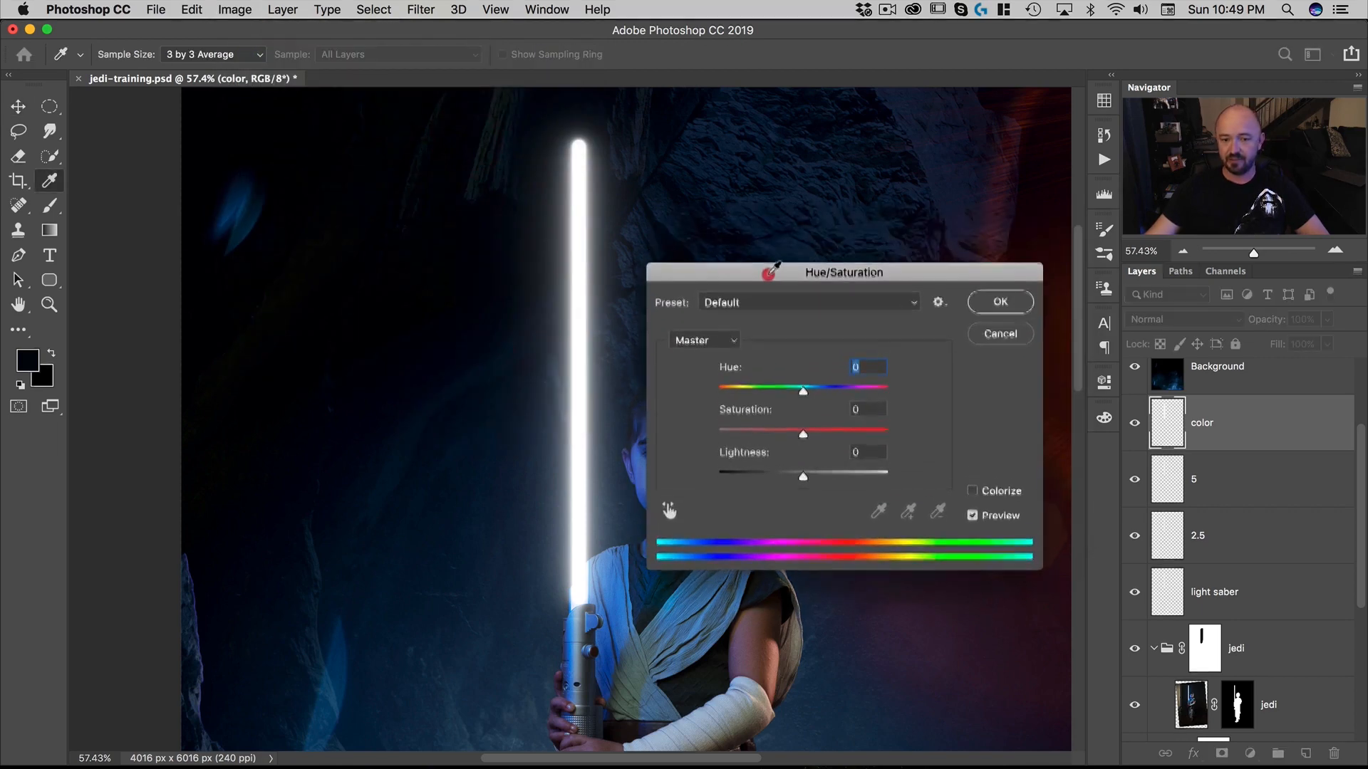
pyautogui.moveTo(844, 272); pyautogui.dragTo(304, 226)
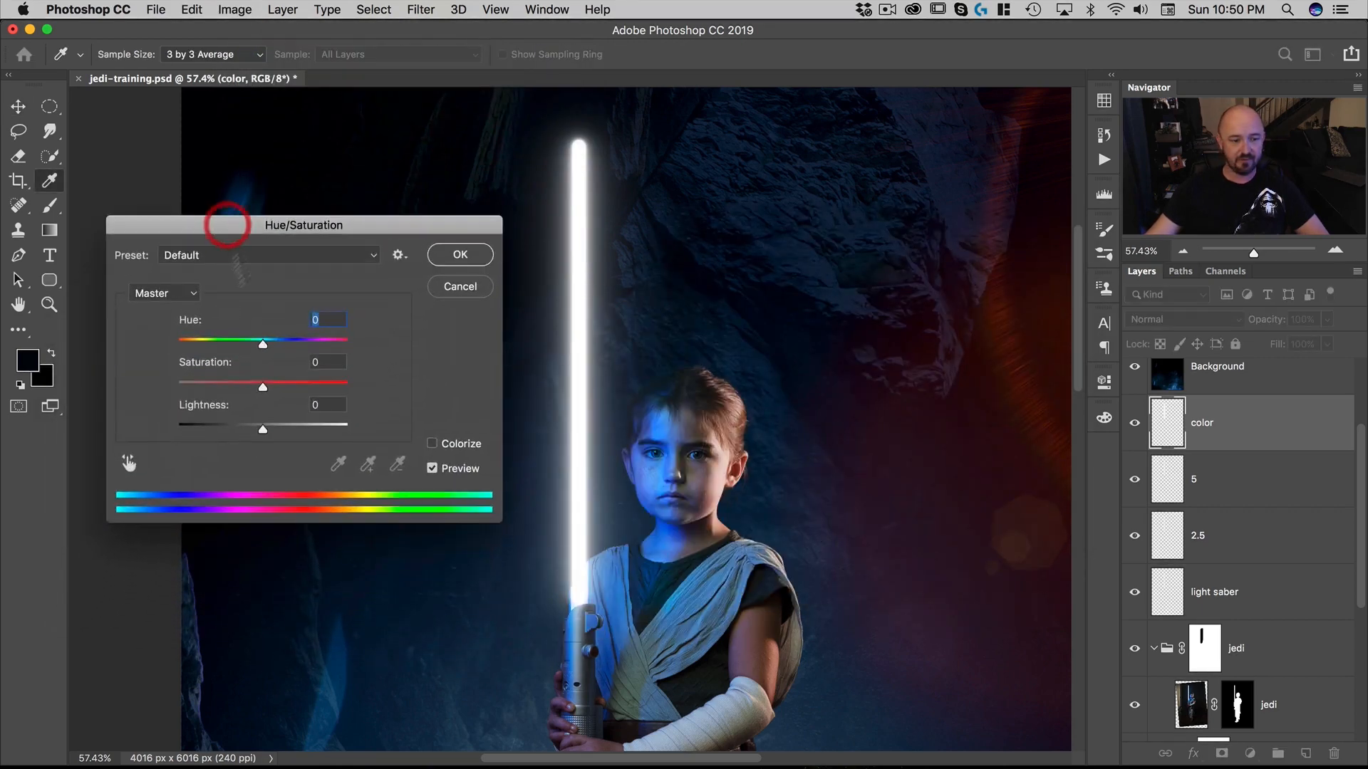
pyautogui.click(432, 444)
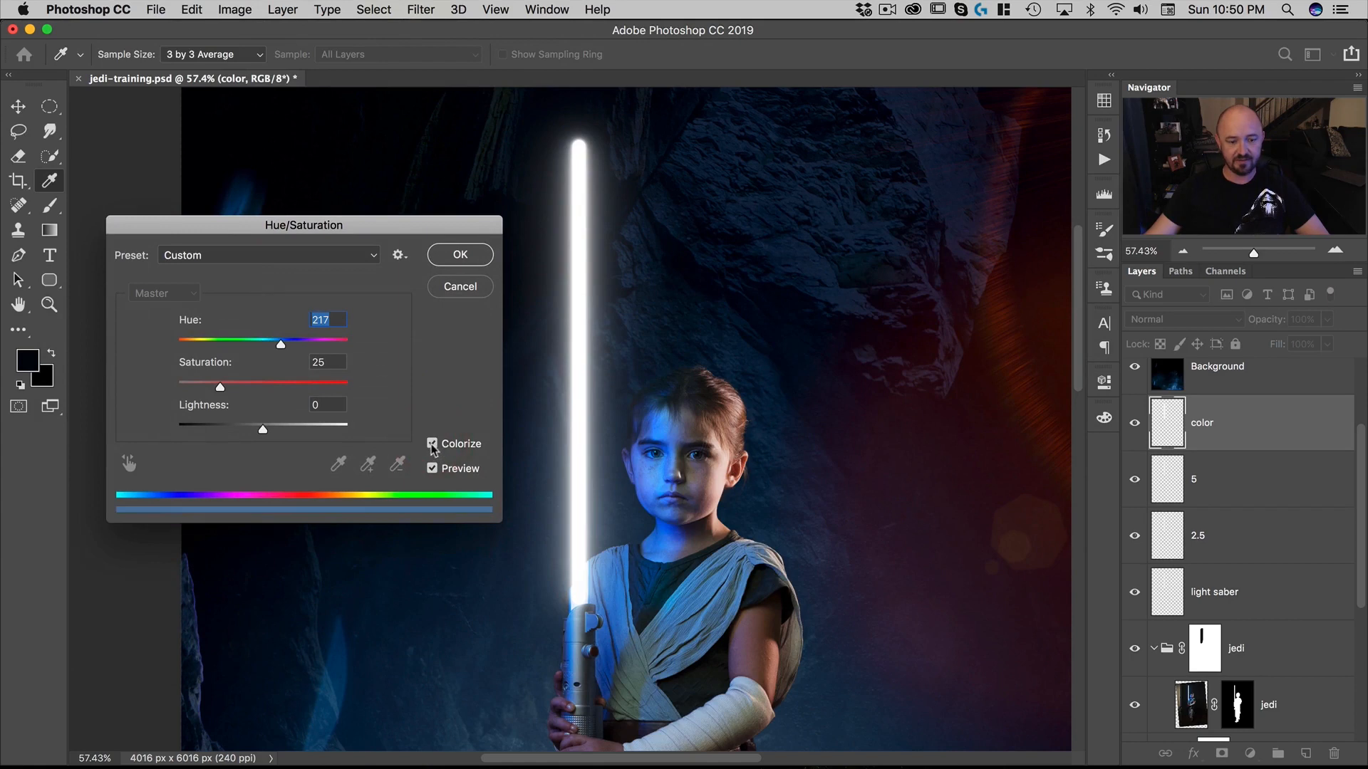
pyautogui.moveTo(220, 386); pyautogui.dragTo(307, 386)
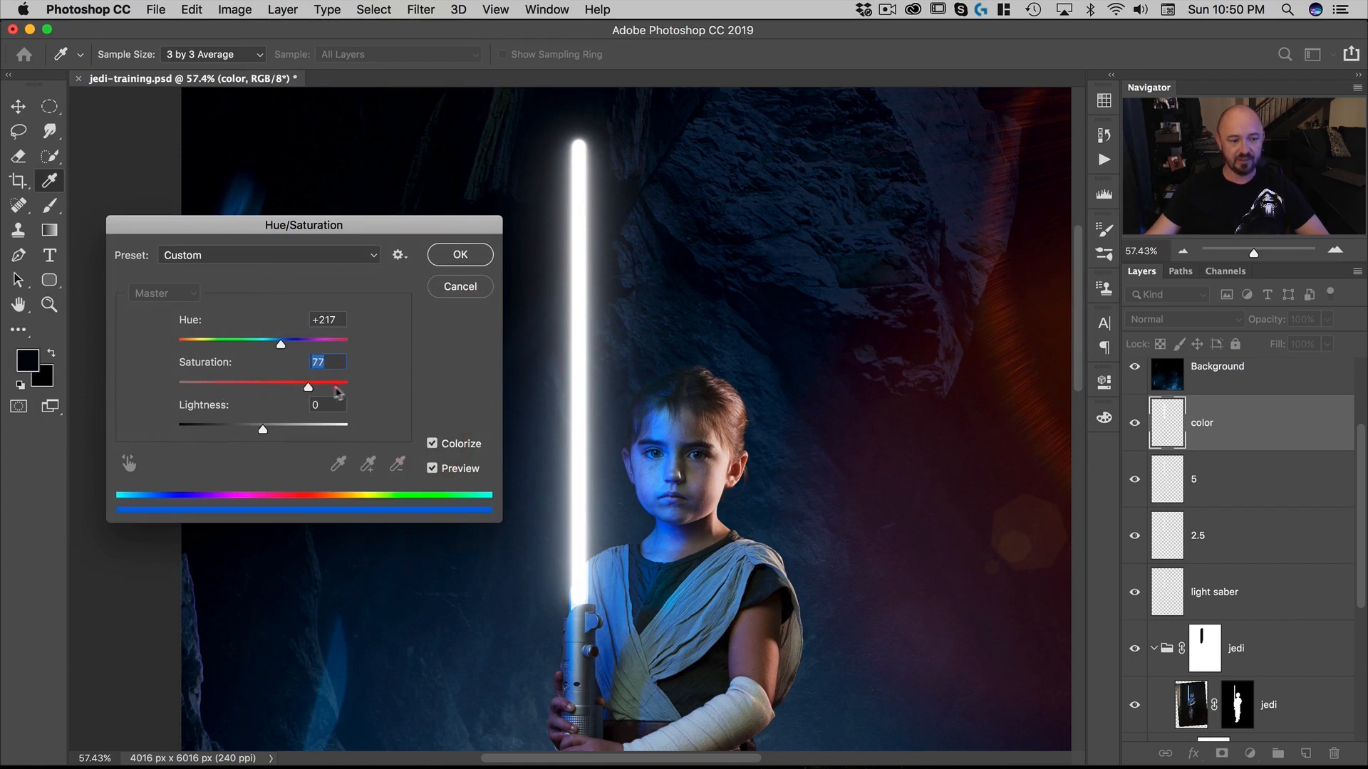
pyautogui.moveTo(307, 386); pyautogui.dragTo(347, 387)
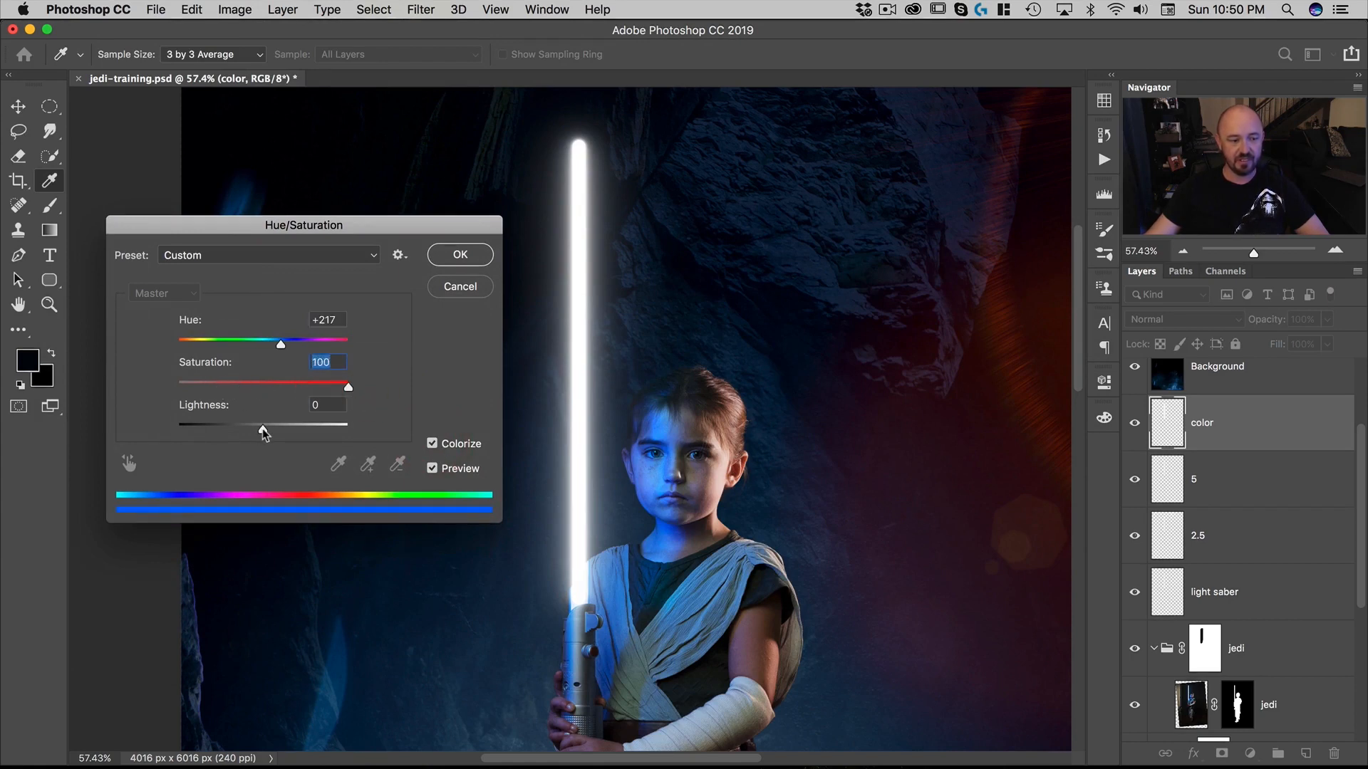
pyautogui.click(327, 404)
pyautogui.write('-35')
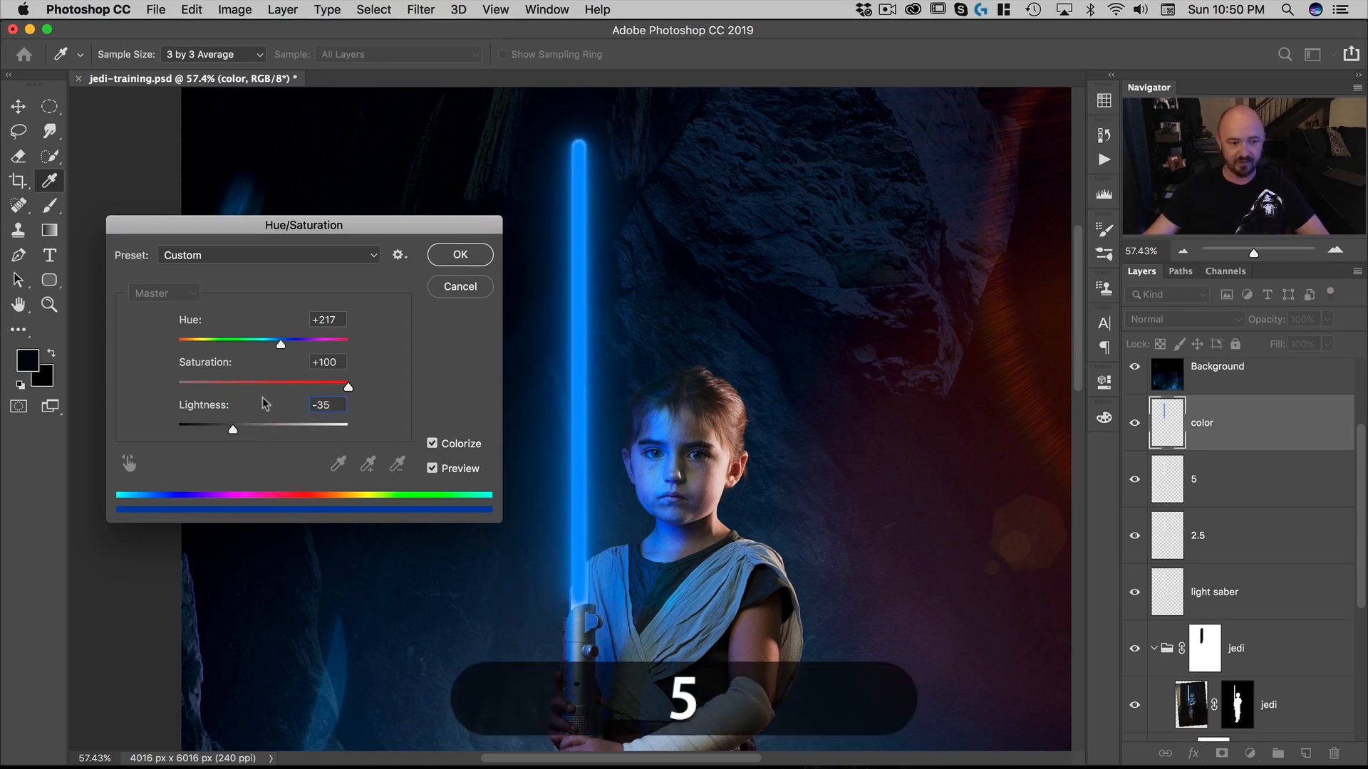
# Step: Adjust the Hue slider to settle on a medium blue around 216
pyautogui.moveTo(279, 343); pyautogui.dragTo(278, 343)
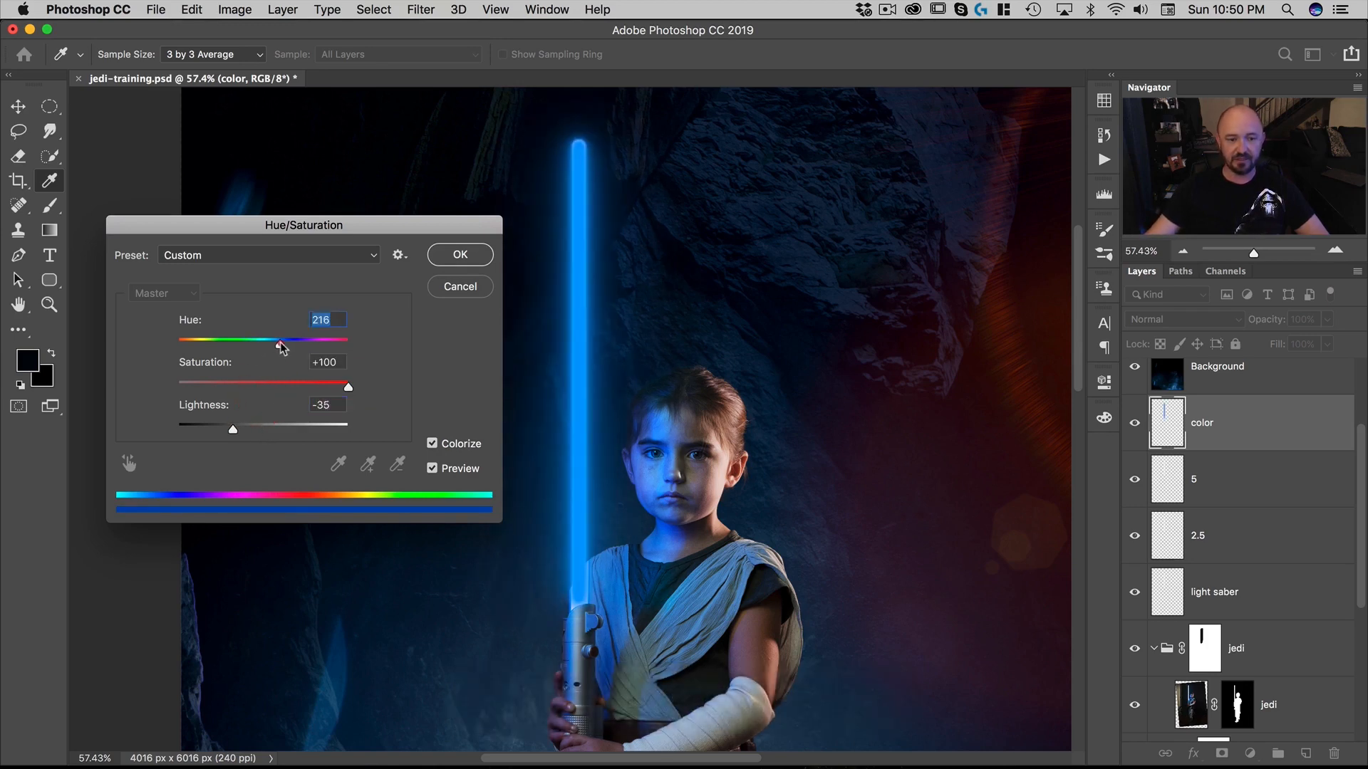
pyautogui.moveTo(279, 340); pyautogui.dragTo(290, 340)
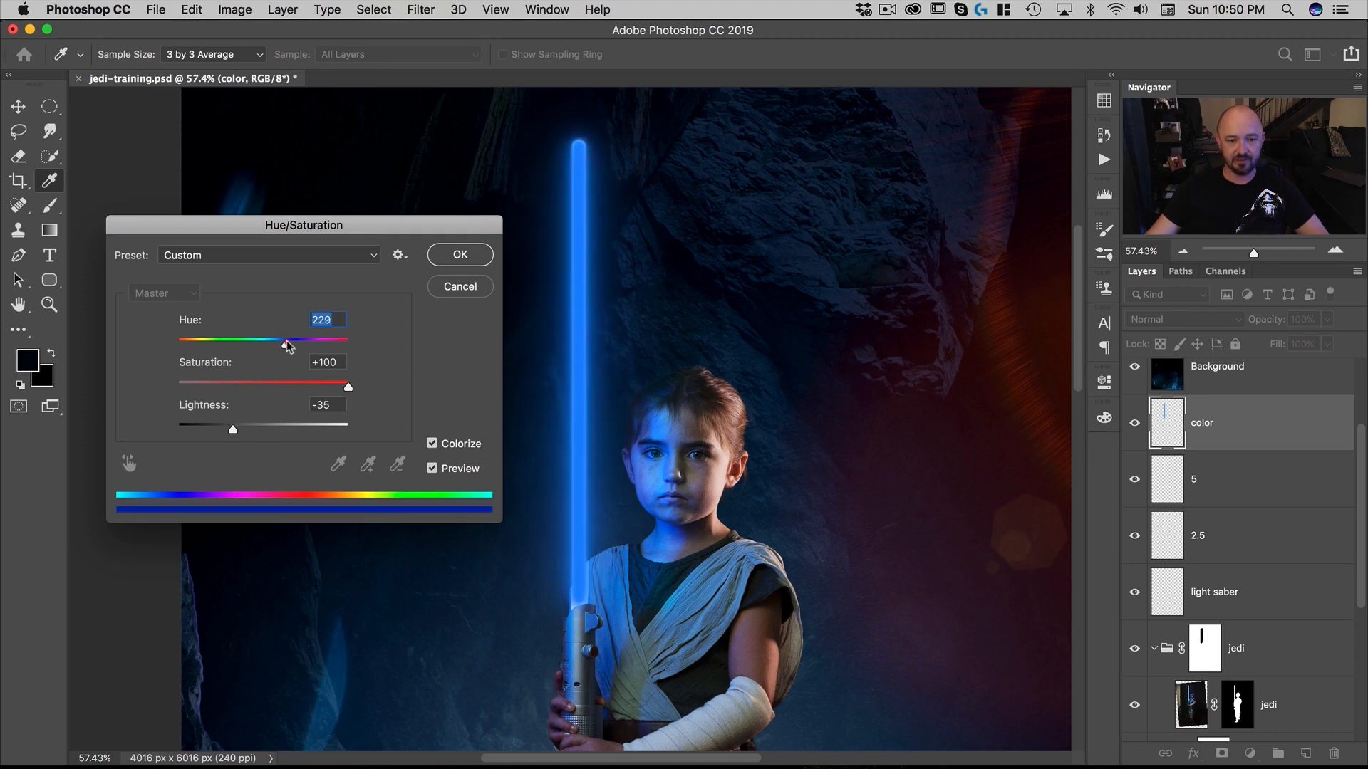
pyautogui.moveTo(288, 340); pyautogui.dragTo(276, 339)
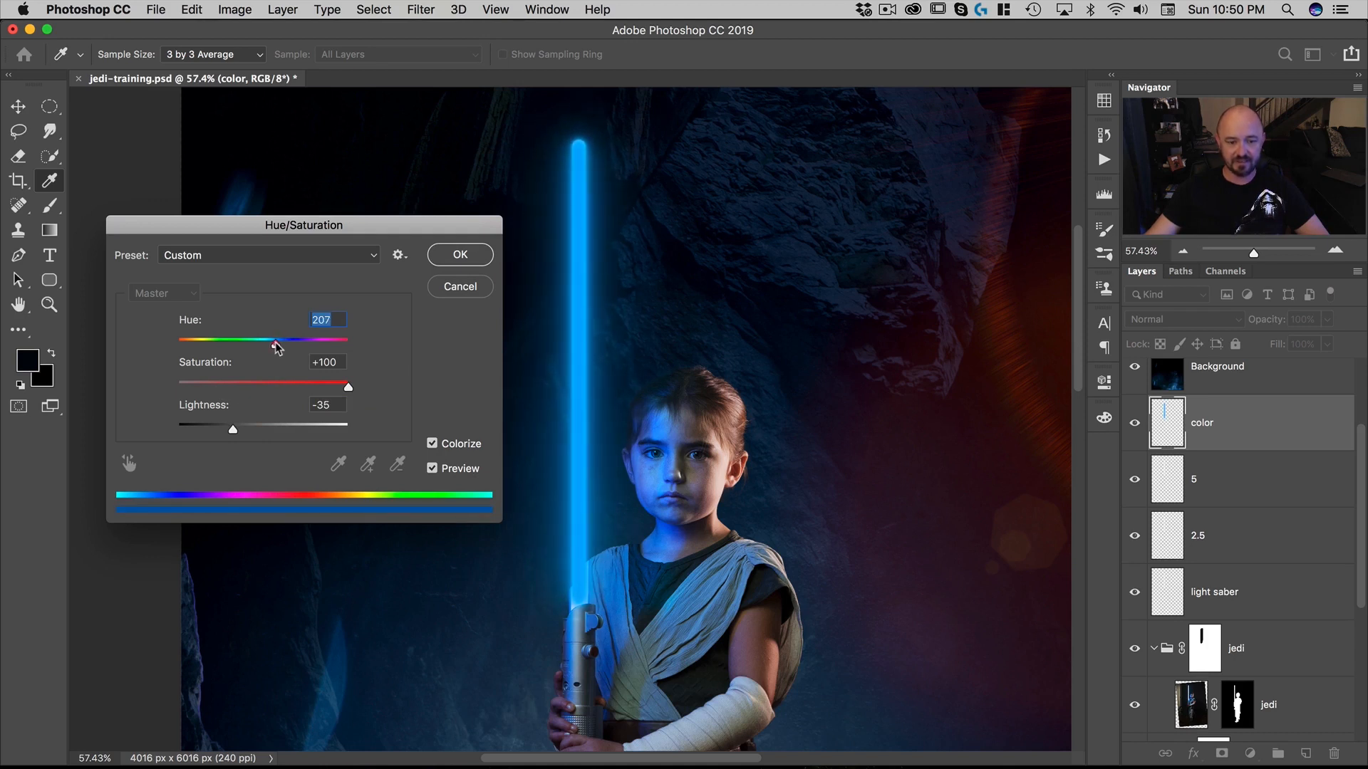
pyautogui.moveTo(275, 339); pyautogui.dragTo(271, 339)
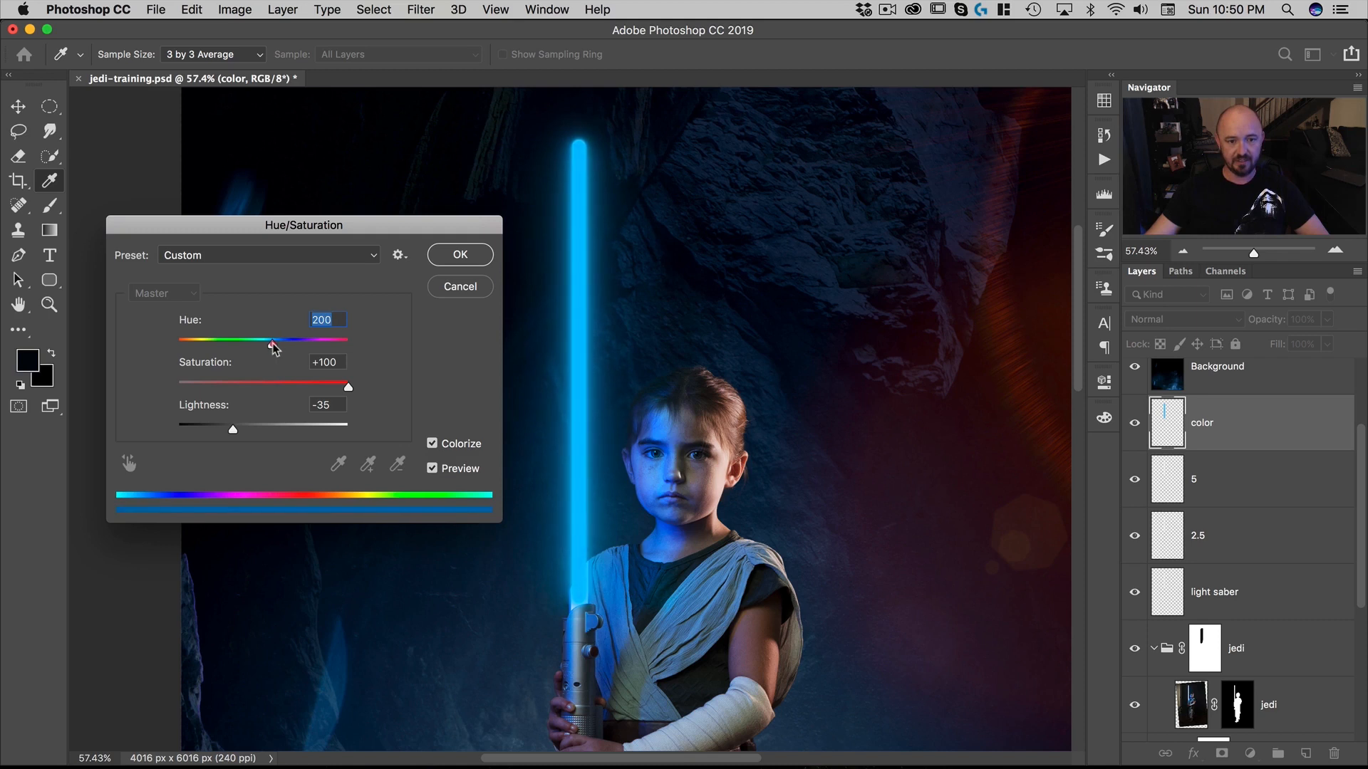
pyautogui.moveTo(271, 339); pyautogui.dragTo(275, 339)
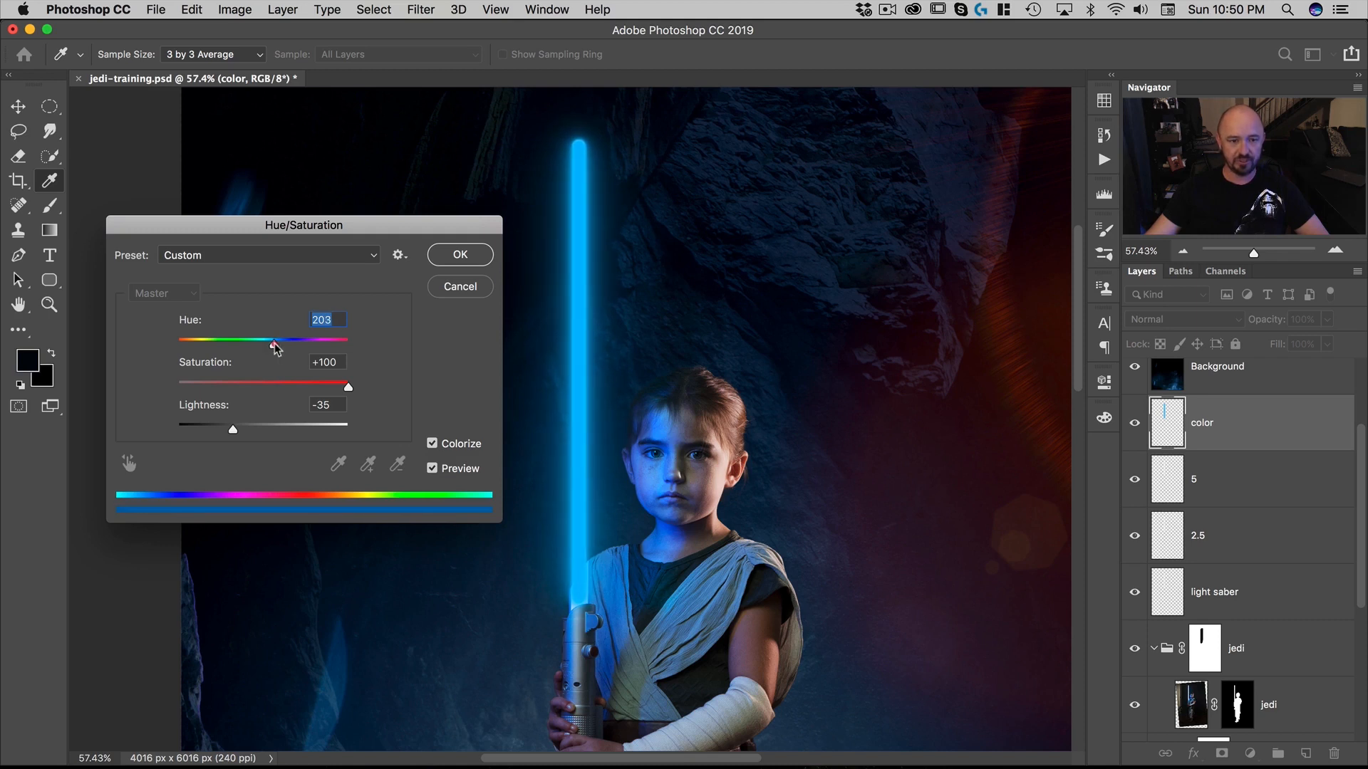
pyautogui.moveTo(272, 341); pyautogui.dragTo(282, 340)
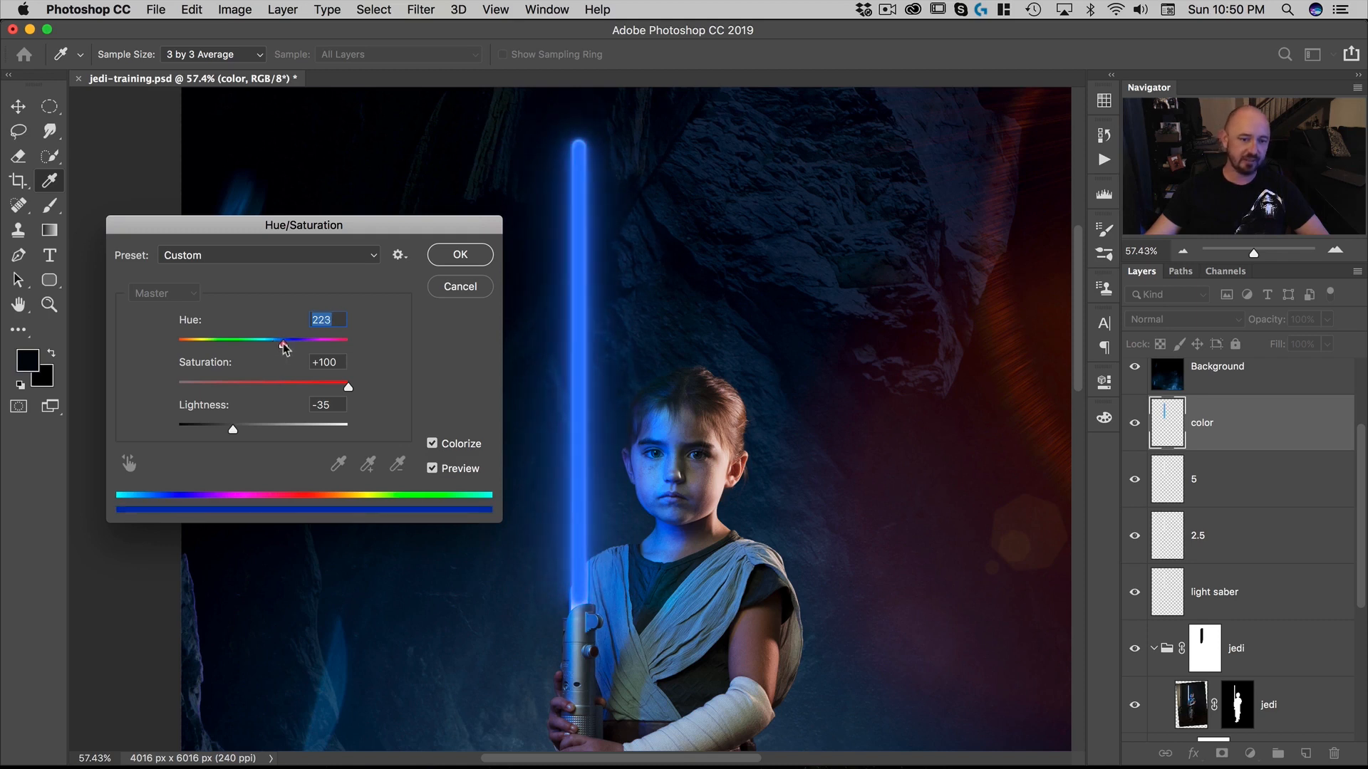
pyautogui.moveTo(285, 339); pyautogui.dragTo(279, 339)
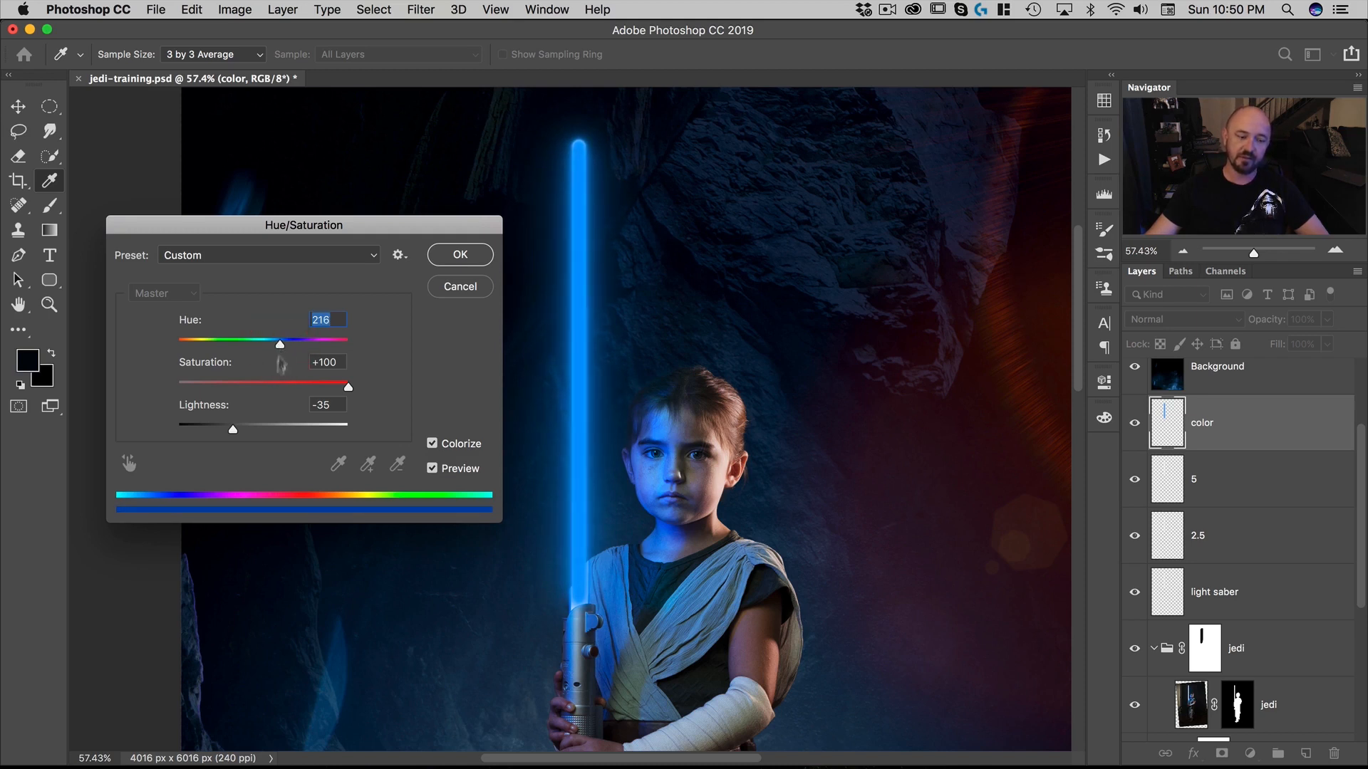
# Step: Apply the blue tint, set color to Screen, duplicate it, and select all saber layers
pyautogui.click(459, 253)
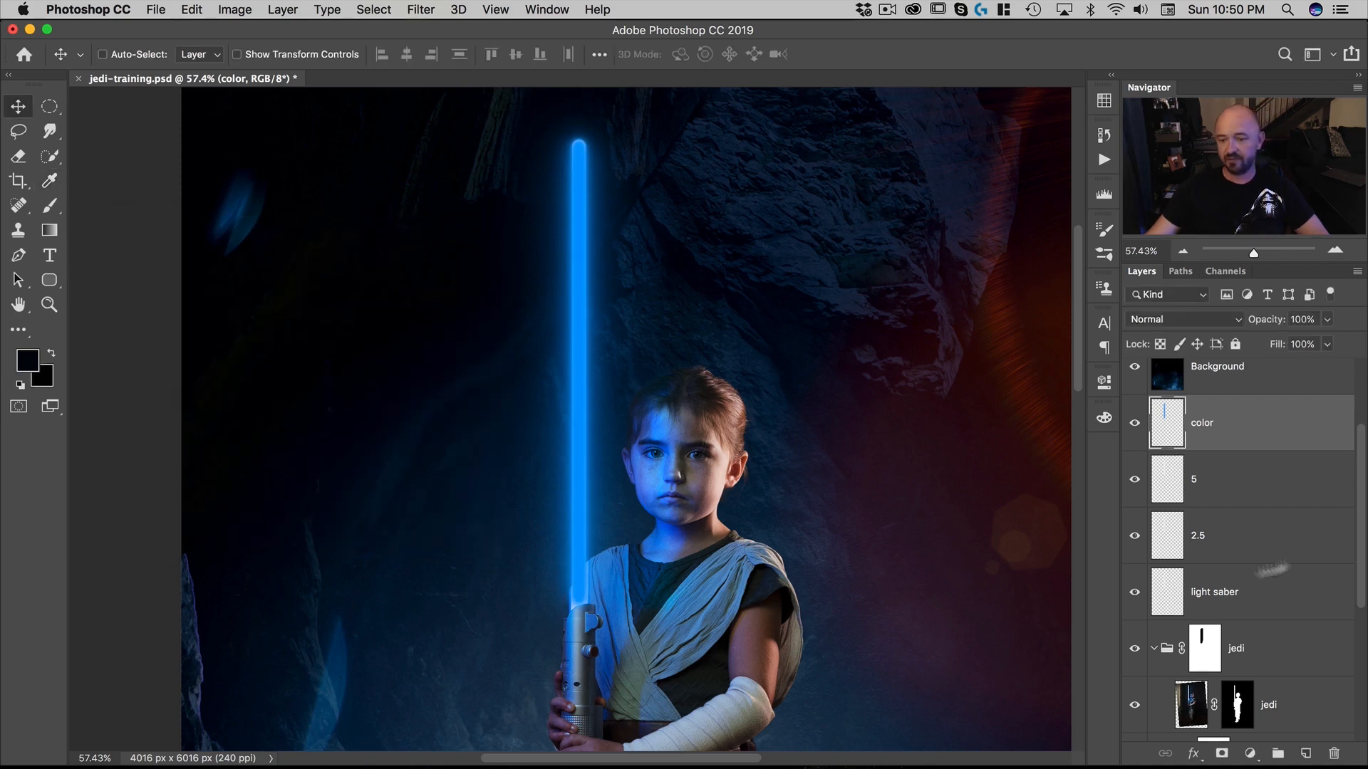
pyautogui.click(1187, 319)
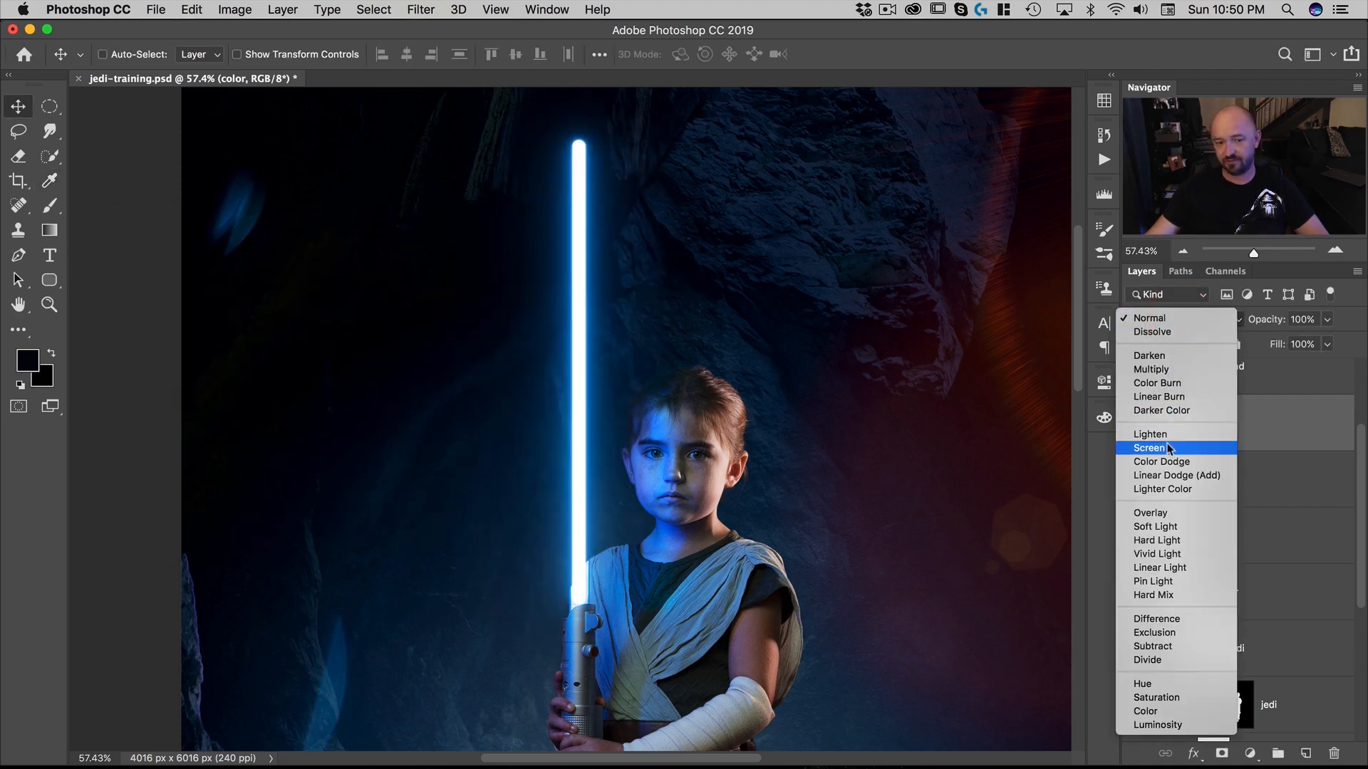
pyautogui.click(1150, 447)
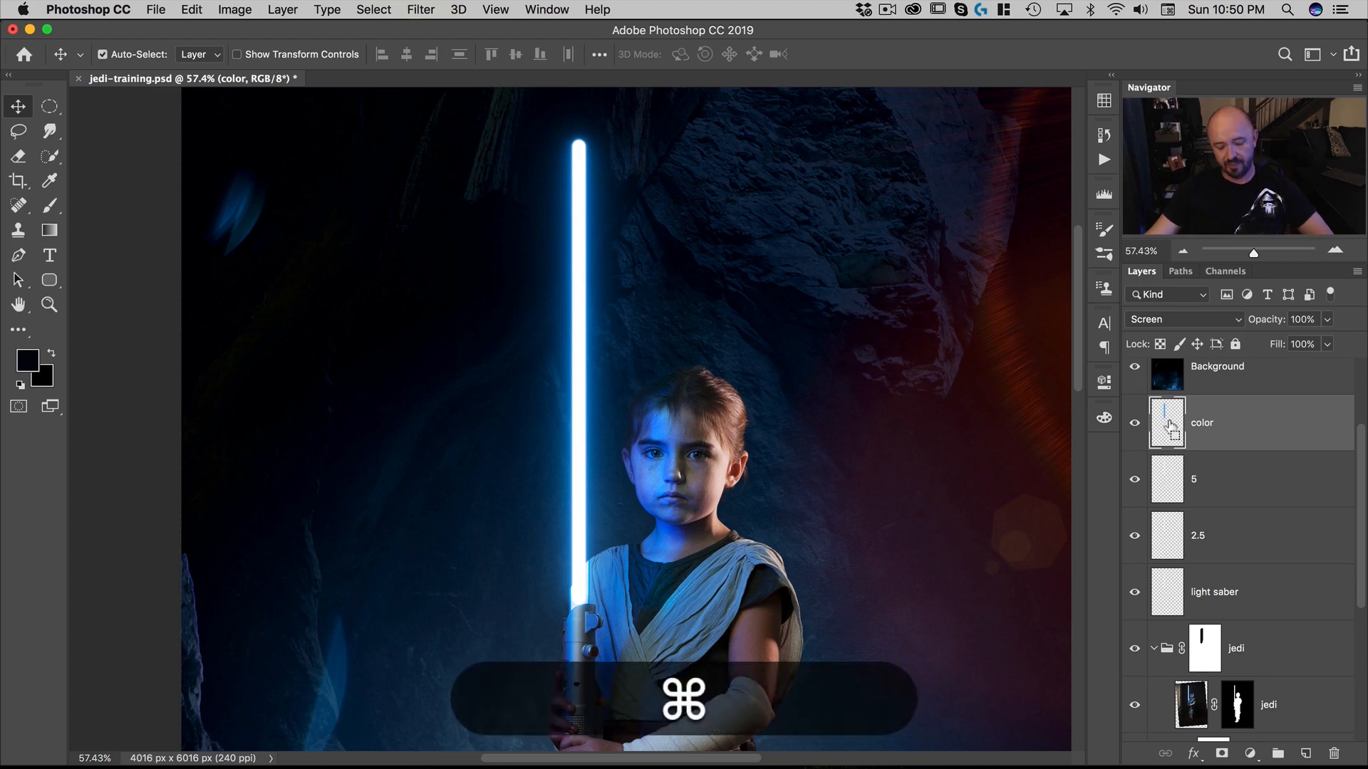
pyautogui.press('cmd+j')
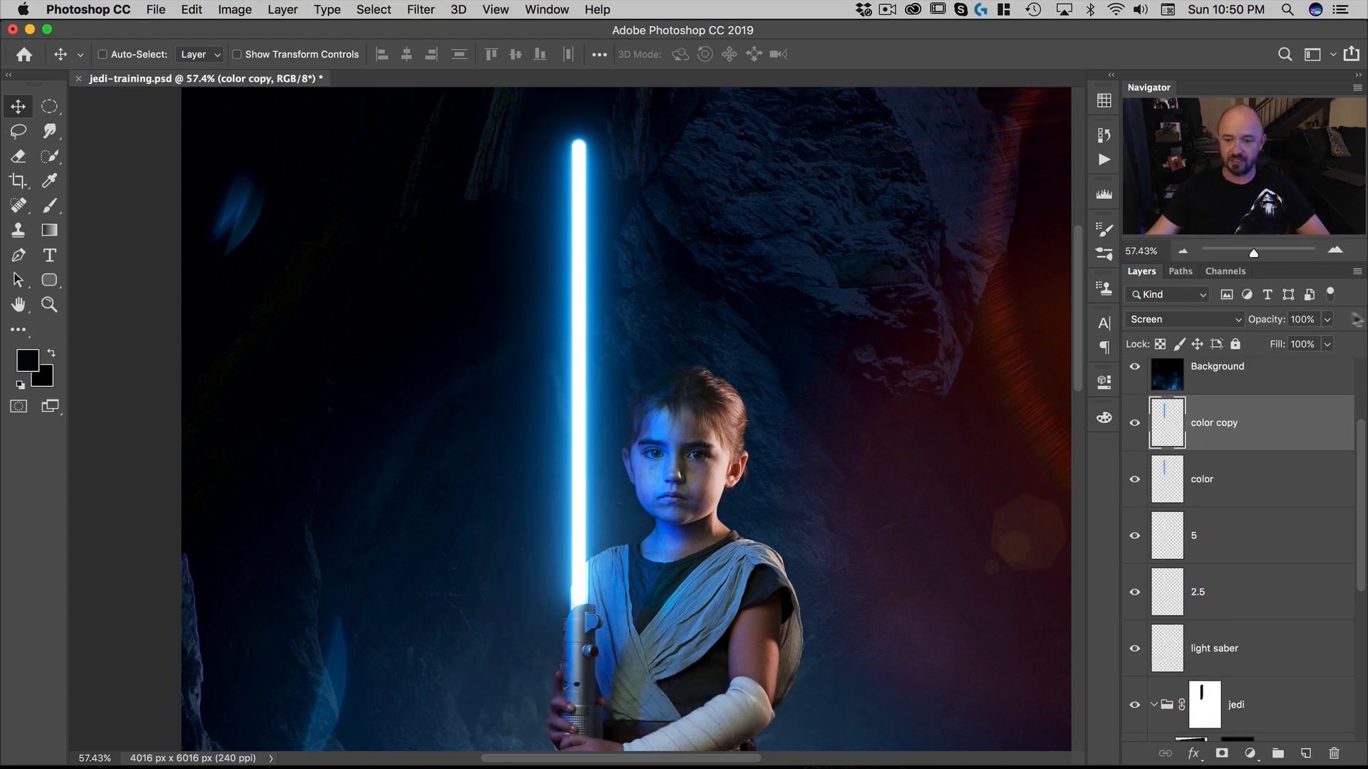
pyautogui.click(102, 54)
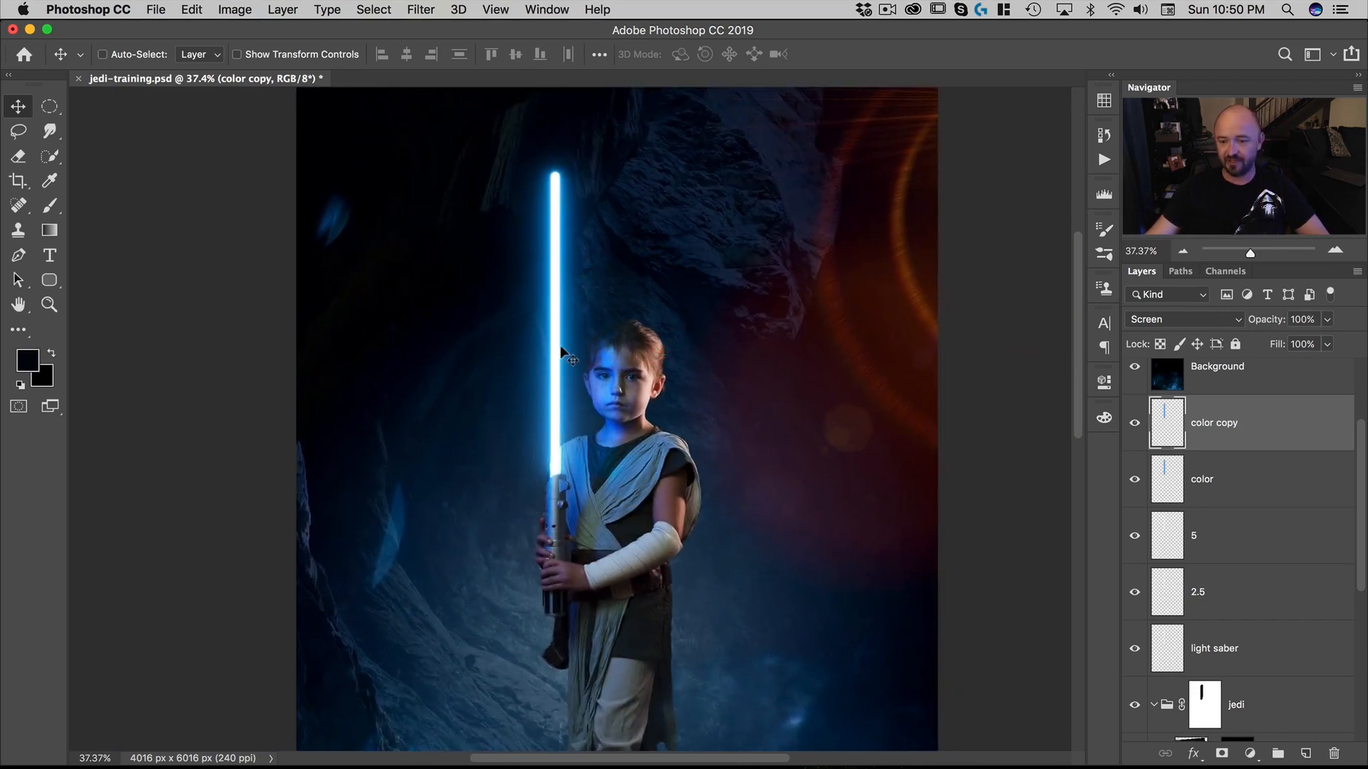
pyautogui.click(1204, 592)
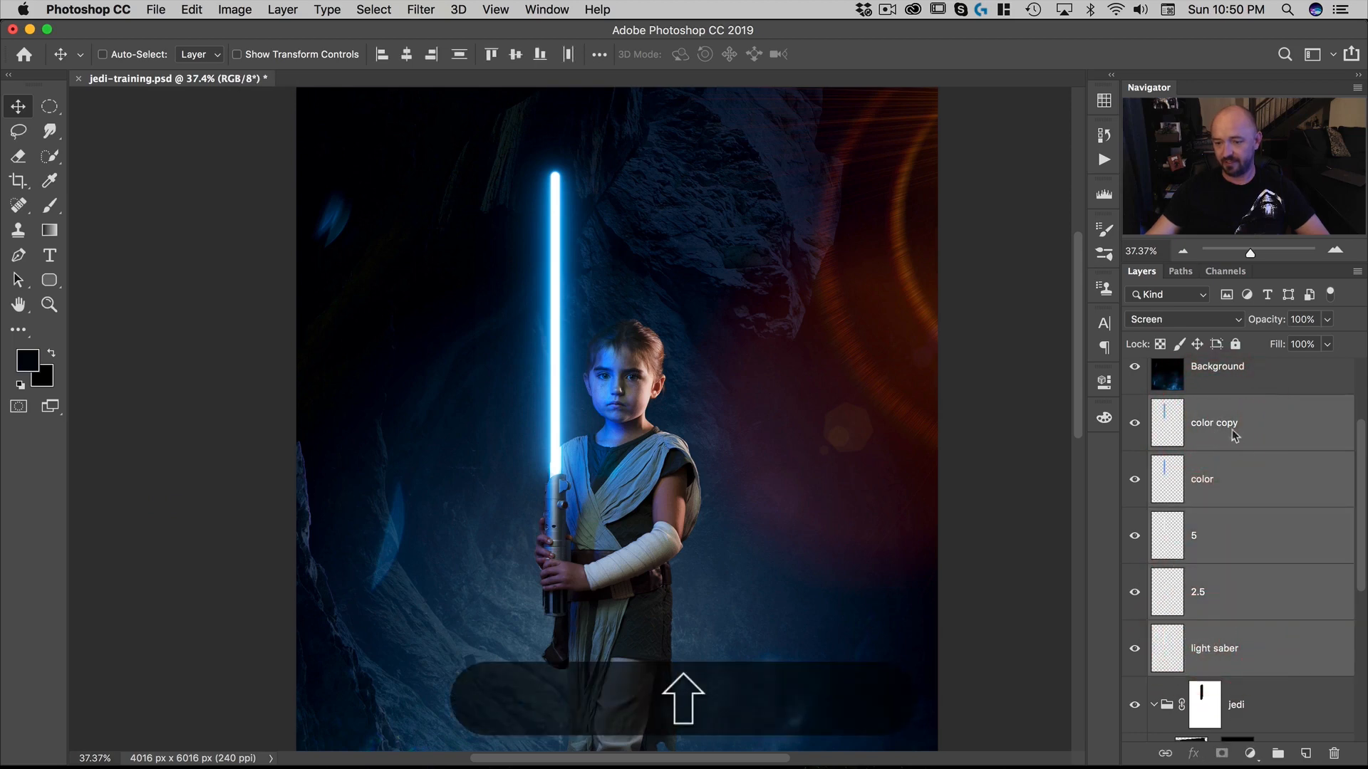
# Step: Convert the selected saber layers to a smart object set to Screen blend mode
pyautogui.rightClick(1213, 423)
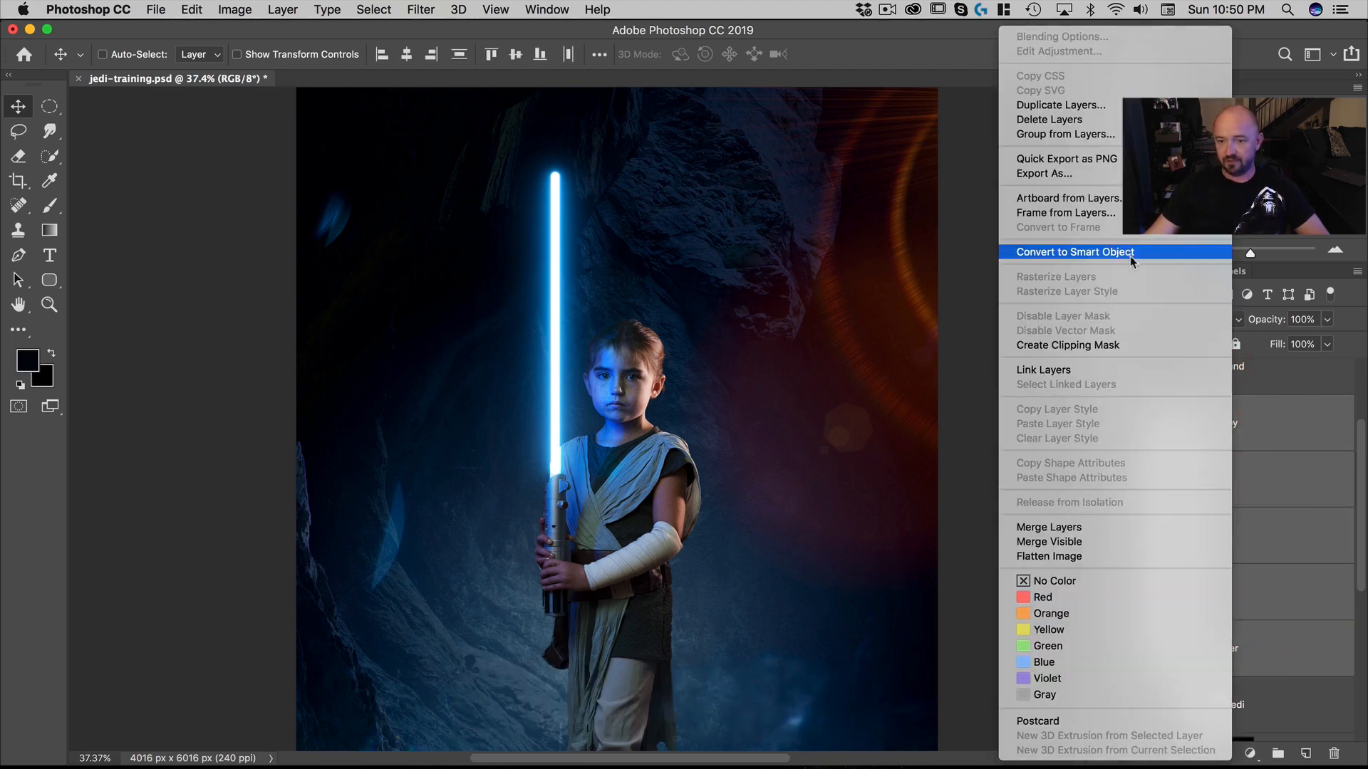
pyautogui.click(1073, 252)
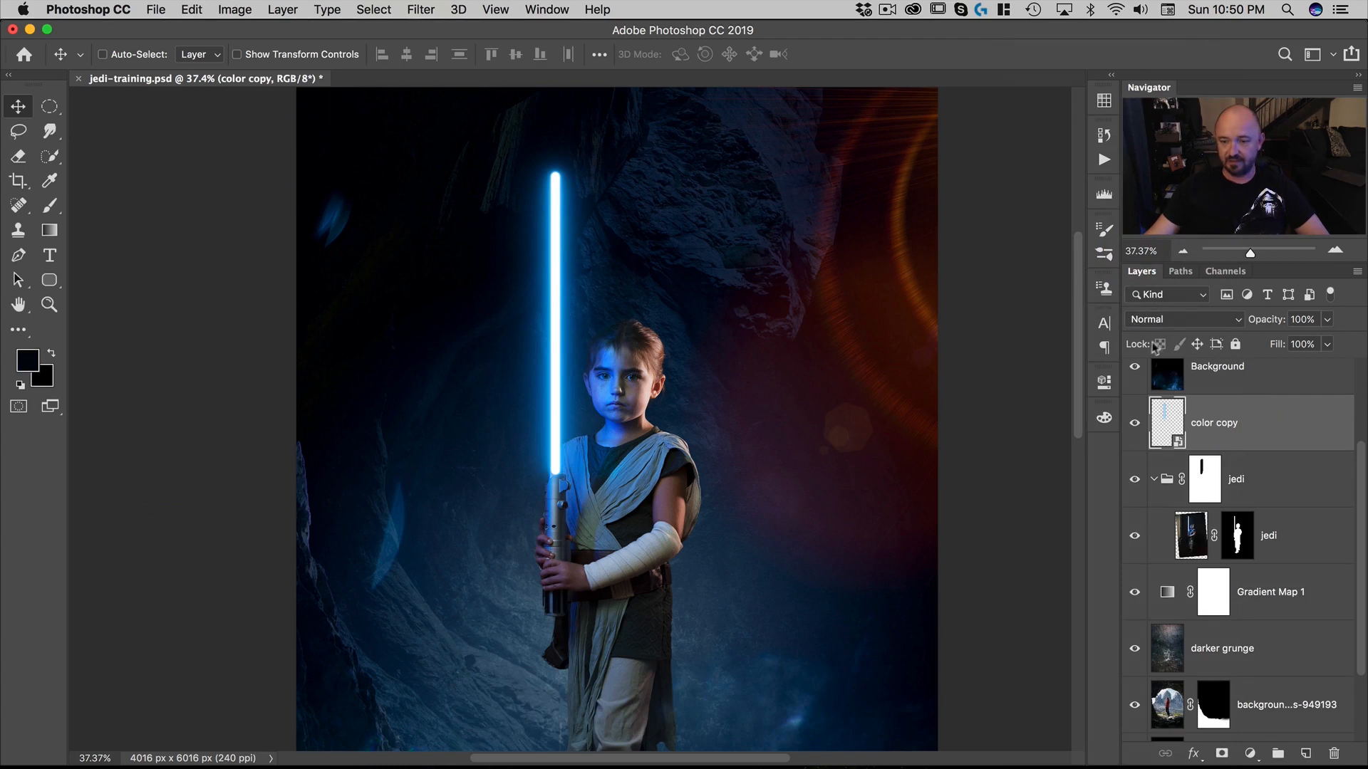
pyautogui.click(1184, 319)
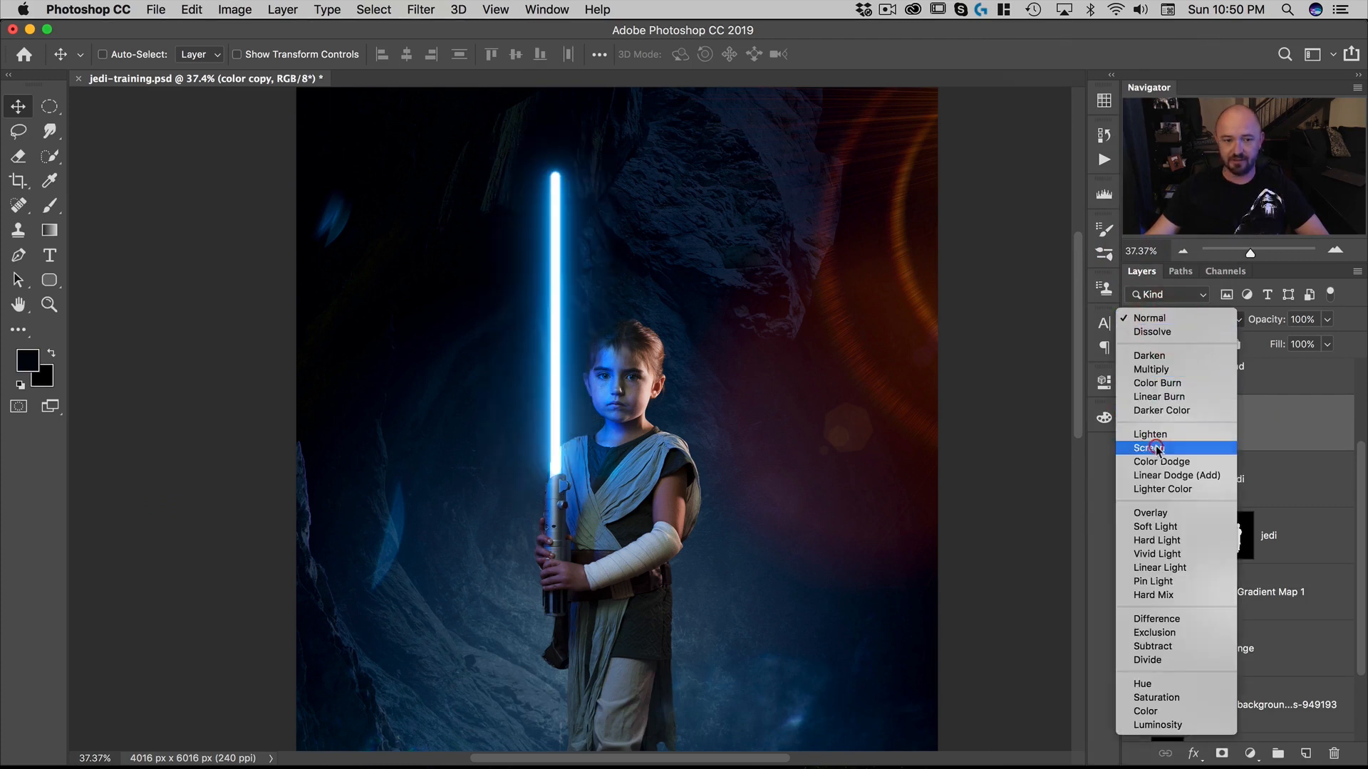
pyautogui.click(1151, 447)
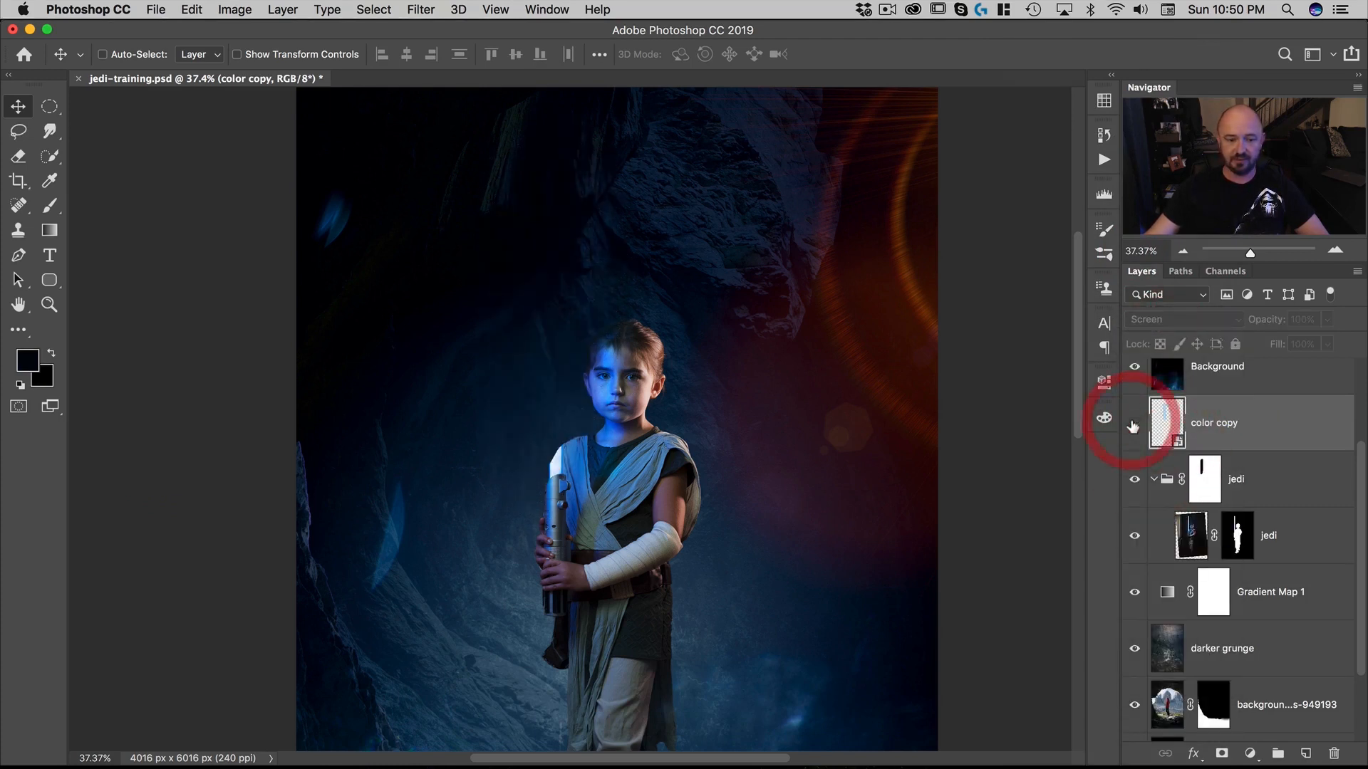